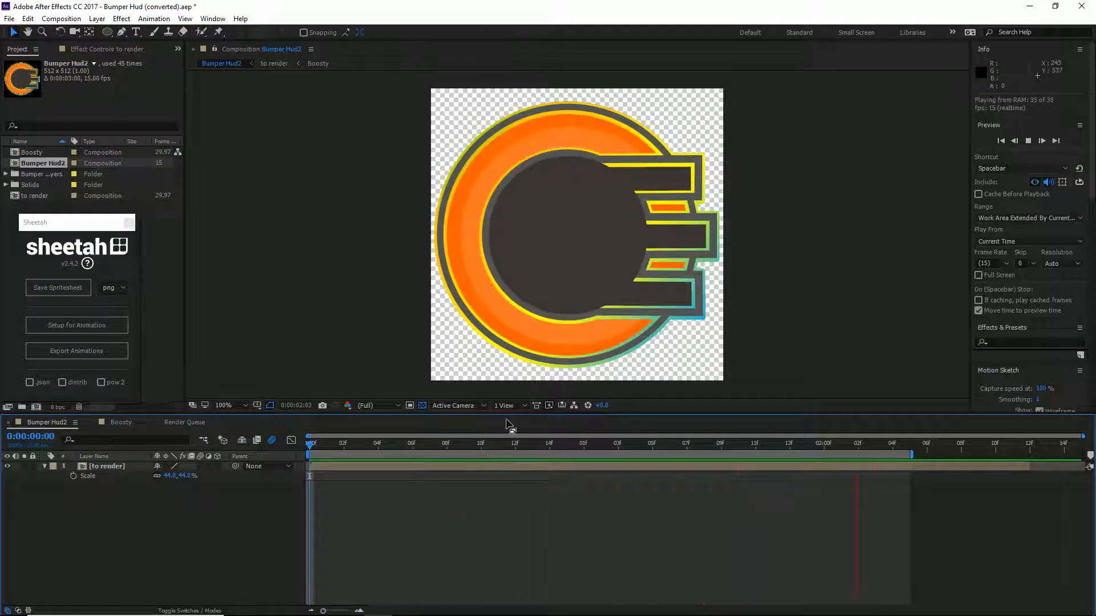
Stop the Bumper Hud2 preview and float the Sheetah panel over the composition viewer.
left_click(445, 443)
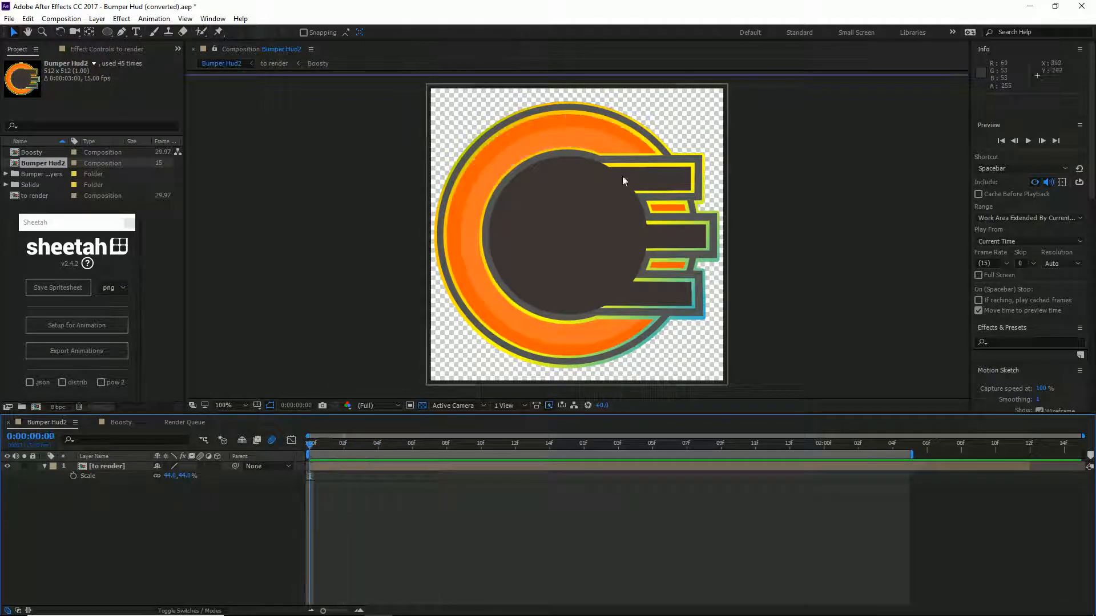
left_click(395, 443)
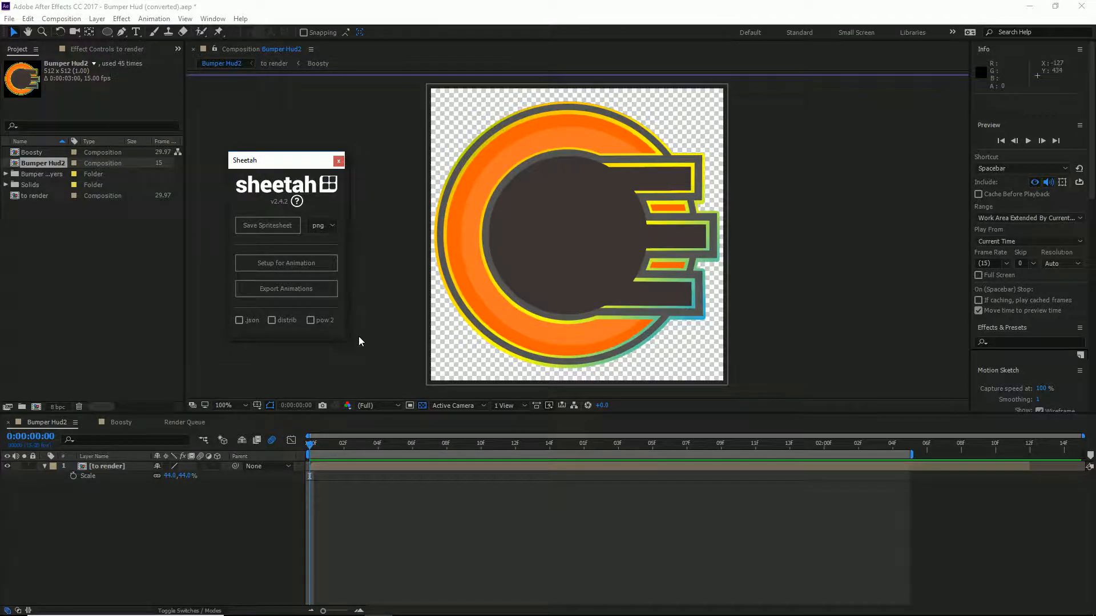
left_click(267, 225)
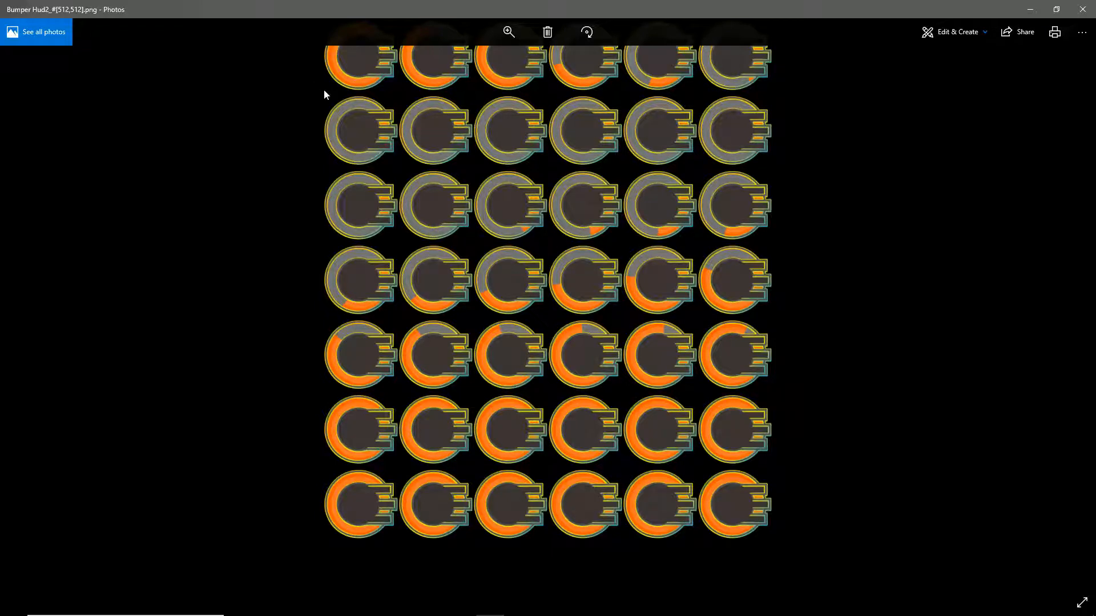
mouse_move(342, 180)
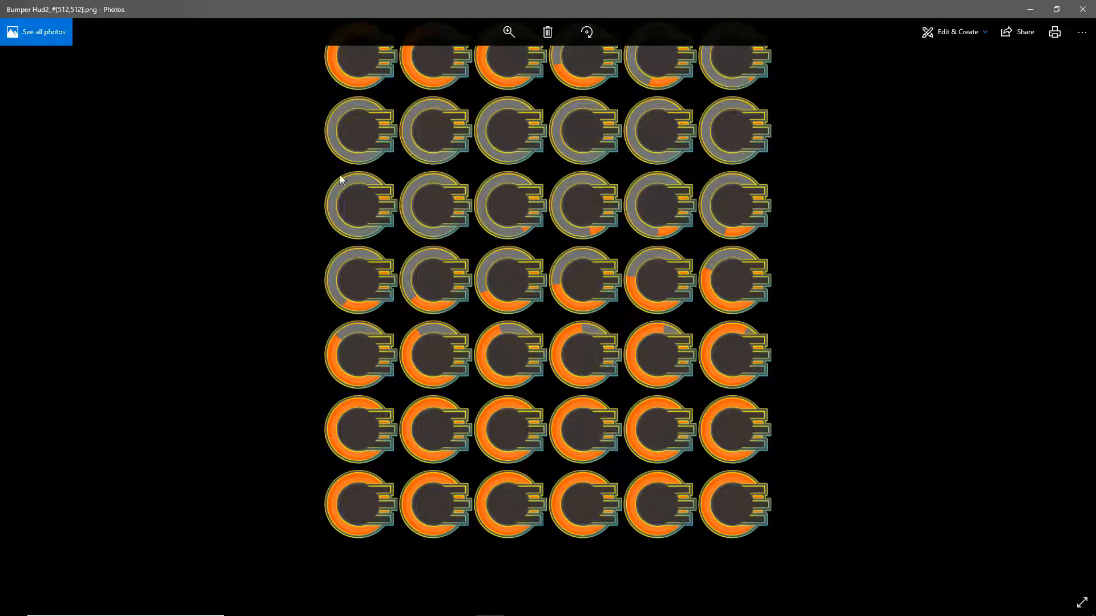
mouse_move(368, 325)
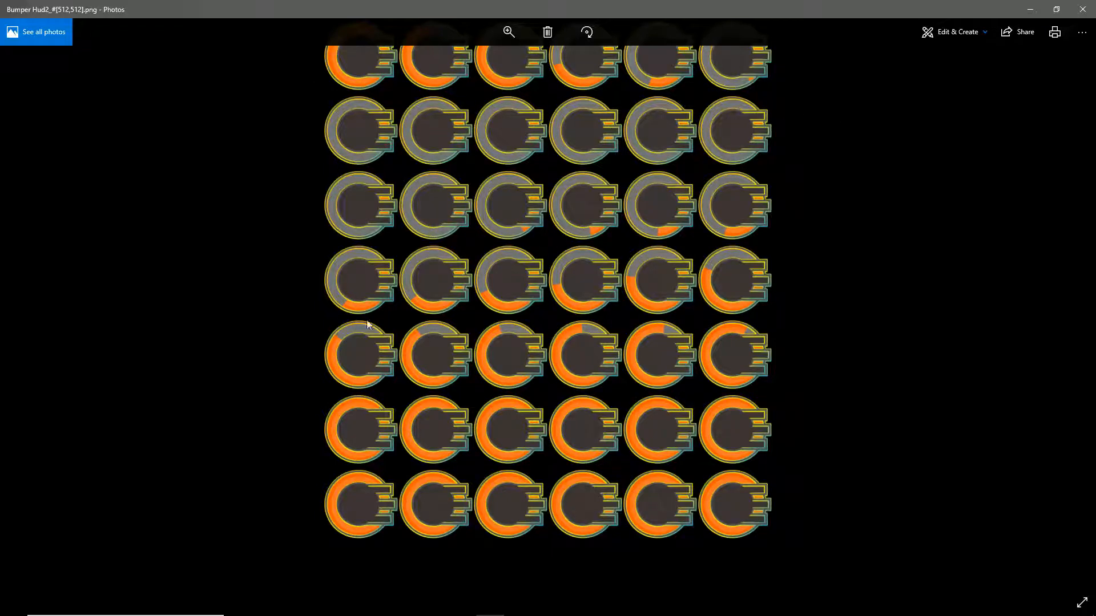
mouse_move(723, 535)
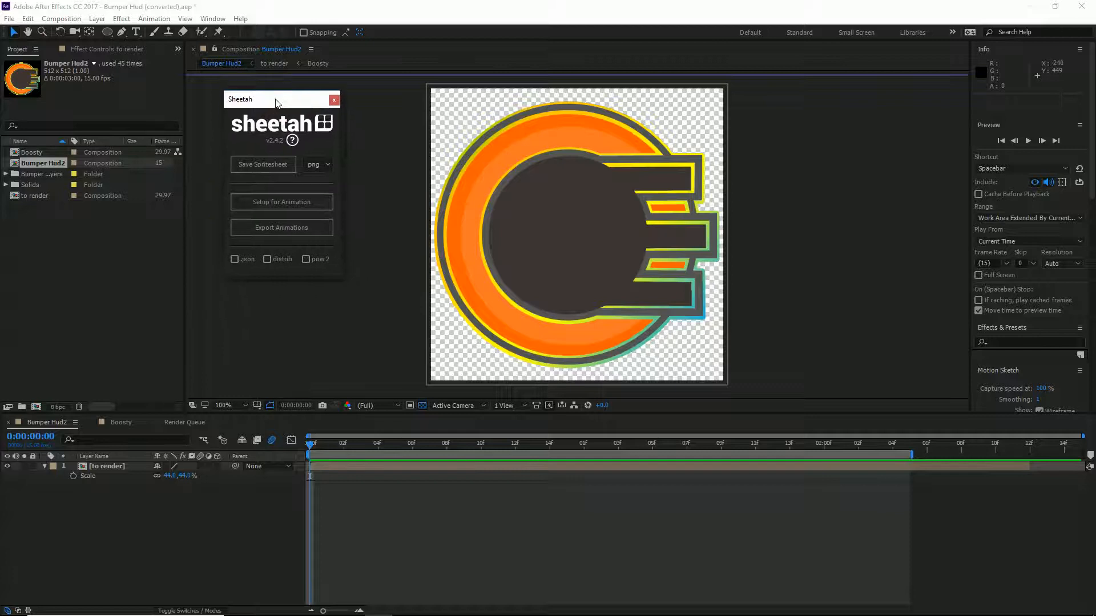
Add Bumper Hud2 to the render queue, remove the old unqueued entry, and open Lossless output settings.
left_click_drag(275, 98, 89, 211)
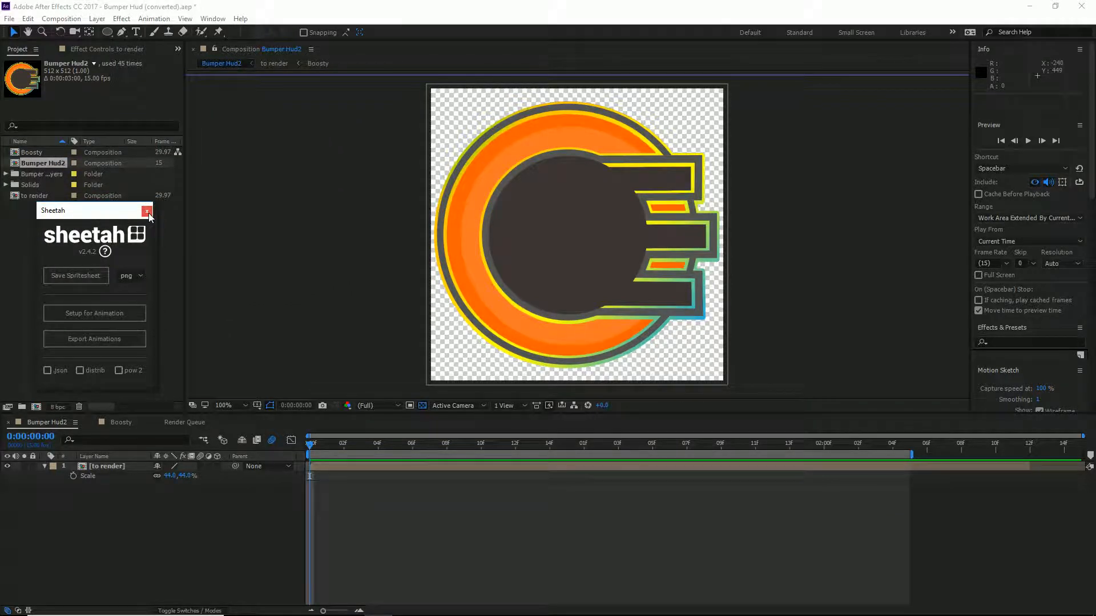
mouse_move(147, 211)
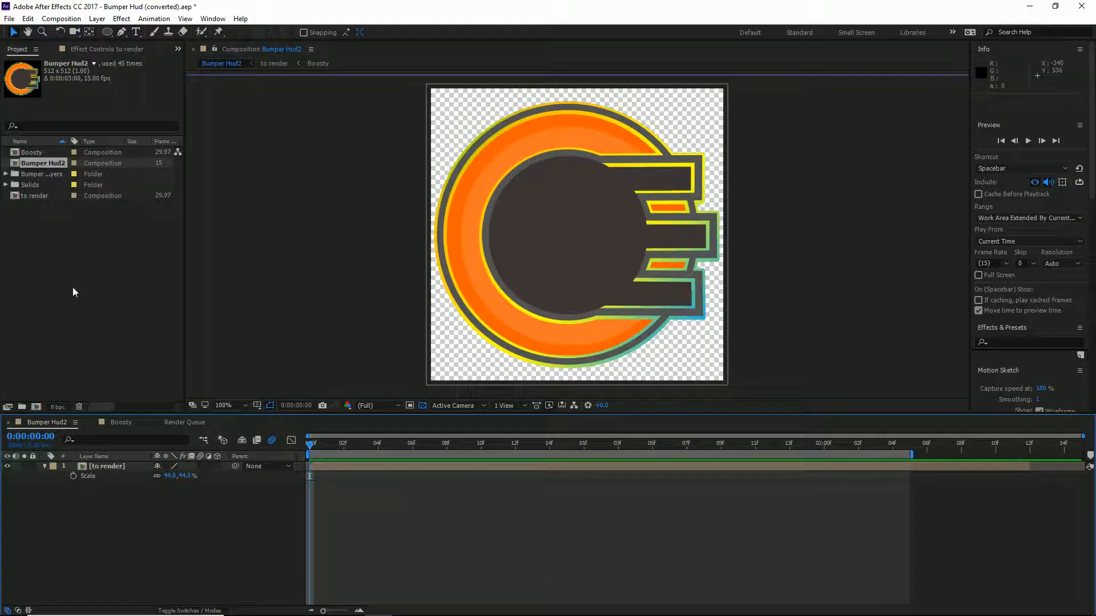
left_click(61, 19)
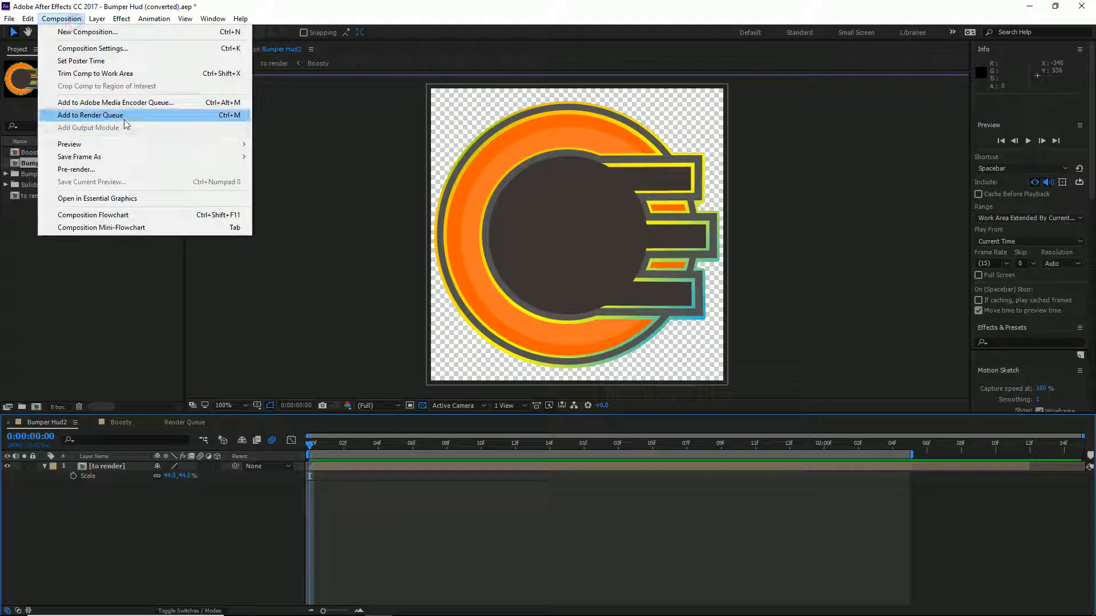
left_click(89, 115)
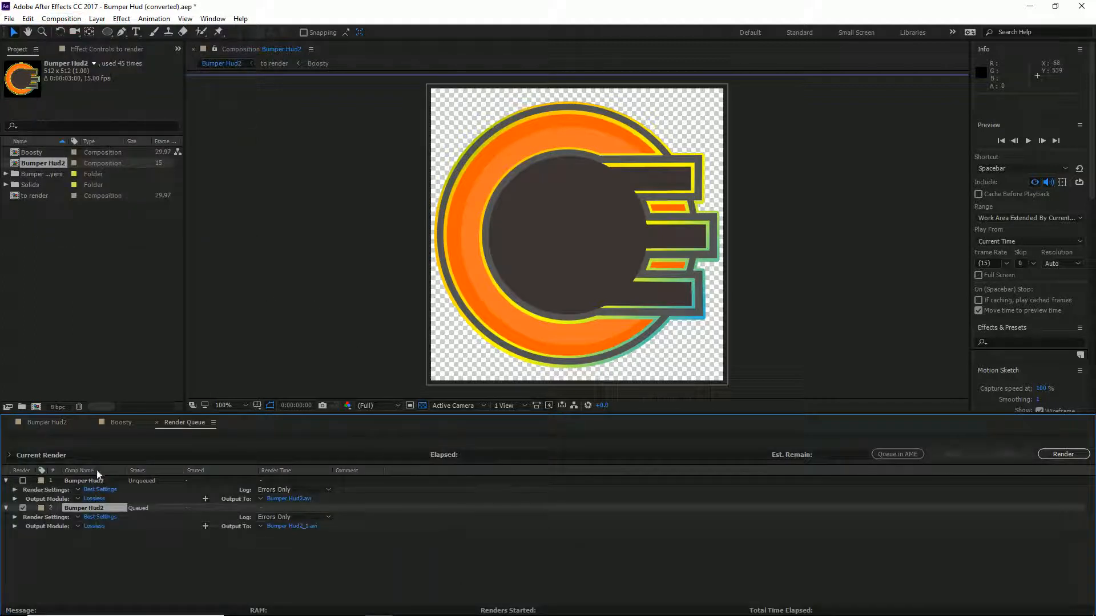
left_click(84, 480)
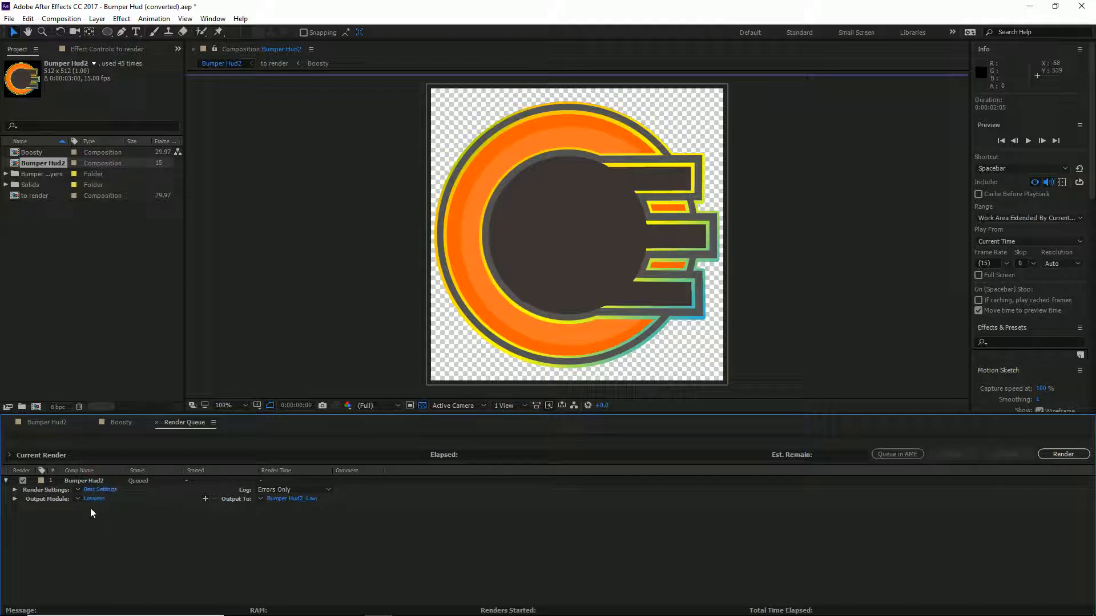
left_click(94, 498)
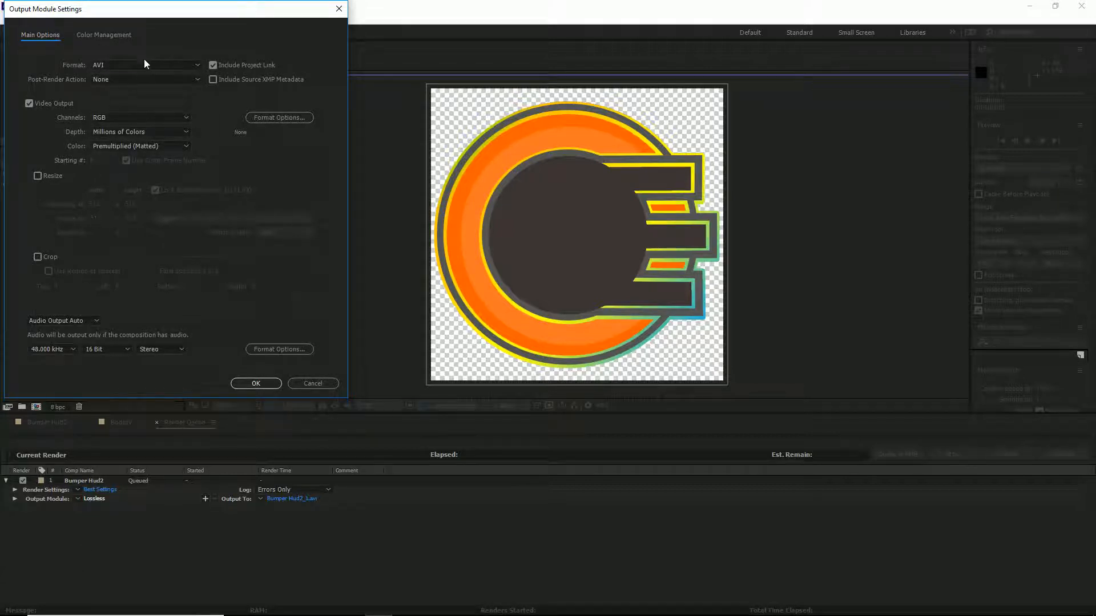
Set the output module to PNG Sequence format with RGB + Alpha channels.
left_click(145, 64)
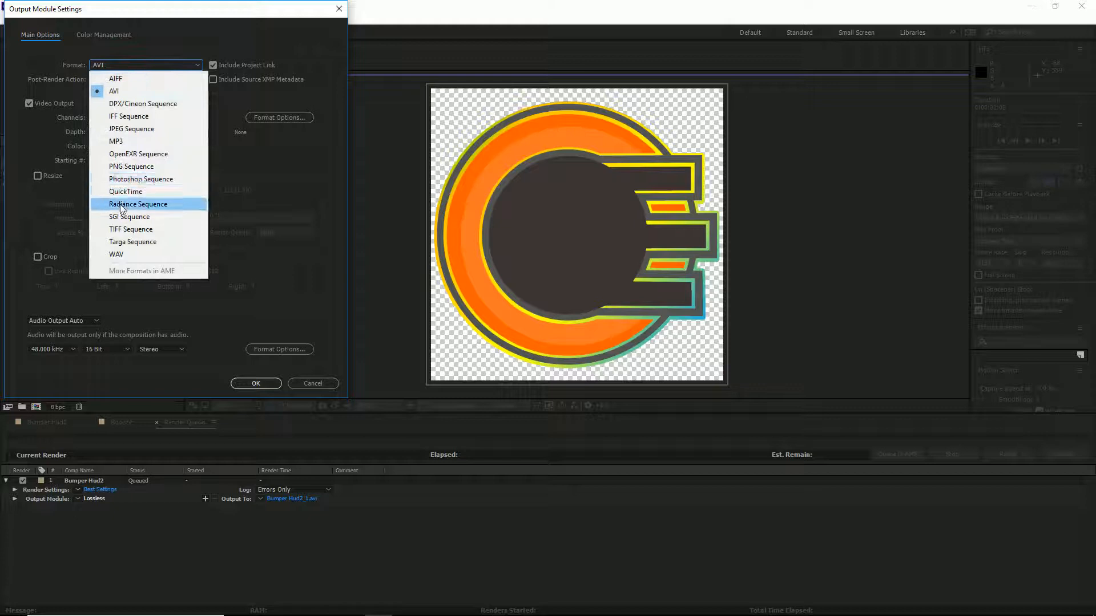
left_click(131, 167)
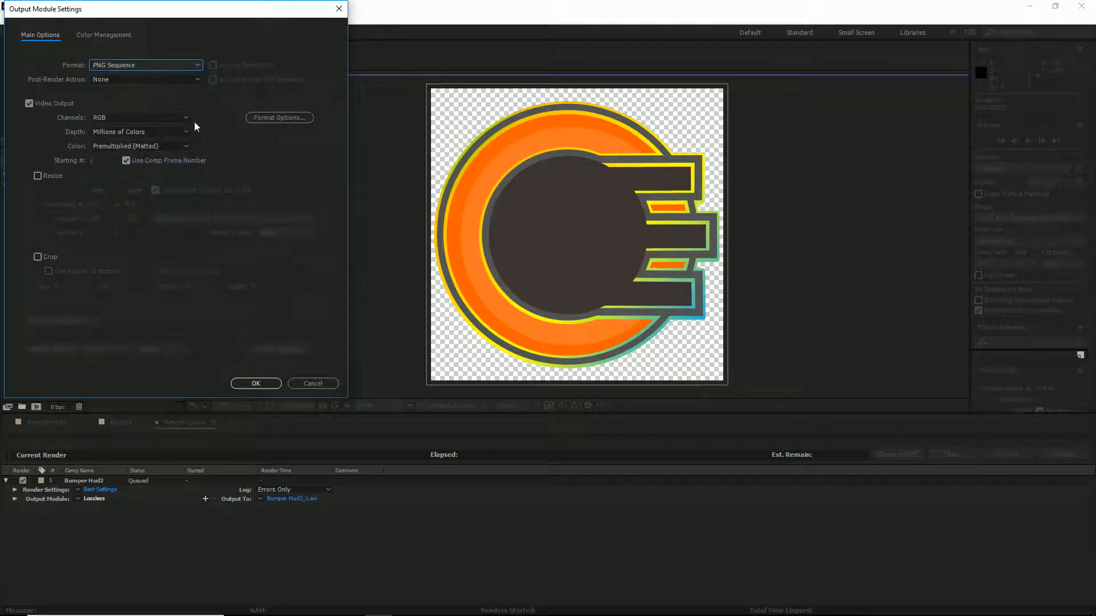
mouse_move(491, 136)
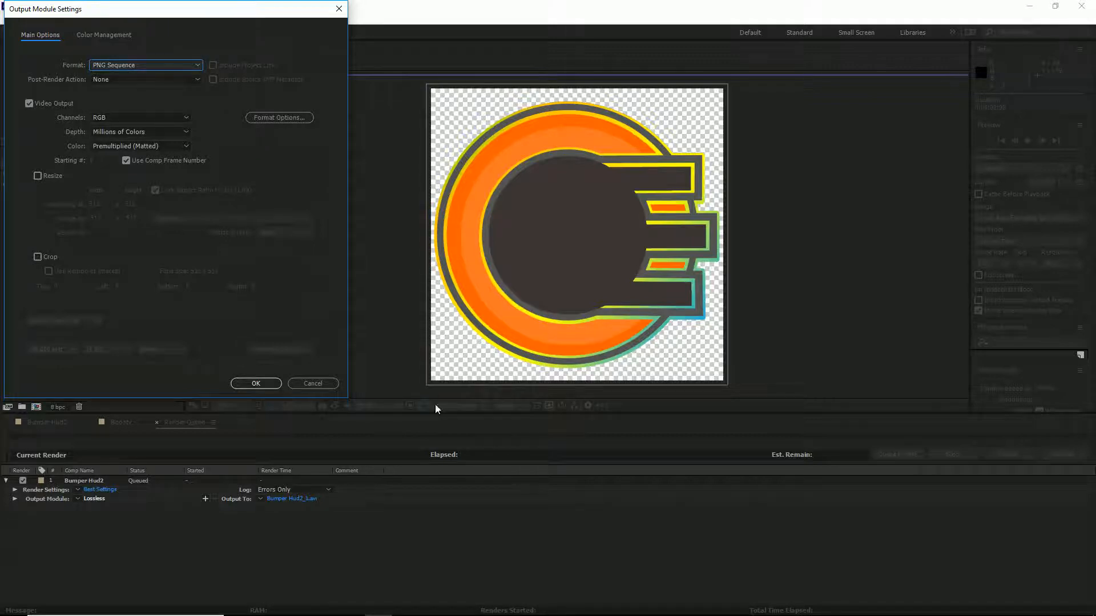
mouse_move(452, 119)
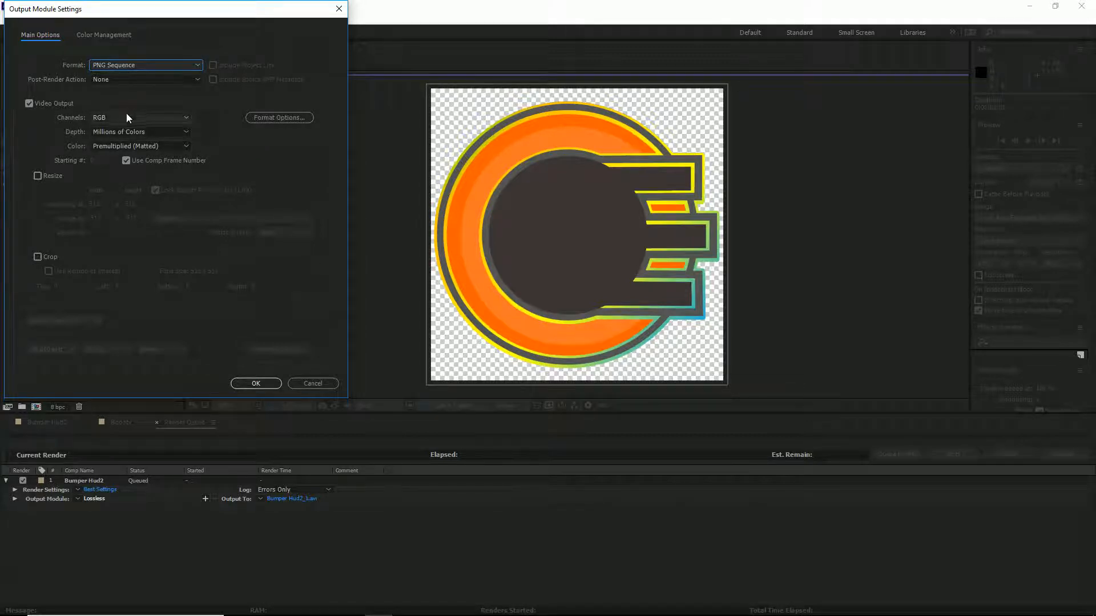
left_click(140, 117)
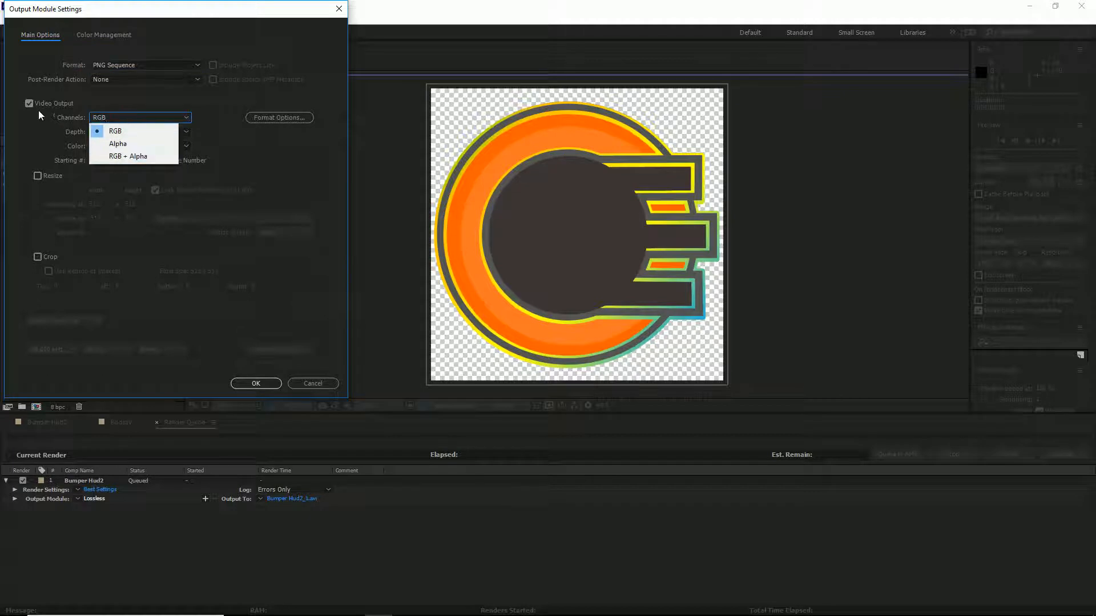
left_click(128, 156)
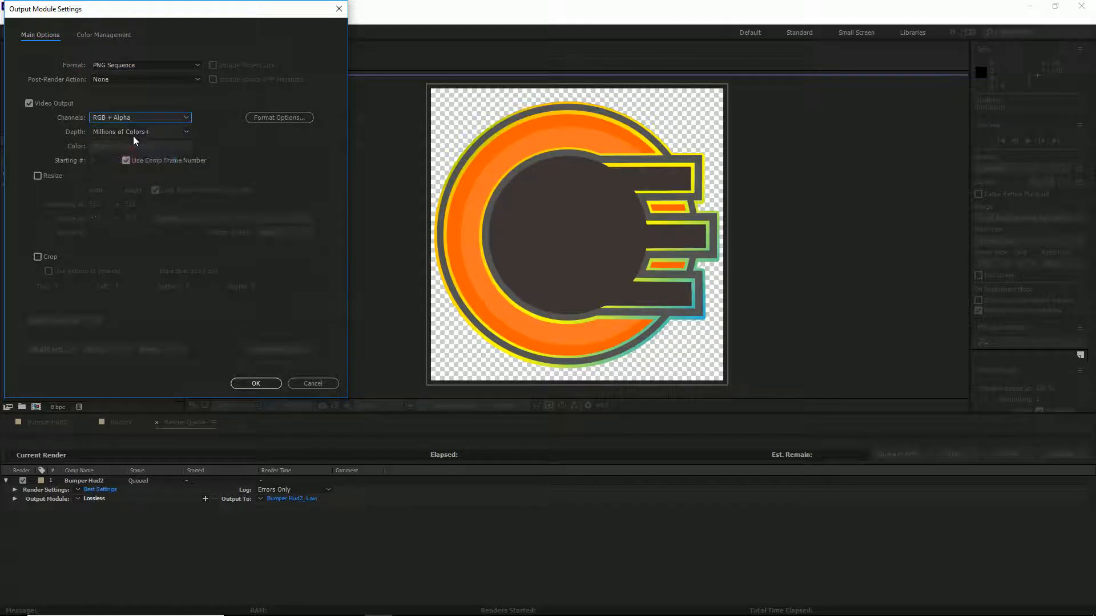
mouse_move(451, 189)
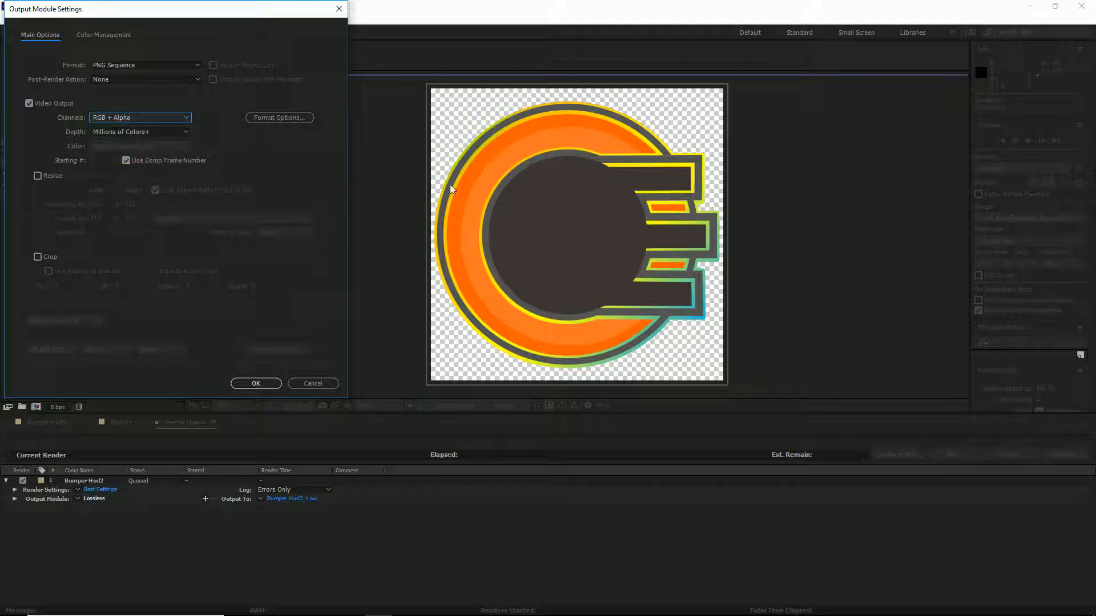
mouse_move(766, 118)
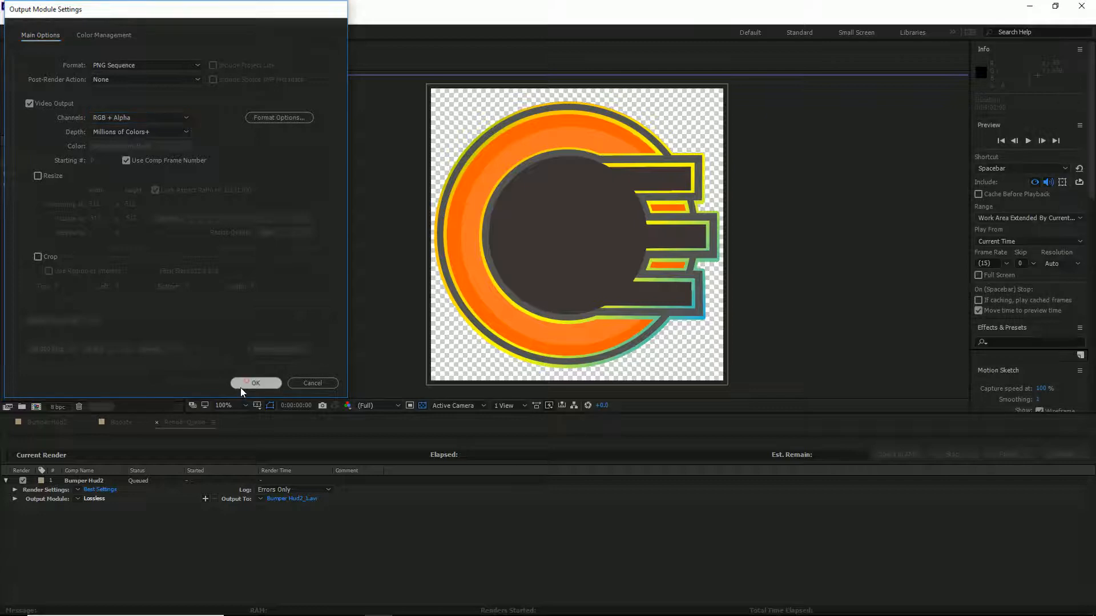
Confirm the PNG settings and save frames into a Bumper Hud2 subfolder of HUD to png.
left_click(255, 383)
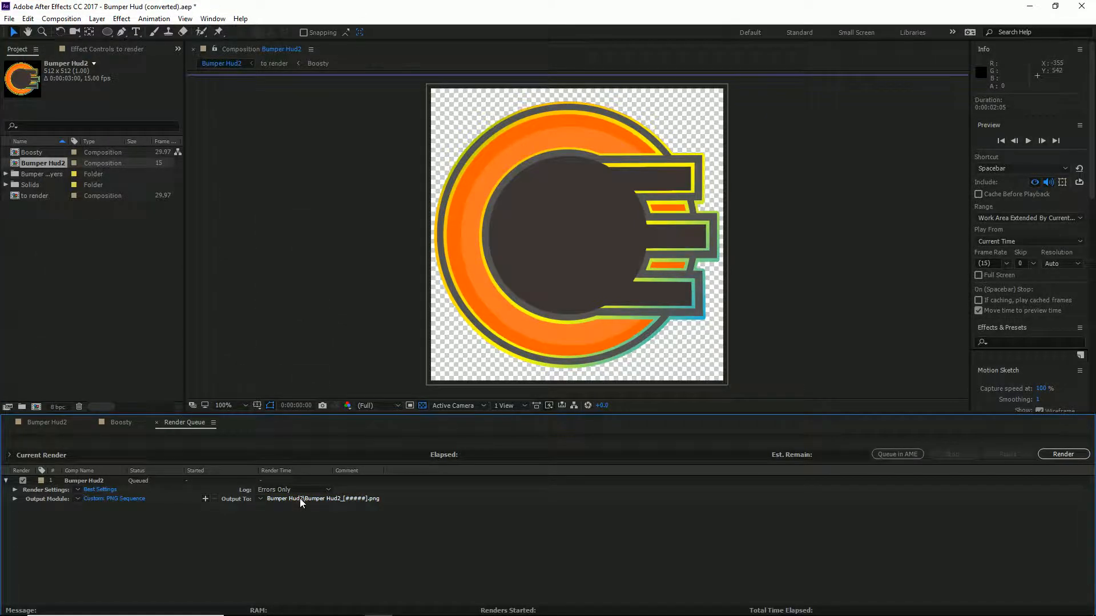
left_click(324, 499)
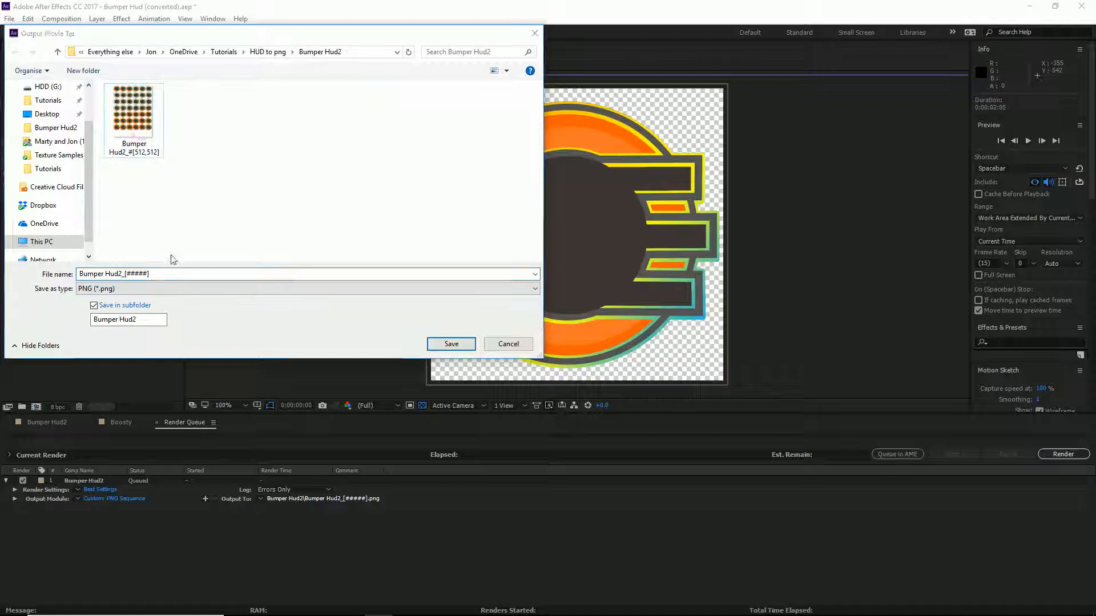
left_click(451, 344)
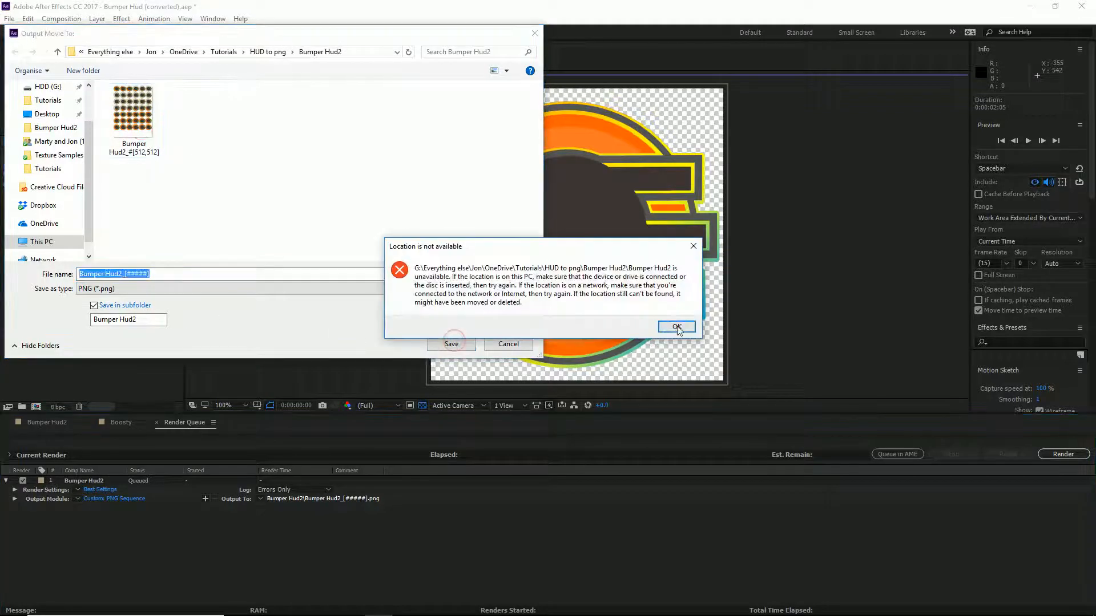
left_click(675, 327)
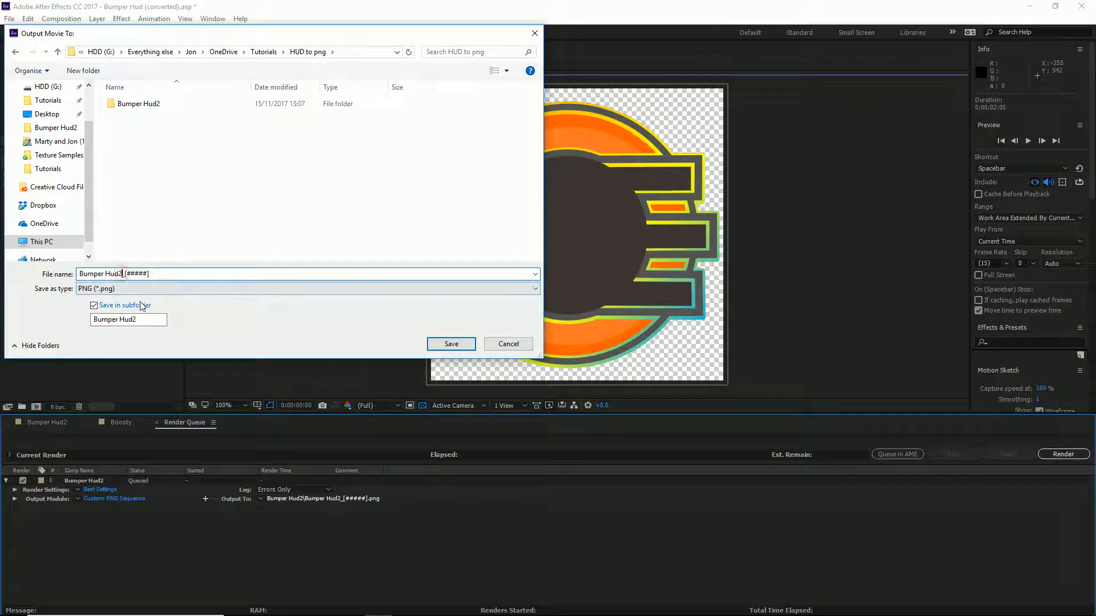
left_click(451, 343)
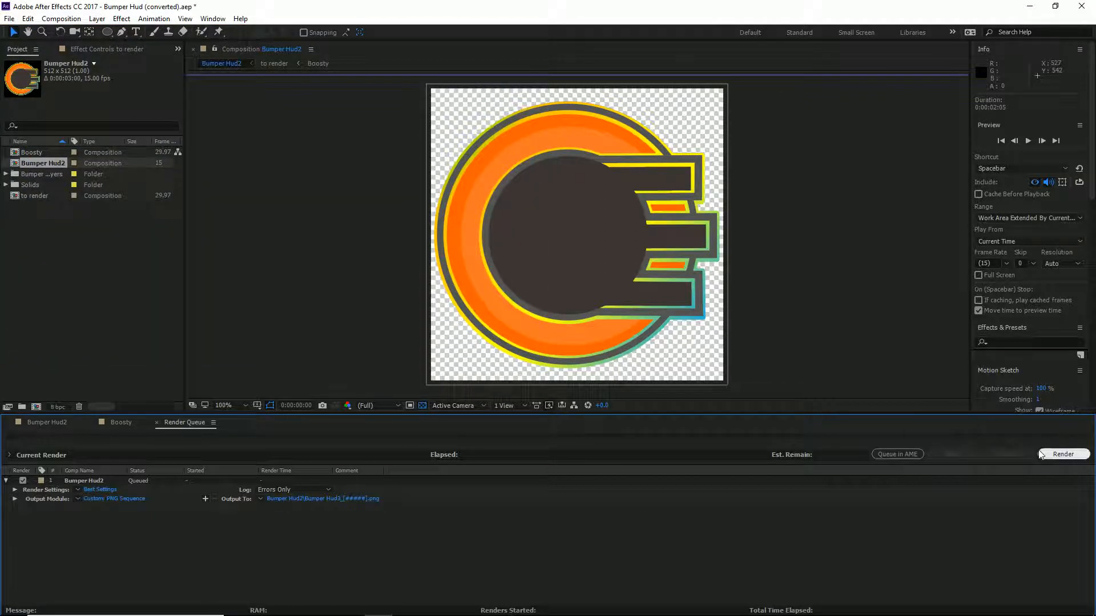
Render the Bumper Hud2 queue entry with the Custom: PNG Sequence output module.
left_click(1063, 453)
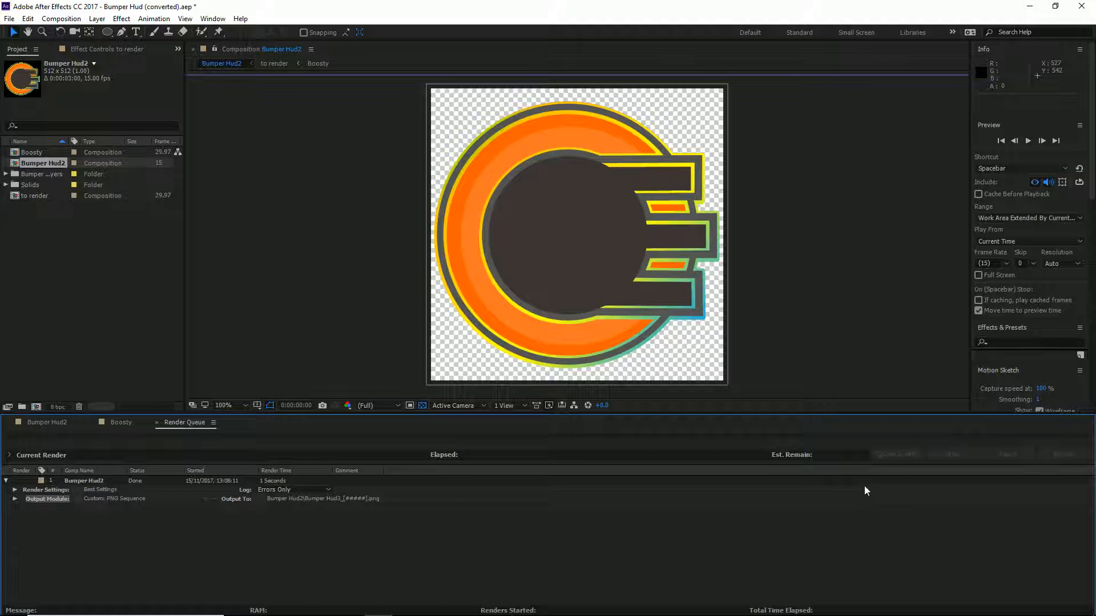
mouse_move(758, 443)
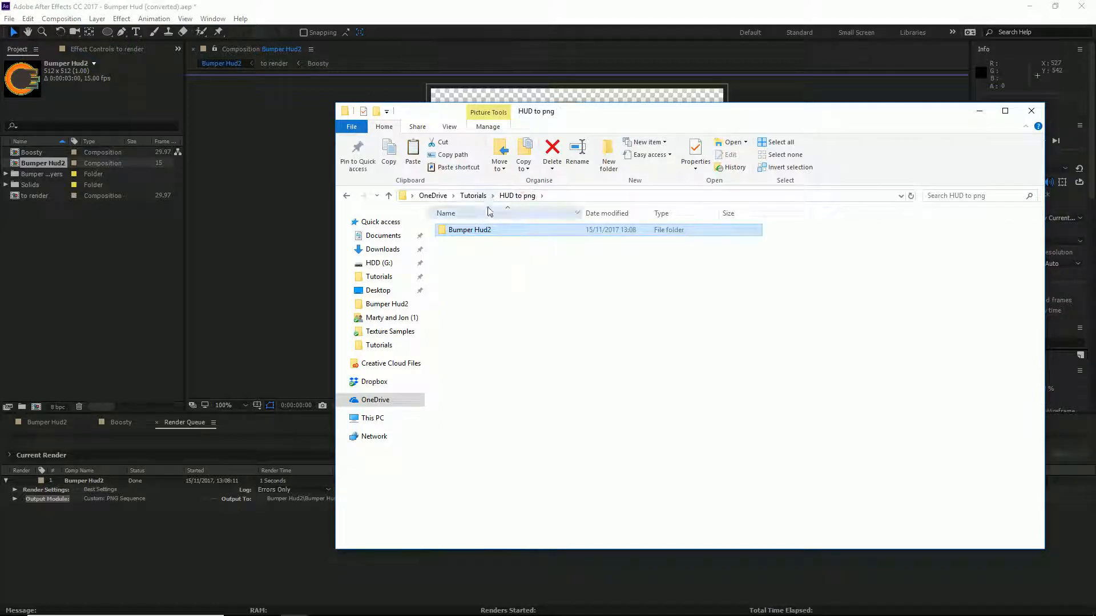
Open the Bumper Hud2 folder under HUD to png and preview a rendered frame in Photos.
double_click(469, 230)
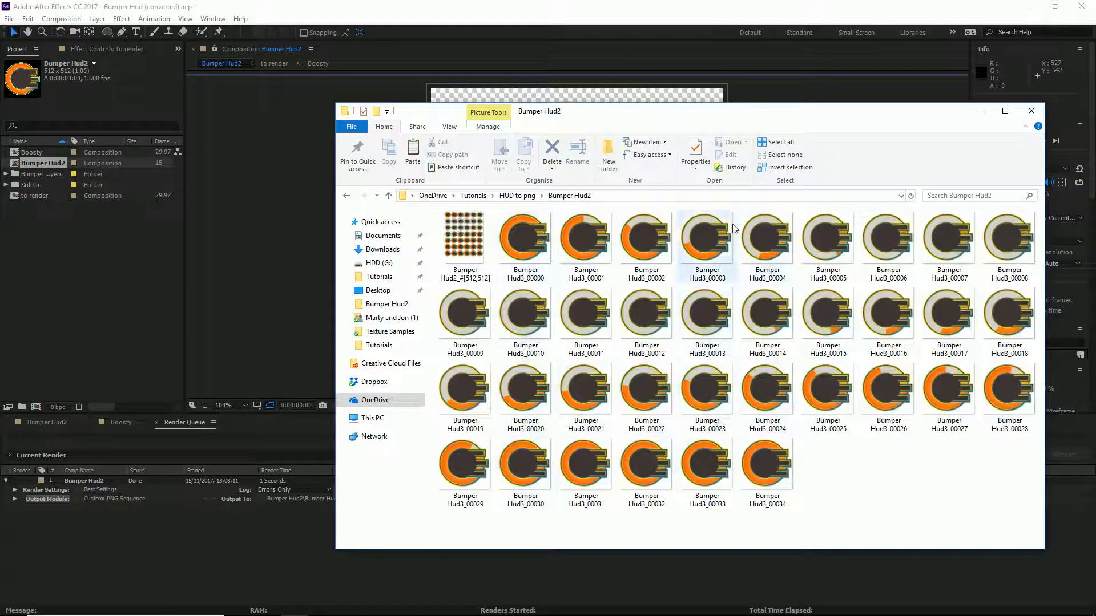
left_click(464, 237)
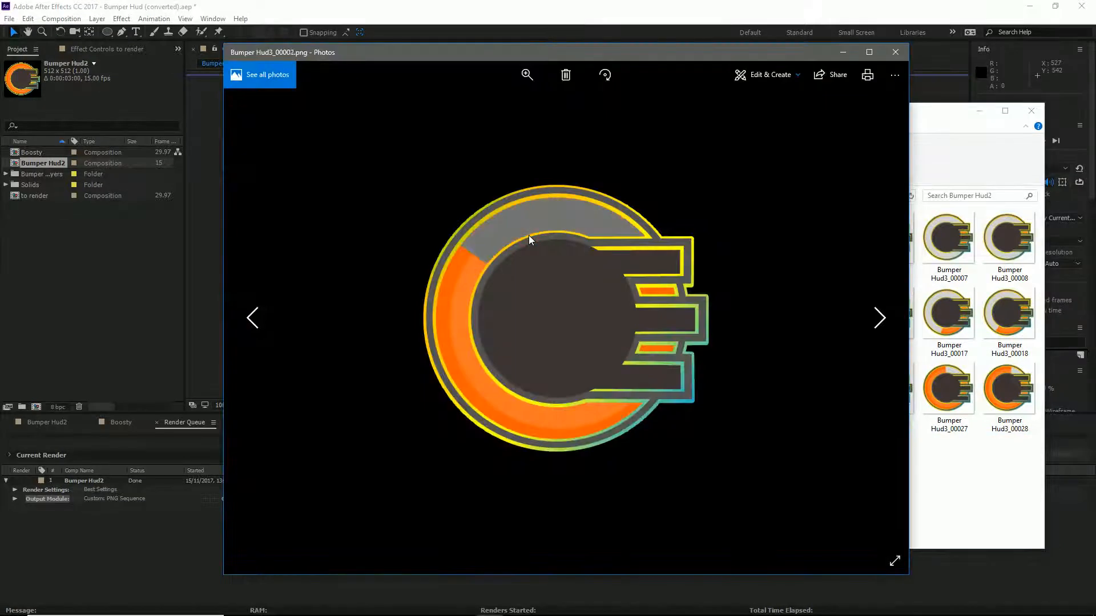
left_click(879, 318)
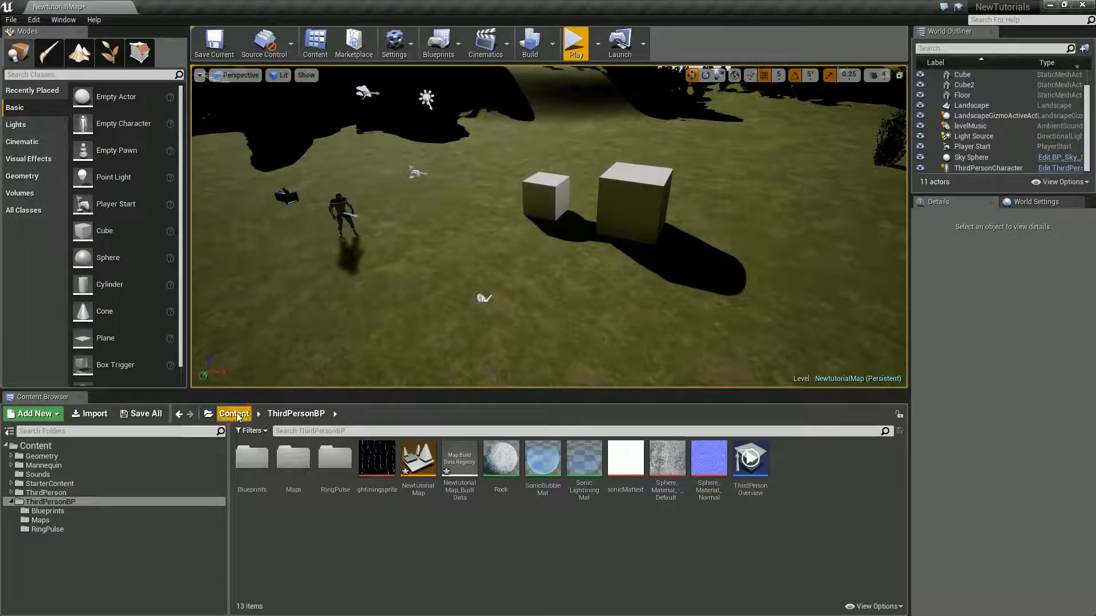
Create a new folder inside ThirdPersonBP in the Content Browser.
left_click(34, 413)
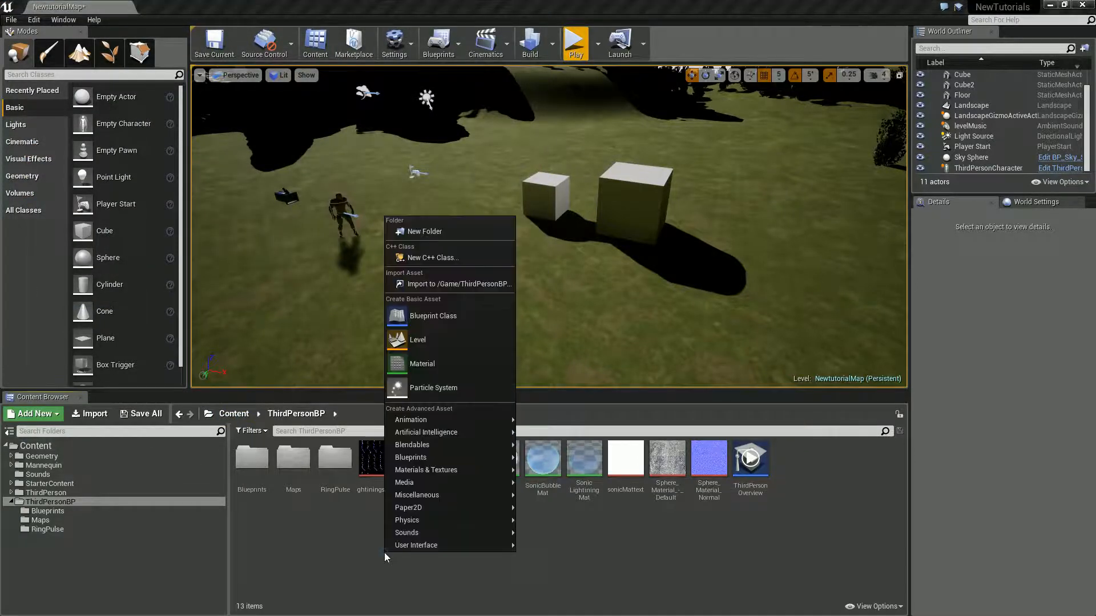
left_click(424, 232)
type("PowerPNGS")
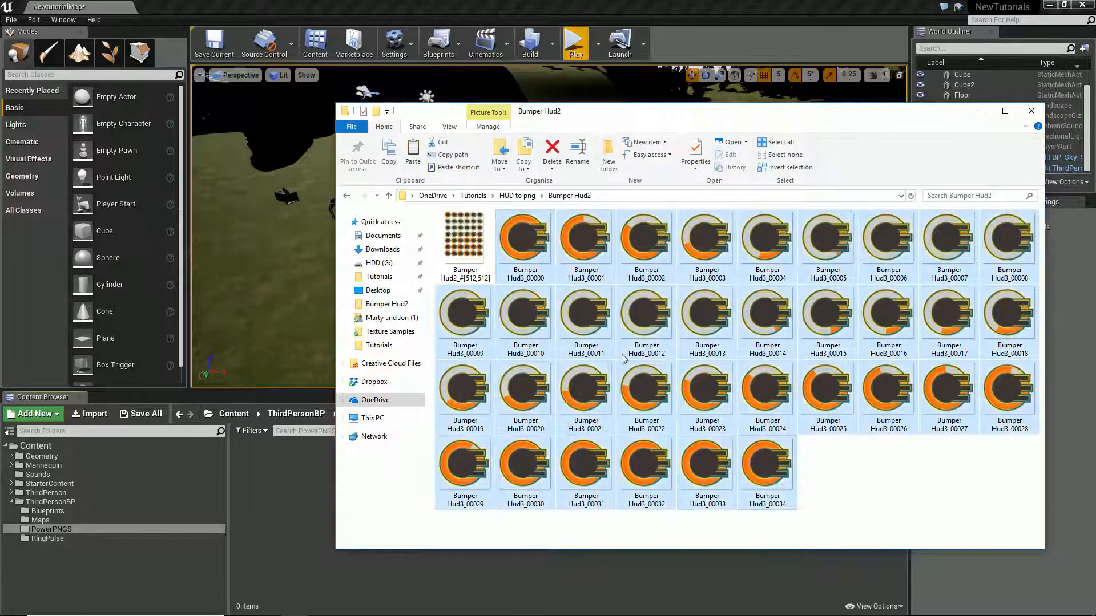
mouse_move(273, 508)
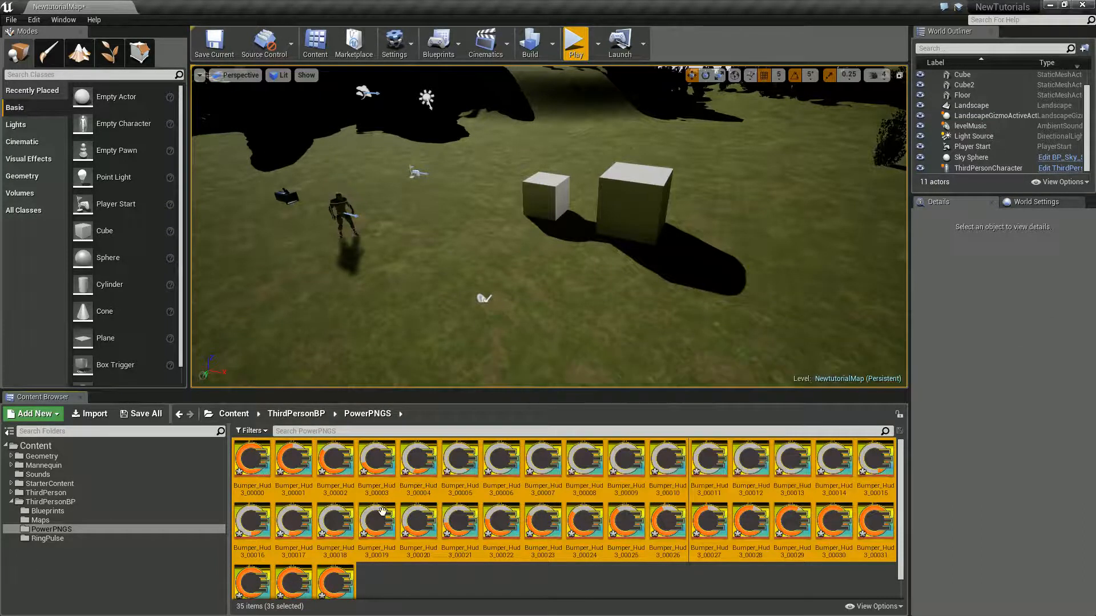
Create sprites from the 35 frame textures, combine them into a flipbook, and open it.
right_click(251, 457)
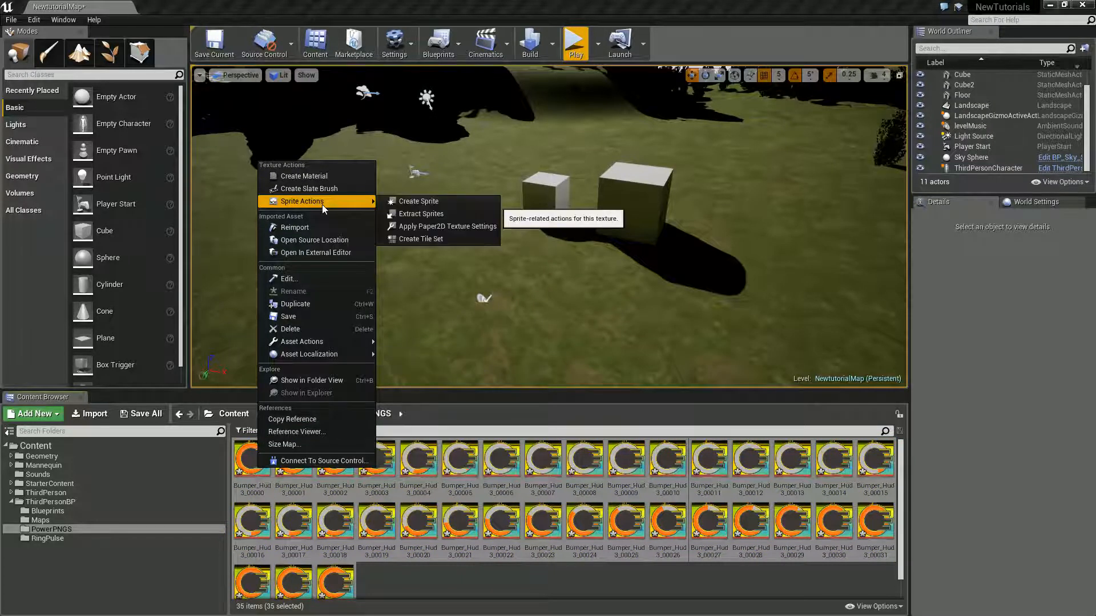
mouse_move(418, 202)
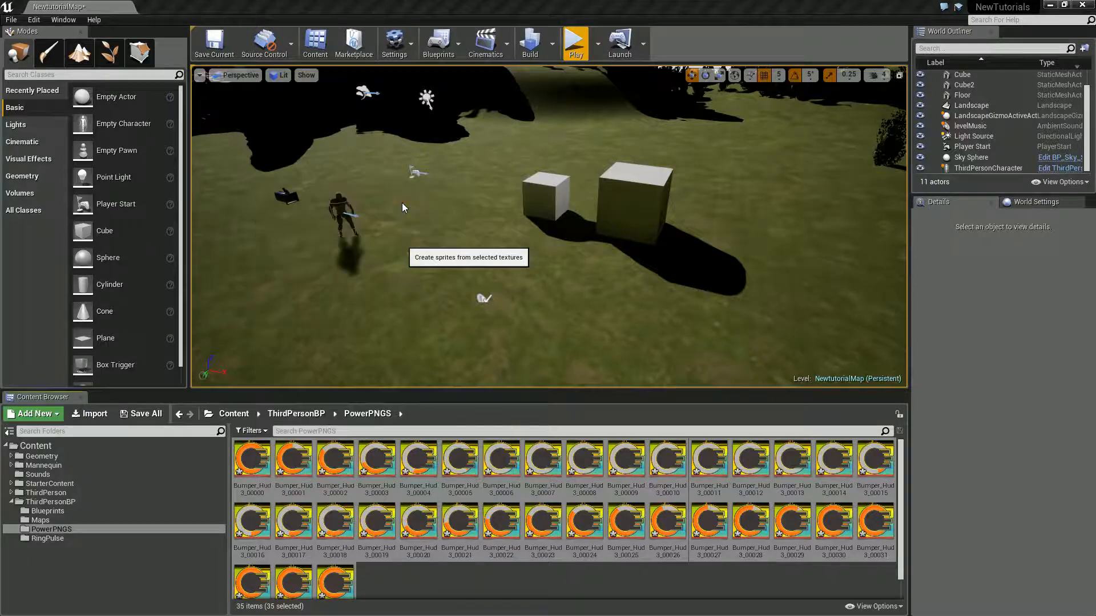
left_click(468, 257)
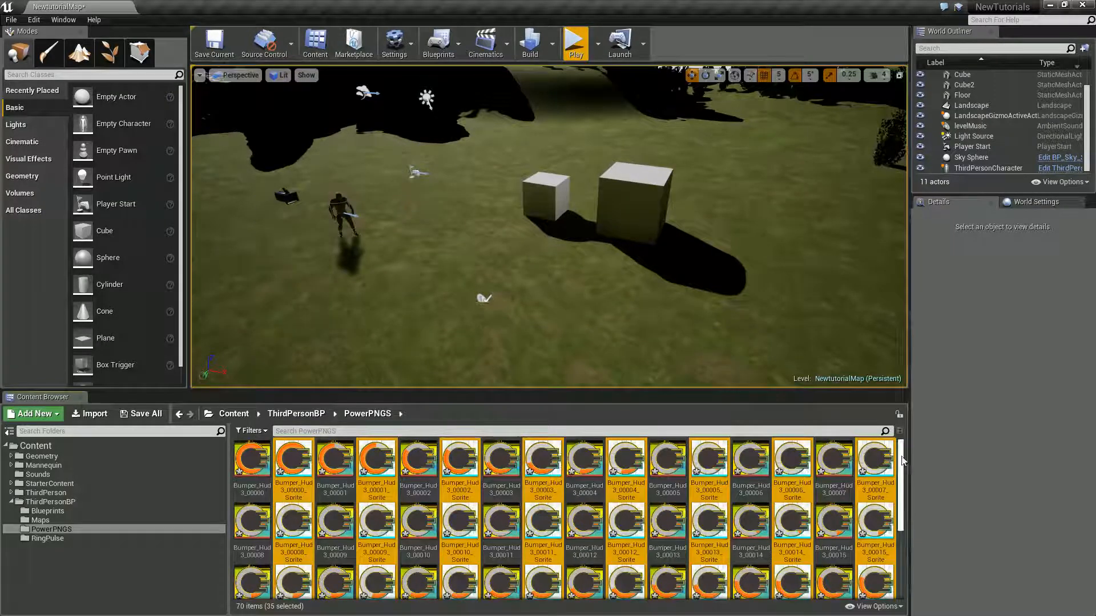
mouse_move(293, 461)
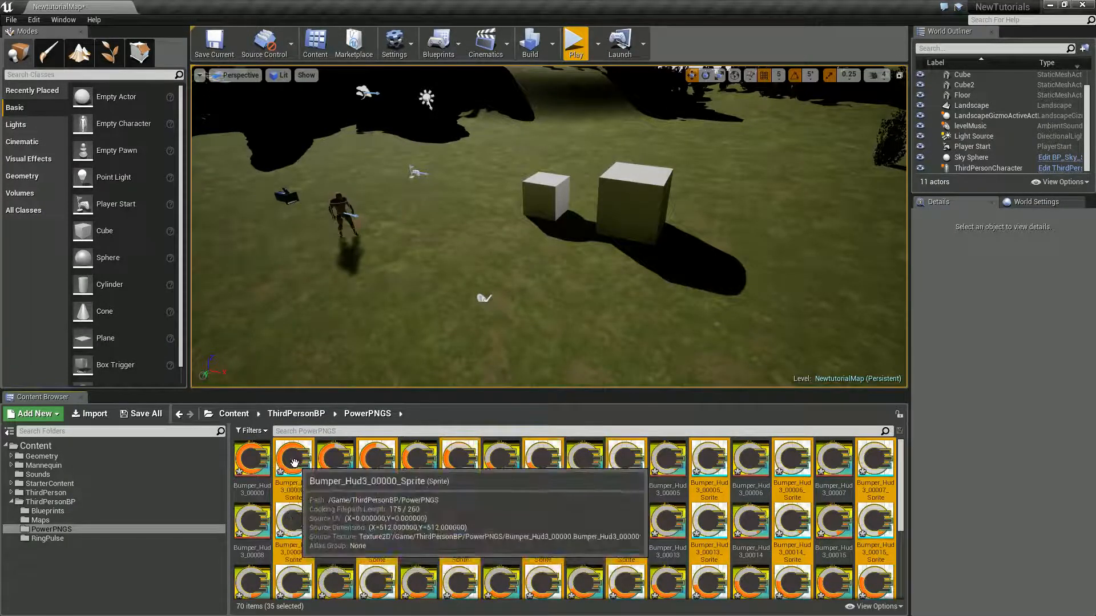
right_click(293, 461)
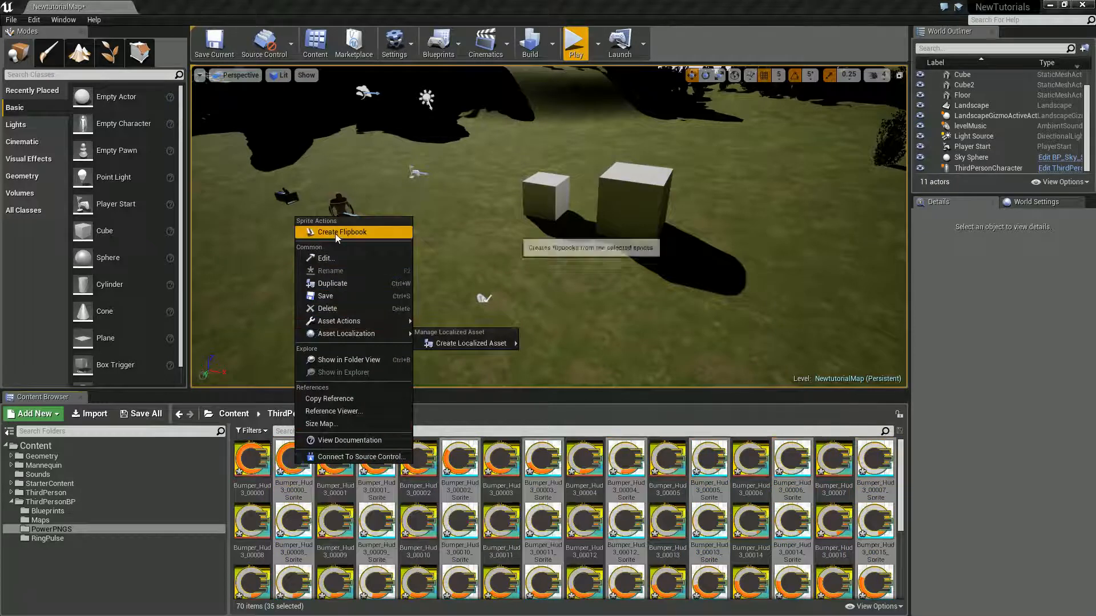
left_click(342, 232)
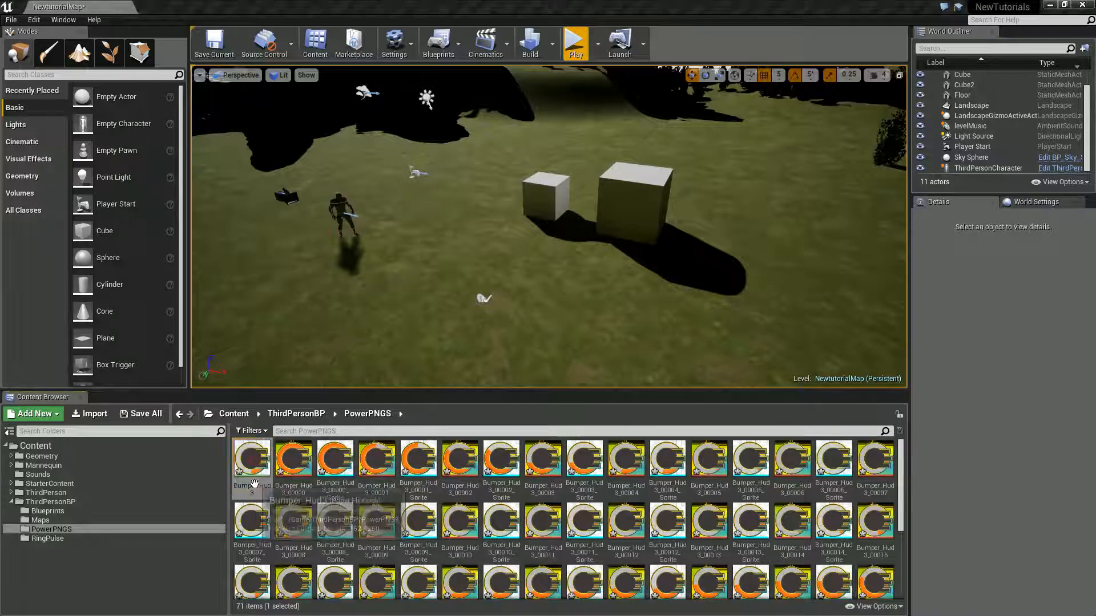
double_click(251, 459)
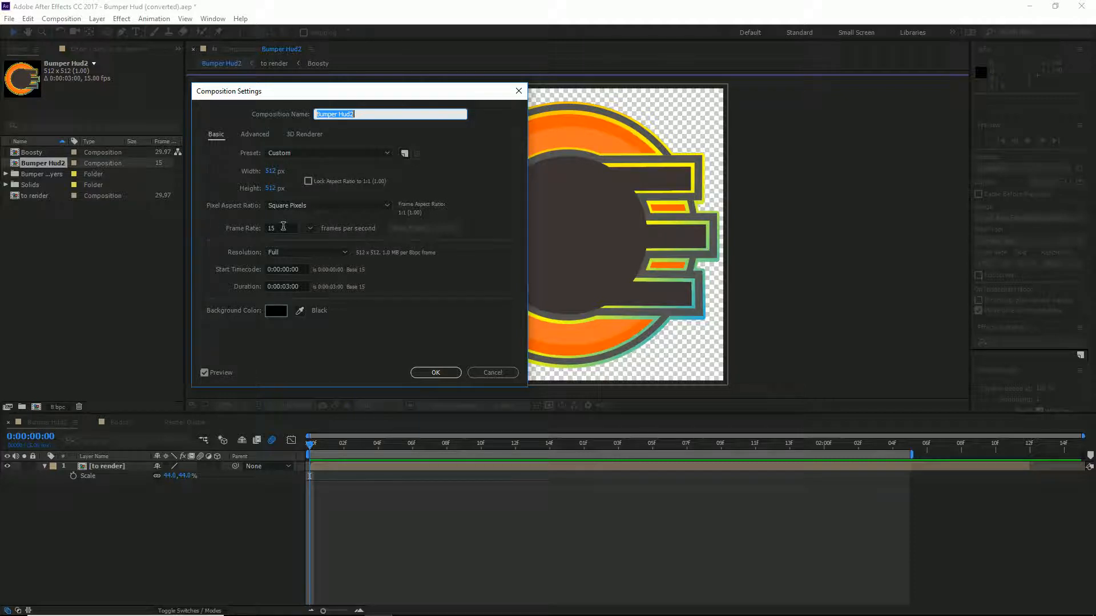
Enter 60 as the Bumper Hud2 composition frame rate.
left_click(280, 228)
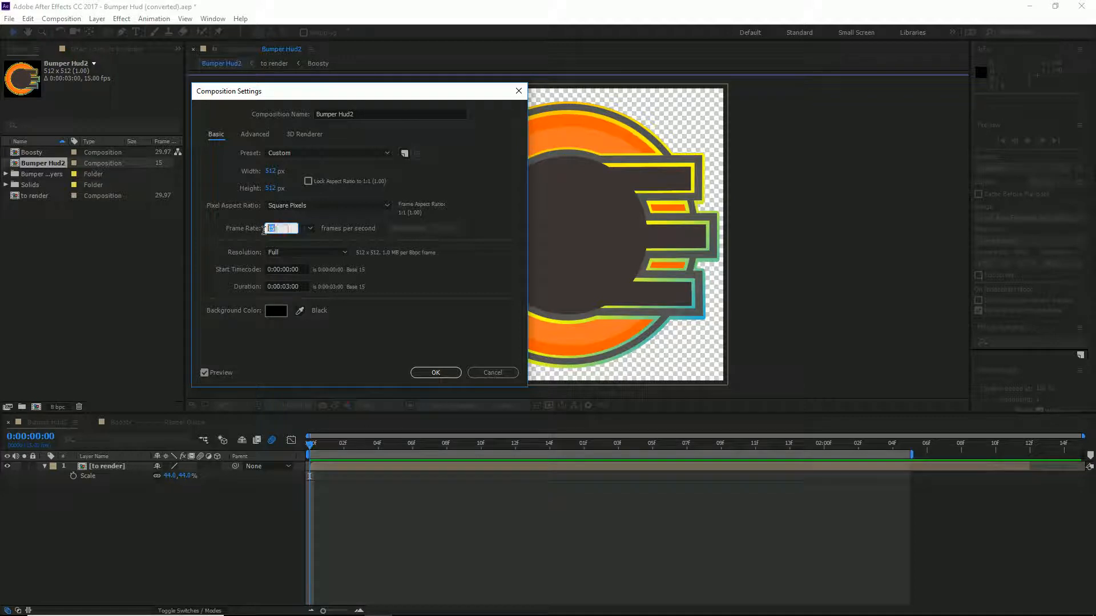
type("60")
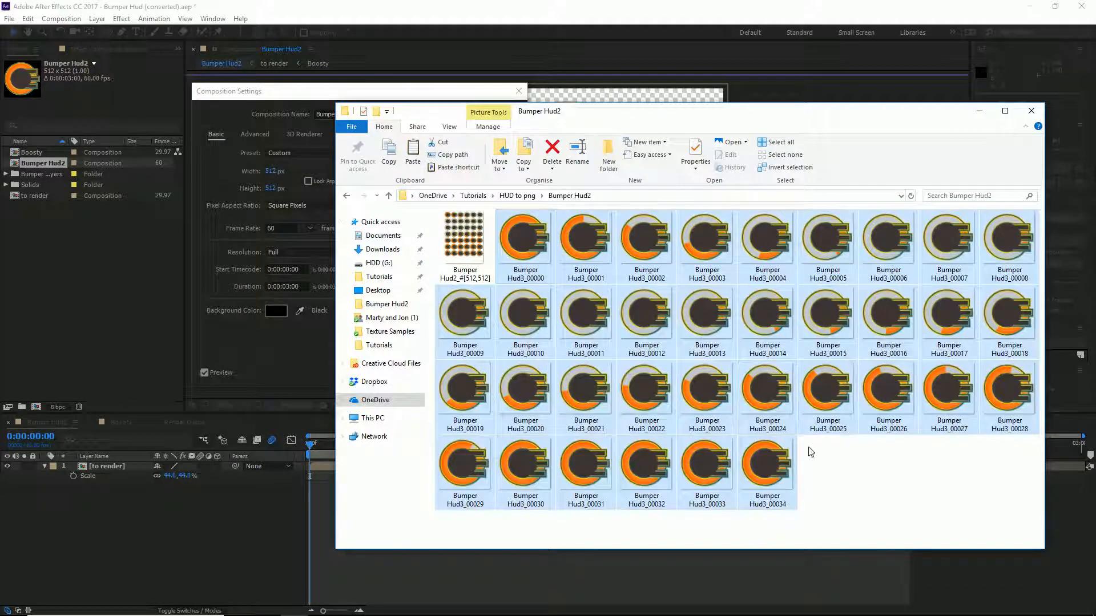
View the Bumper Hud2_#[512,512].png sprite sheet grid in Photos from File Explorer.
key("alt+tab")
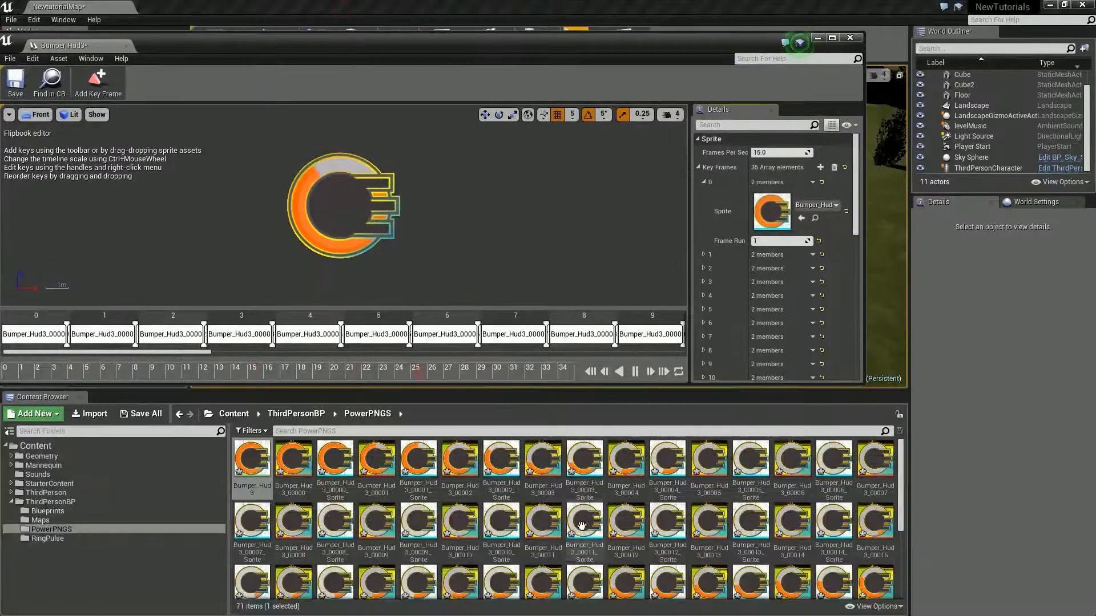
key("alt+tab")
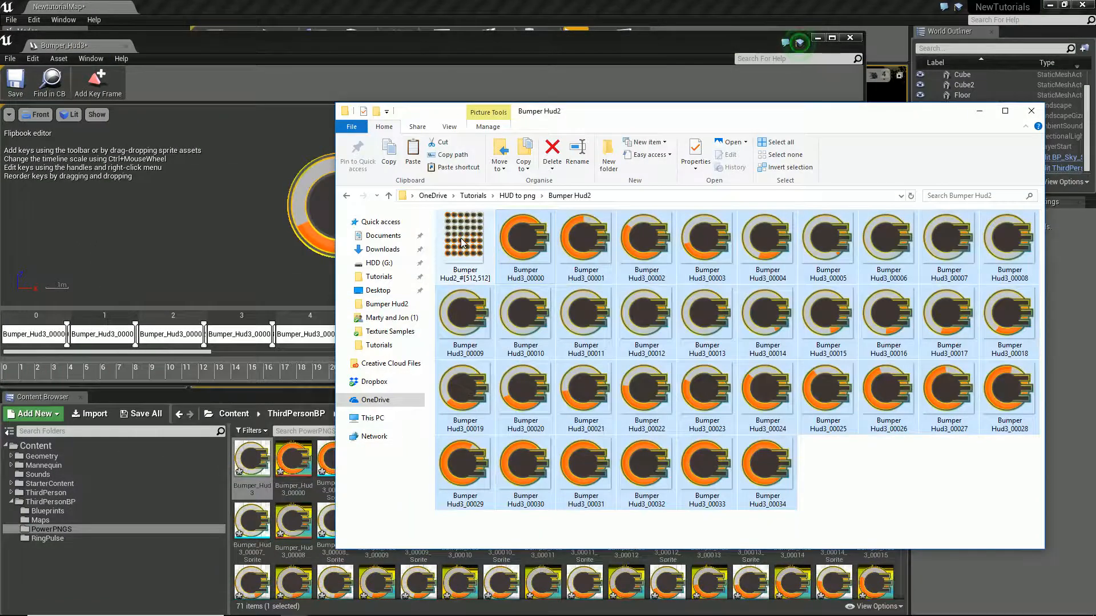
double_click(463, 237)
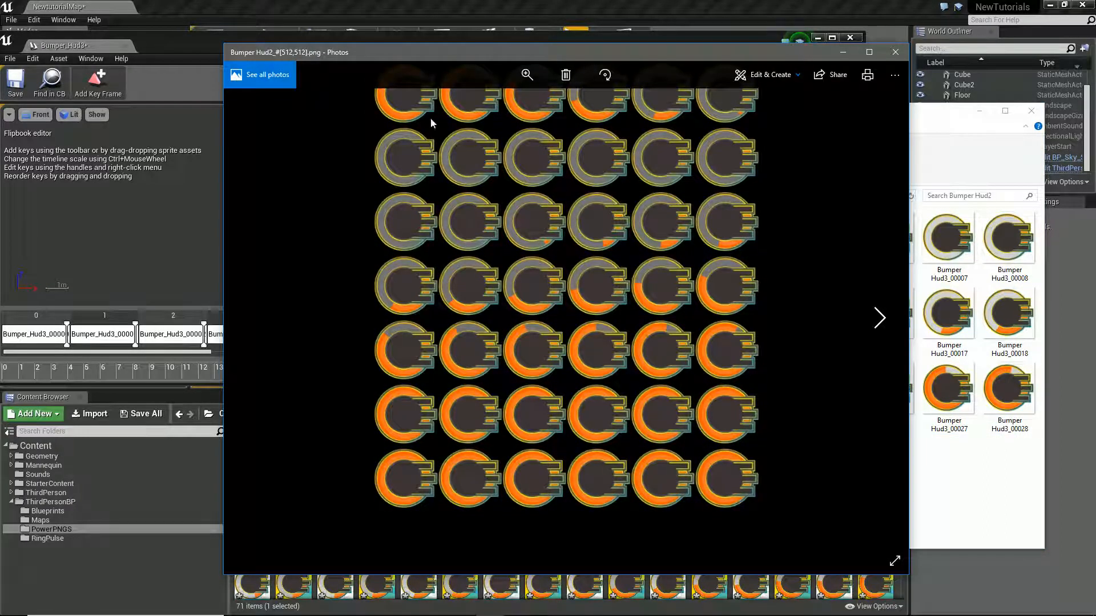
key("alt+tab")
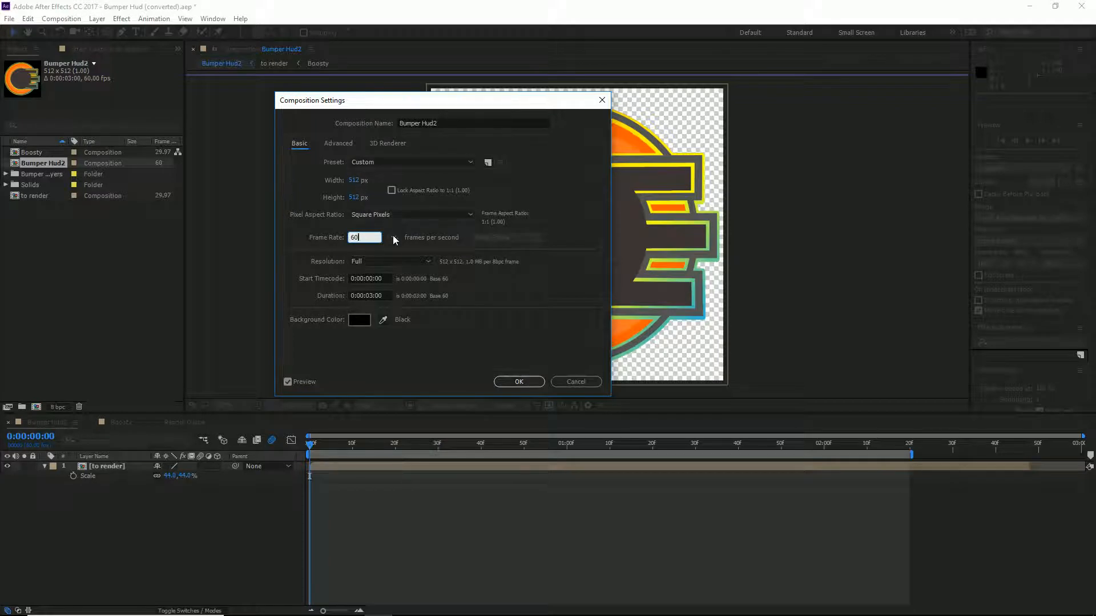
Set Bumper Hud2 to 30 fps and 256×256, and scale the HUD layer to 22%.
type("30")
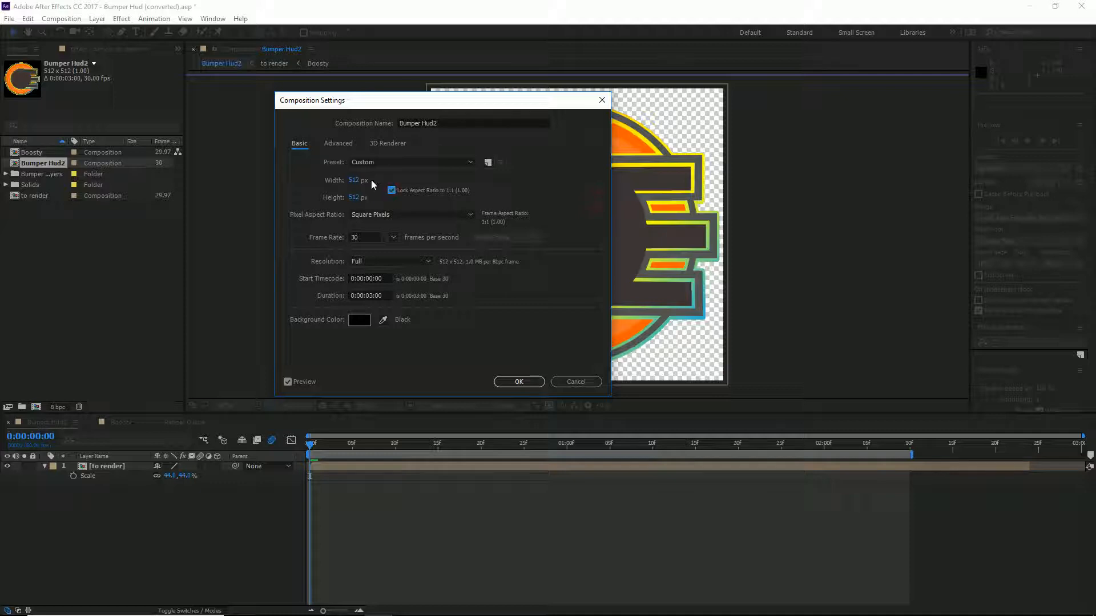
type("256")
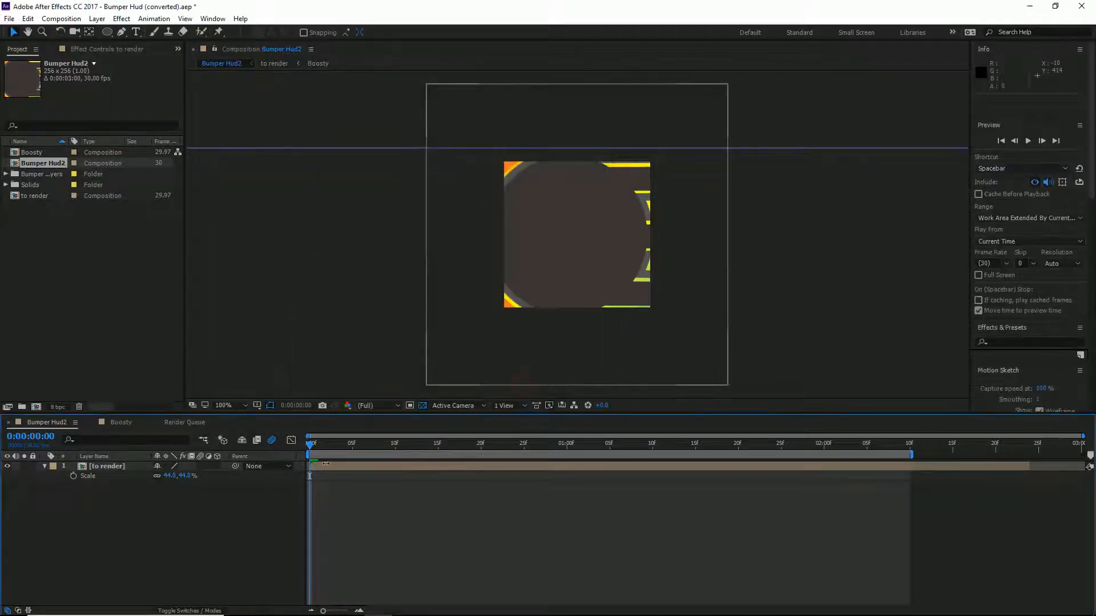
double_click(170, 476)
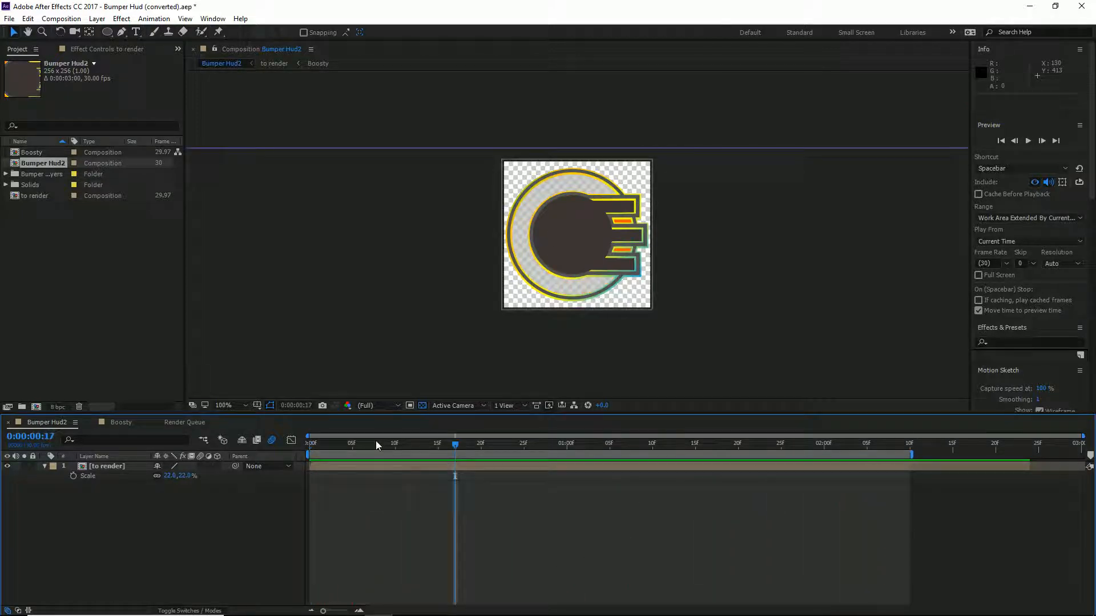
mouse_move(376, 445)
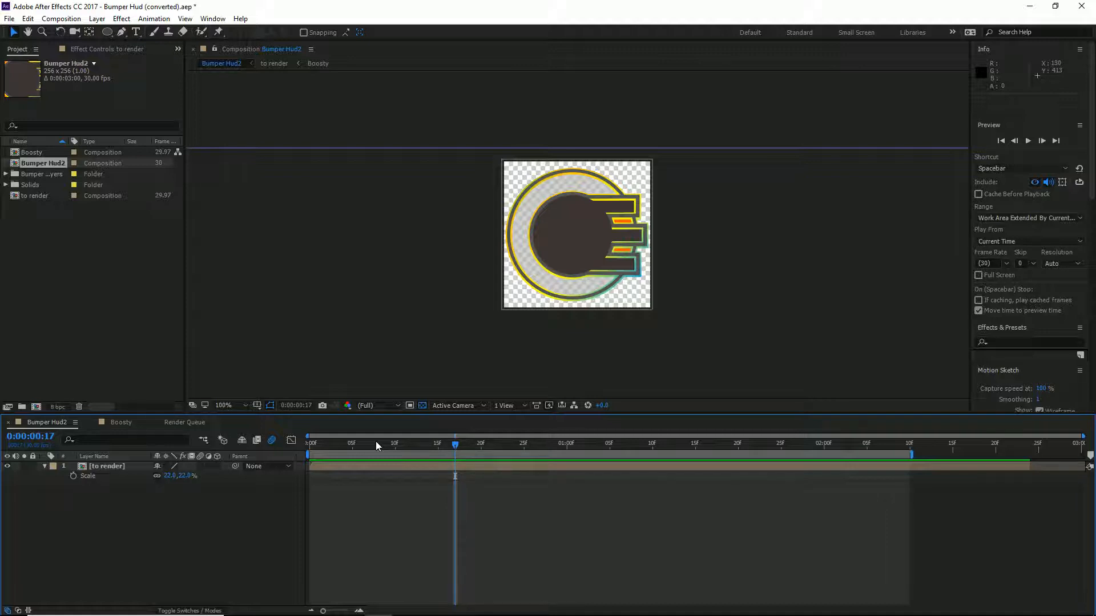
key("alt+tab")
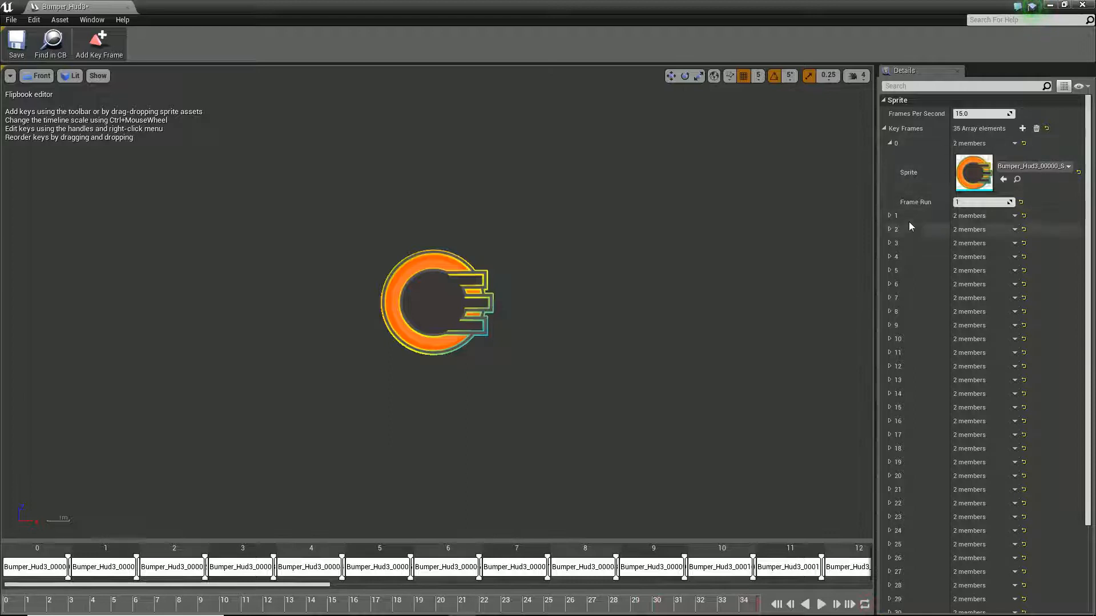
Expand Bumper_Hud3's Key Frames array to list all 35 entries.
left_click(884, 129)
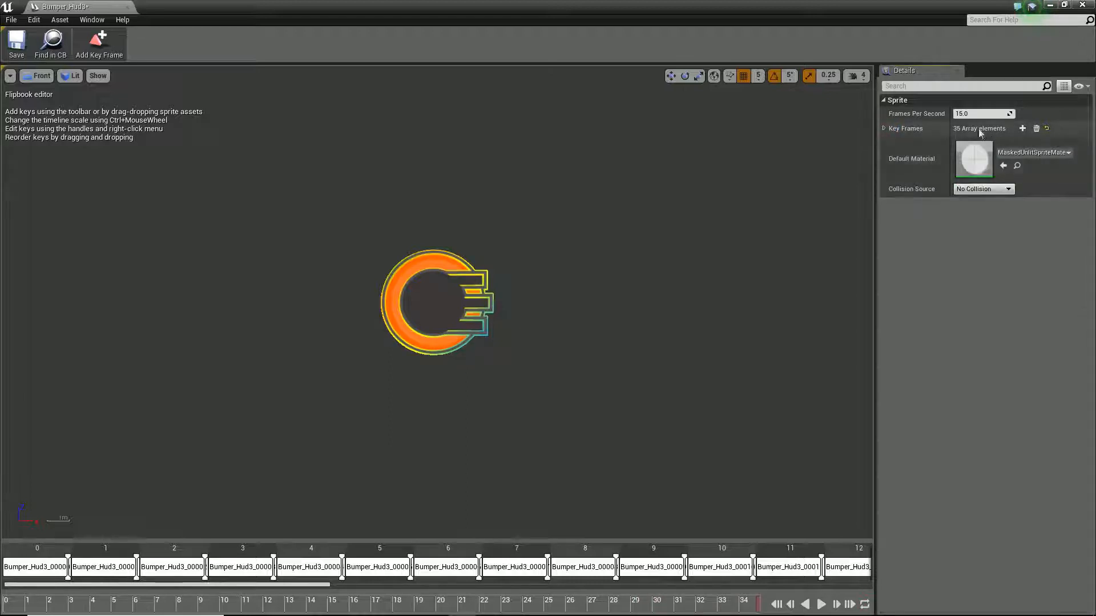
mouse_move(886, 130)
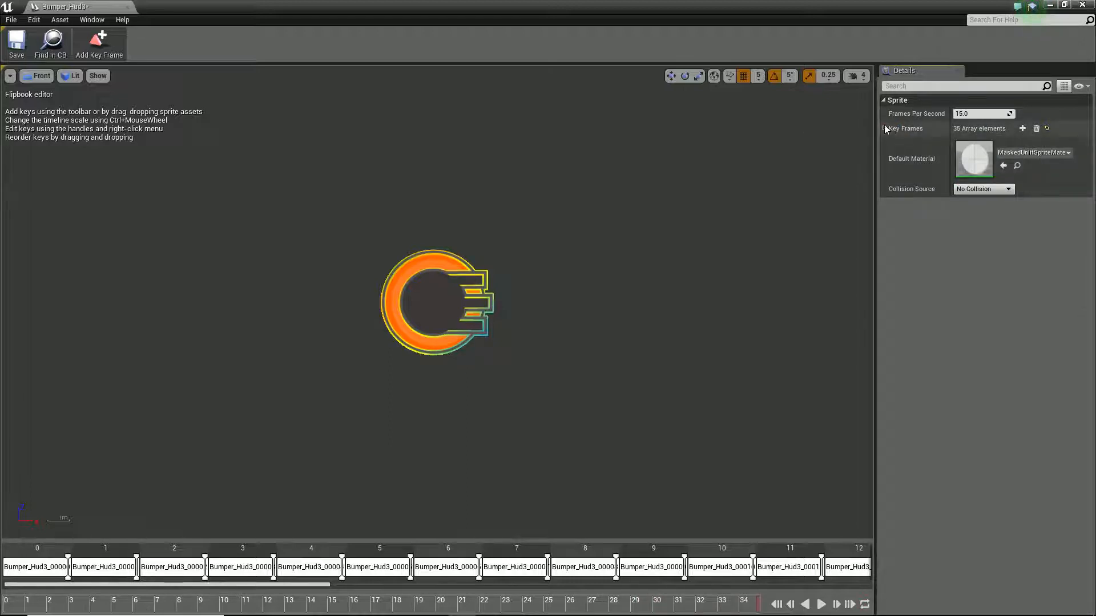
left_click(884, 128)
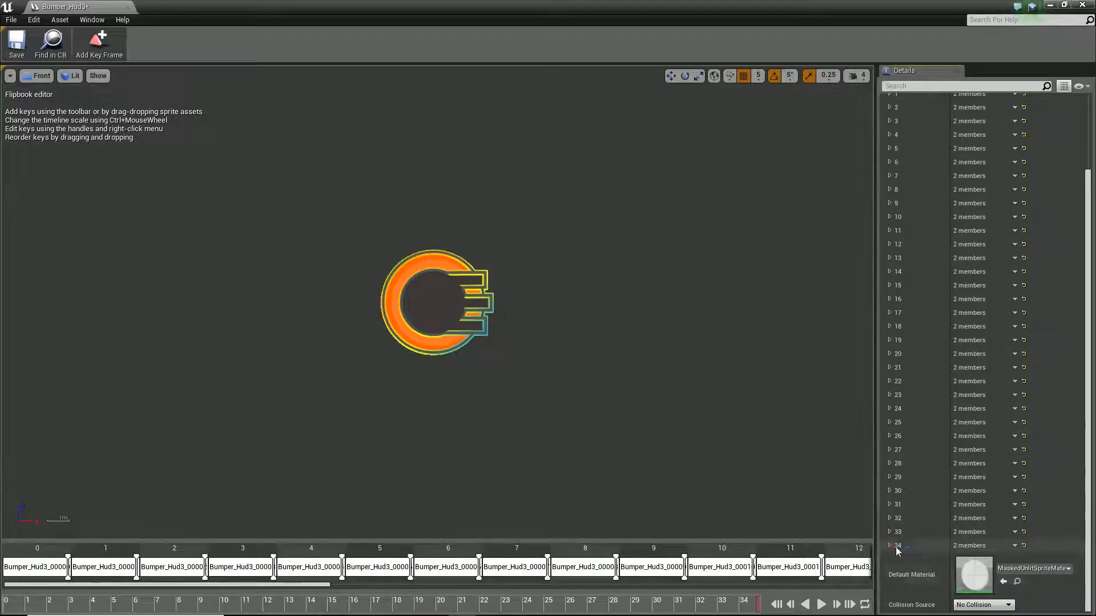
Set key frame 34's Frame Run to 9999 and preview the flipbook playback.
left_click(891, 545)
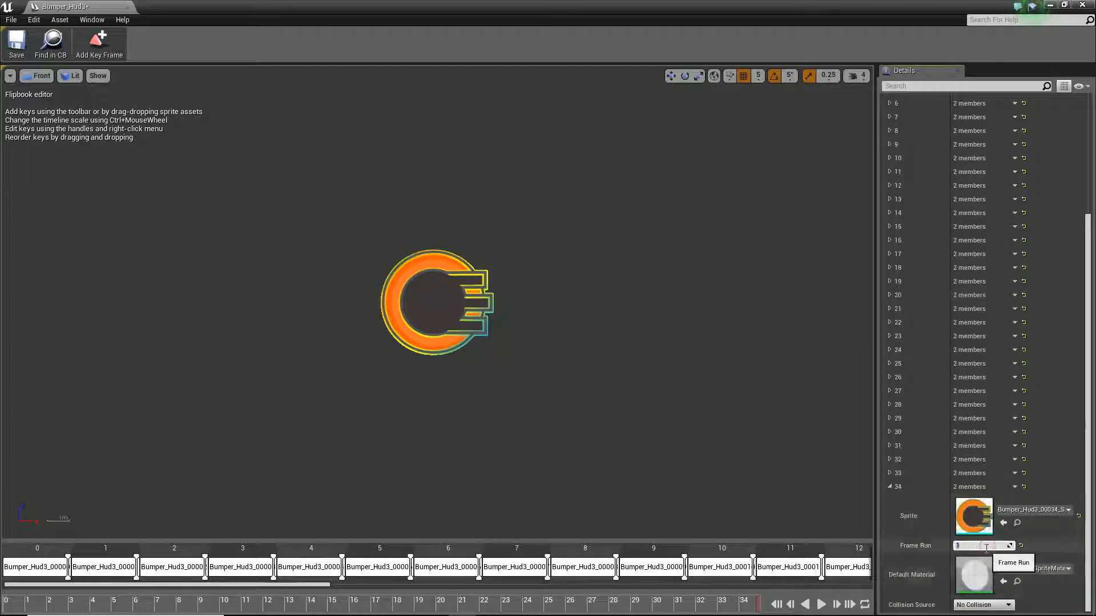
type("9999")
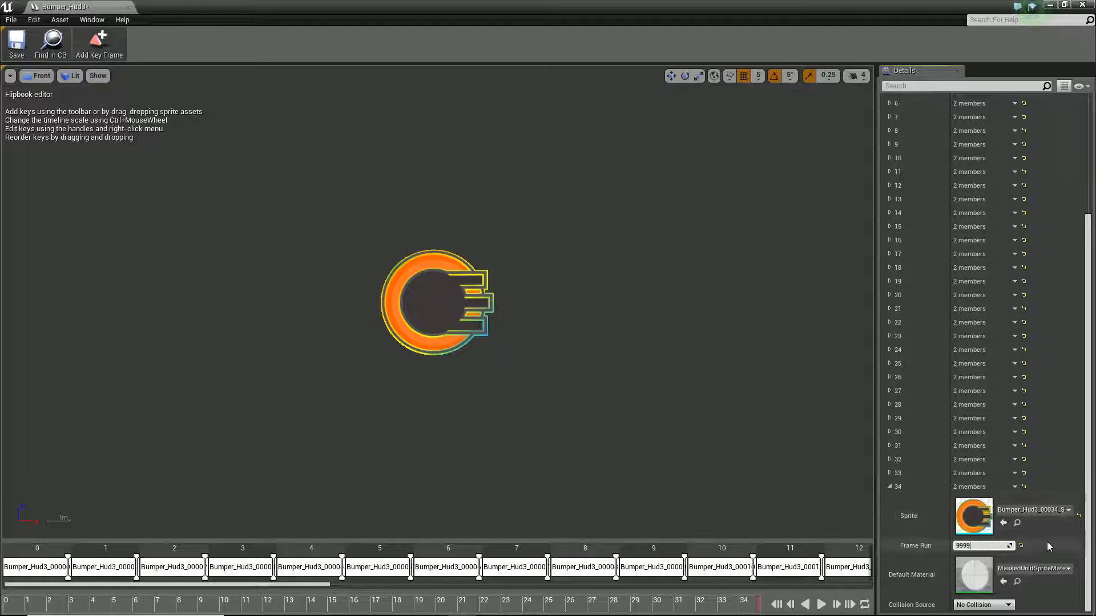
mouse_move(805, 604)
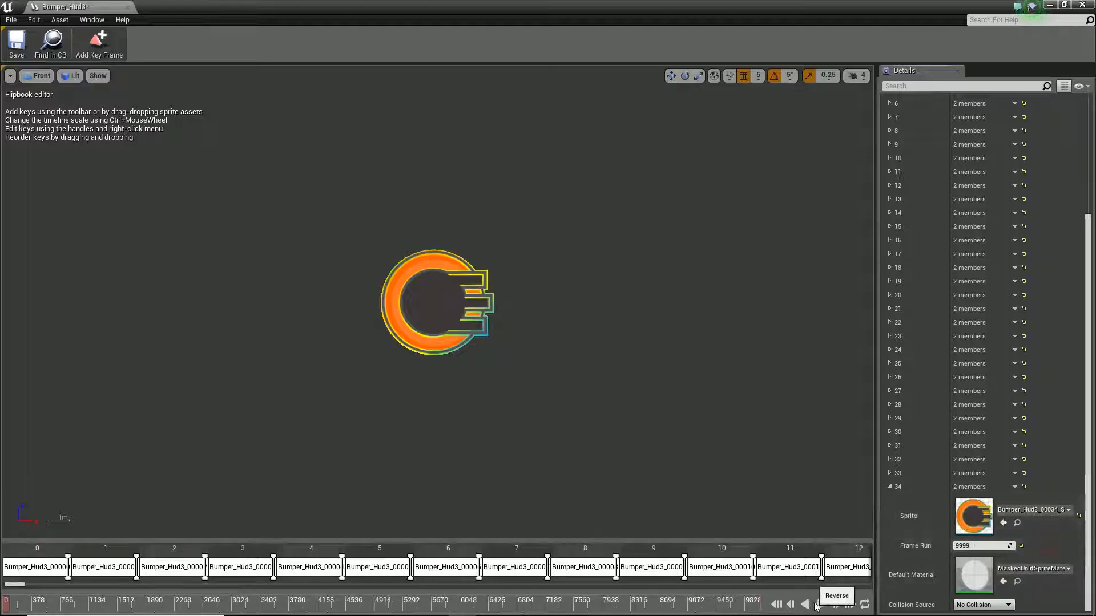
left_click(791, 604)
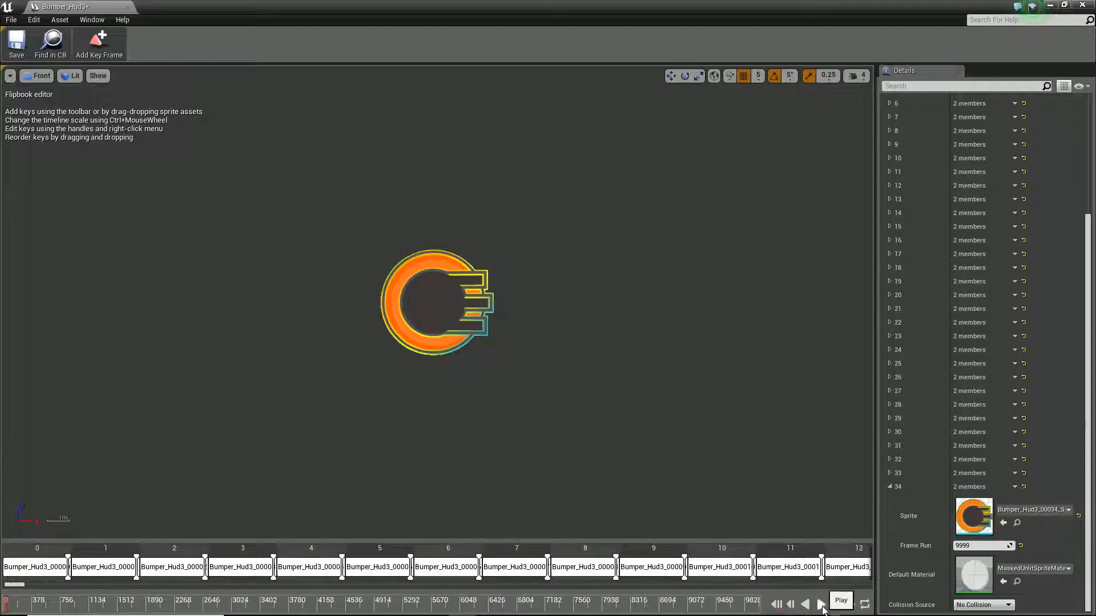
left_click(840, 600)
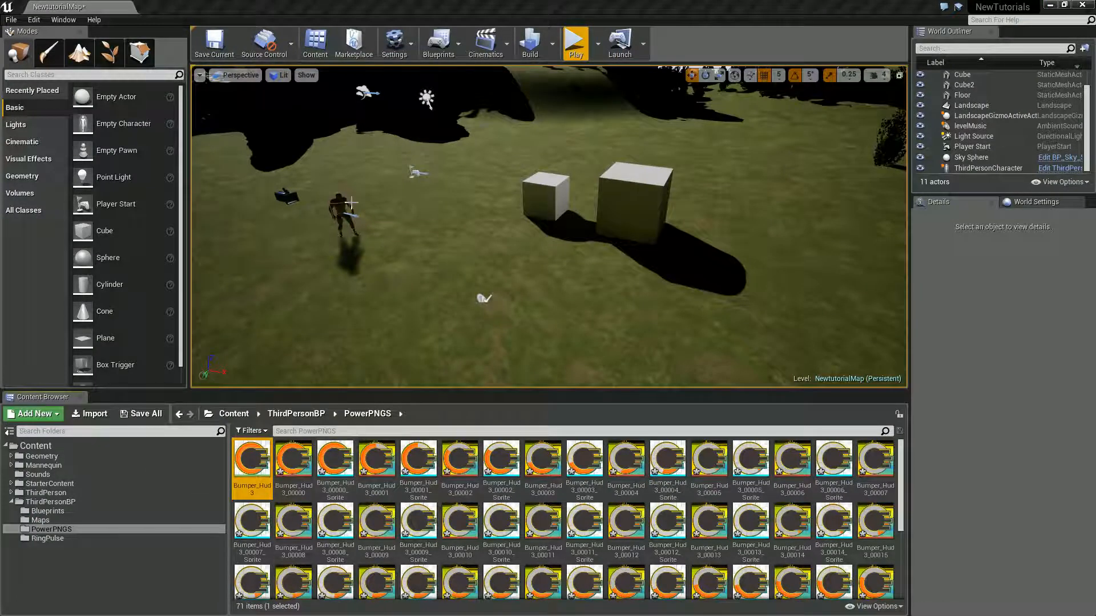
Add a Bumper_Hud3 Paper Flipbook component to ThirdPersonCharacter, named flipbooksPower.
left_click(339, 217)
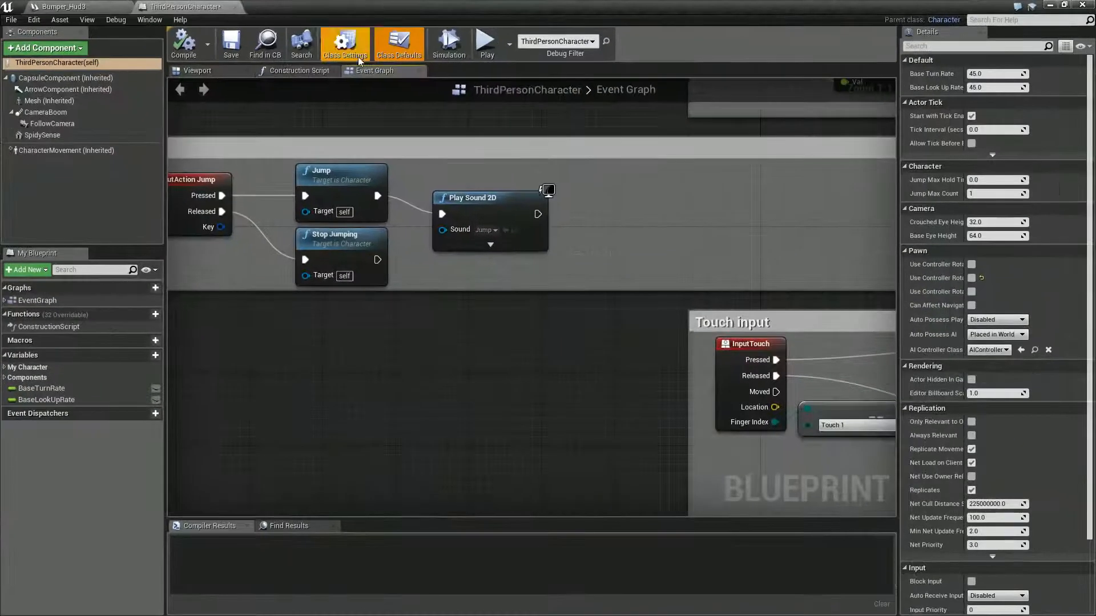
left_click(197, 70)
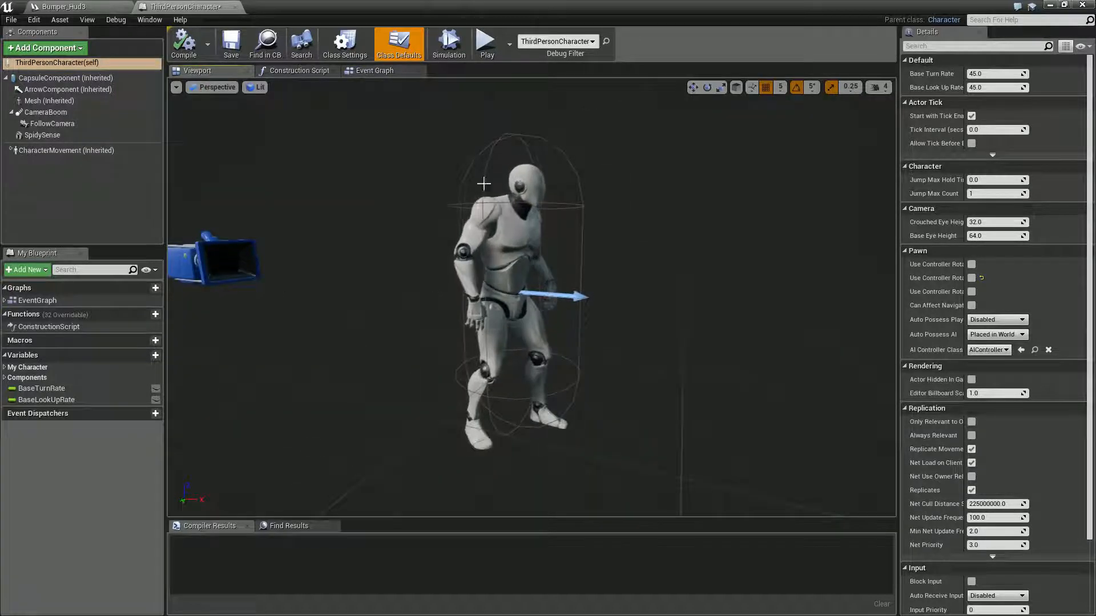
left_click(45, 48)
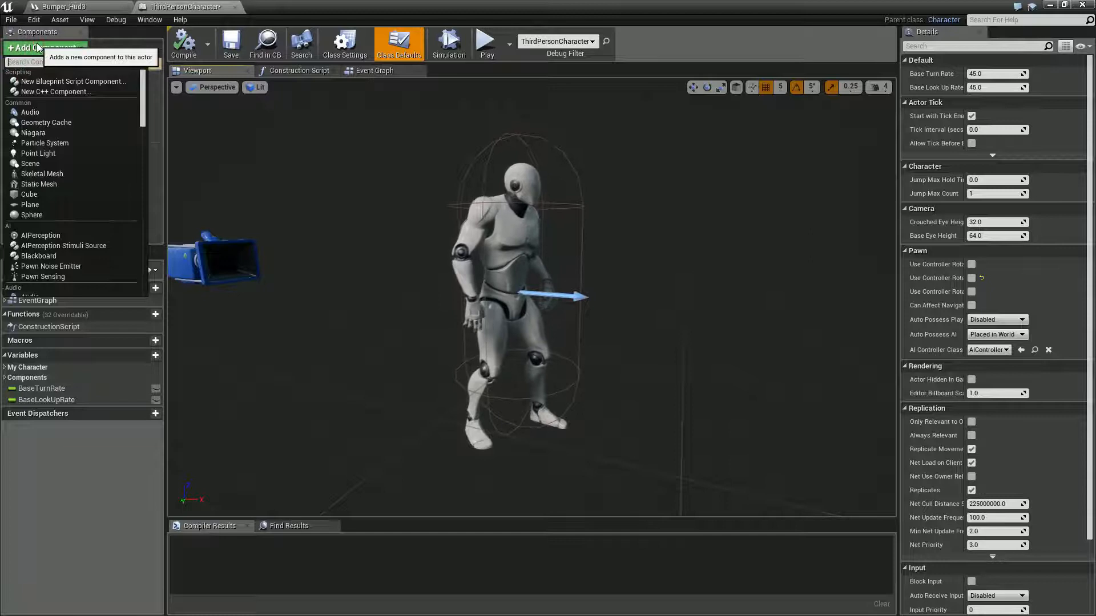
type("flip")
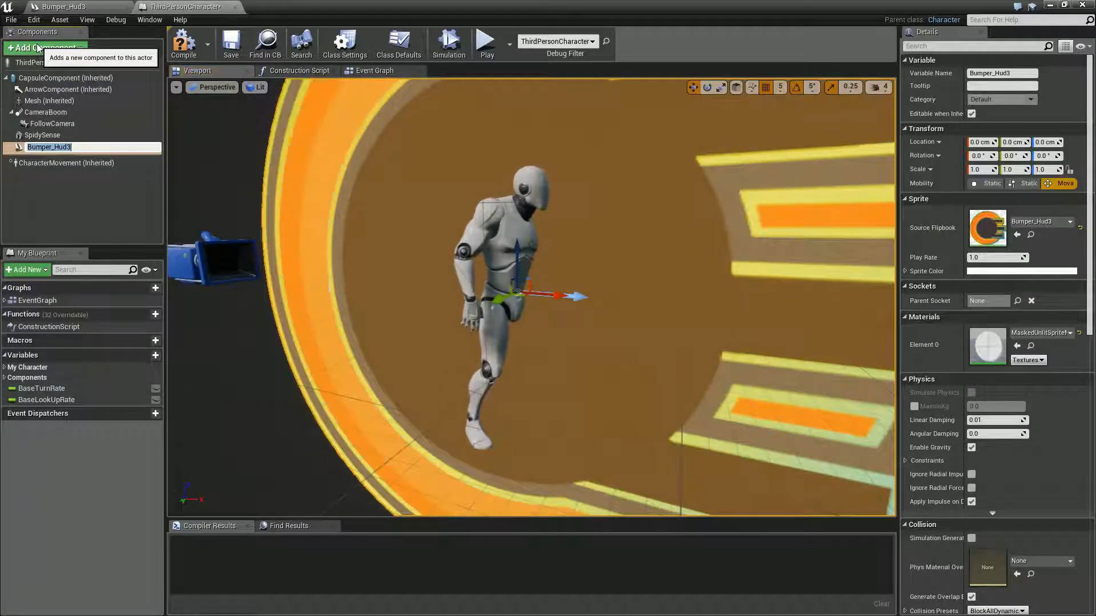
mouse_move(609, 72)
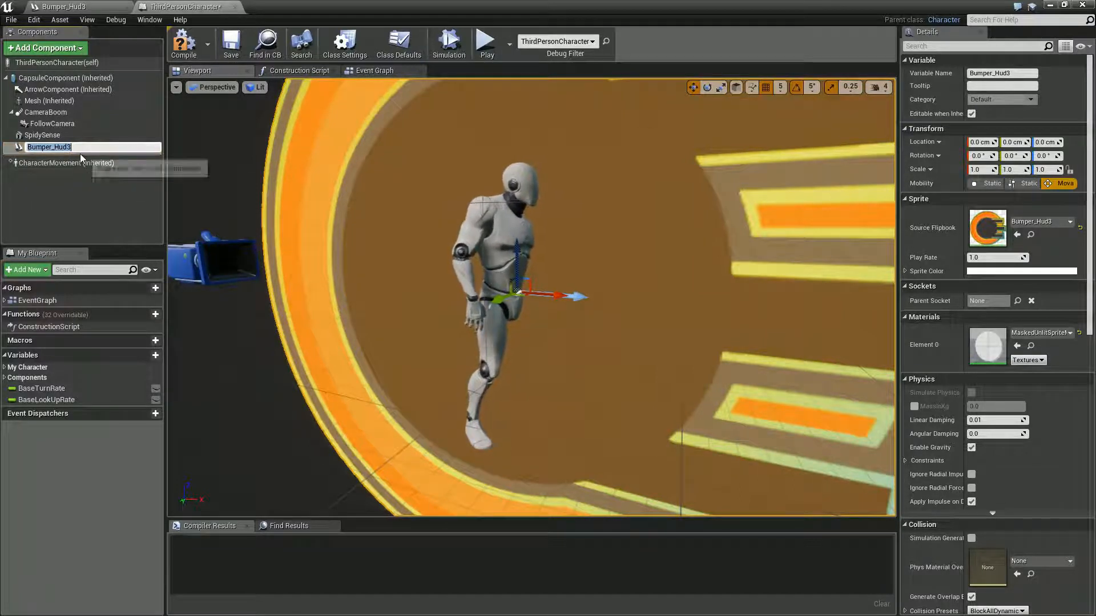
type("flipbooks")
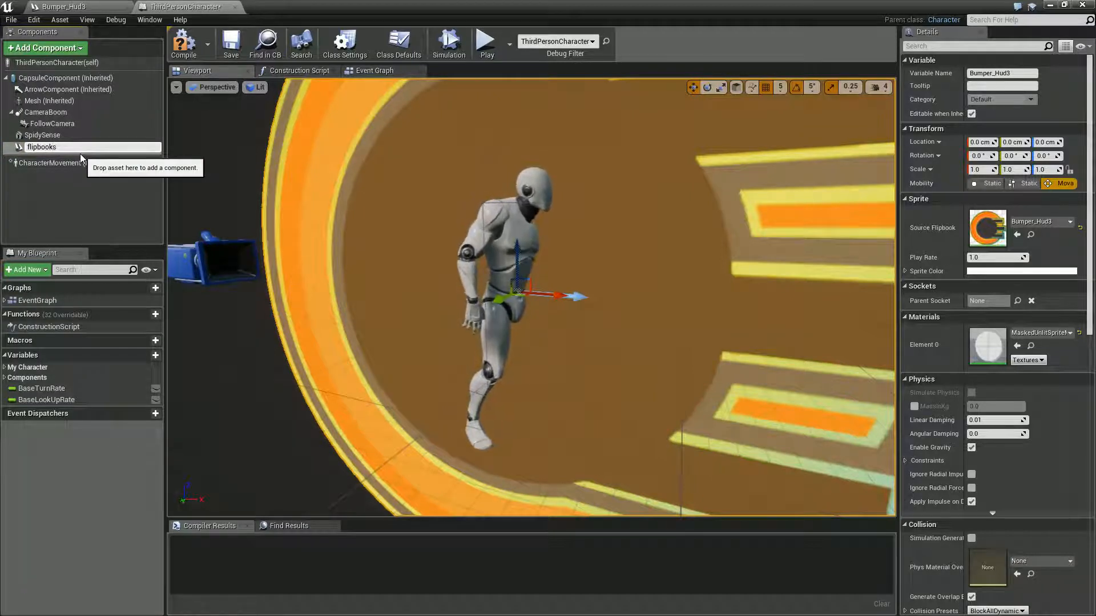
type("Power")
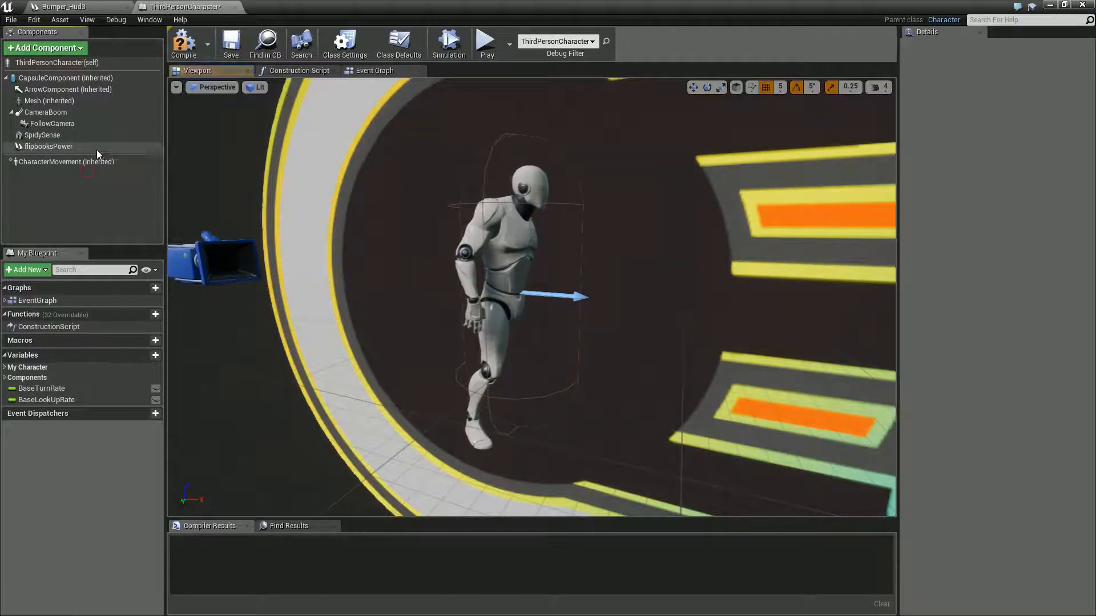
left_click(49, 146)
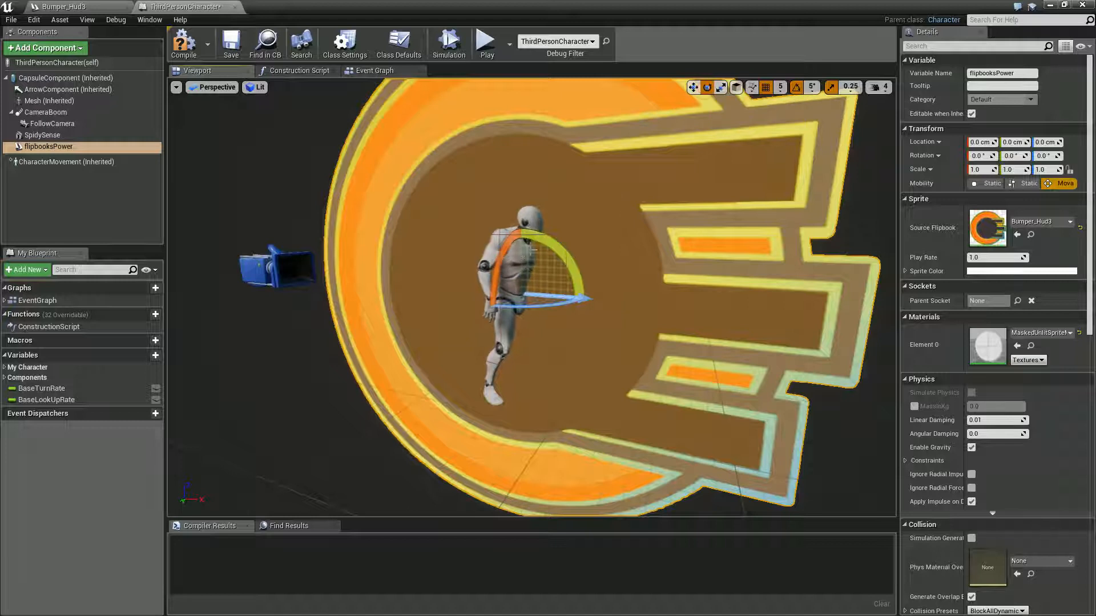
Place flipbooksPower at Rotation X -90, Location Z -95, Scale 0.5.
left_click(49, 100)
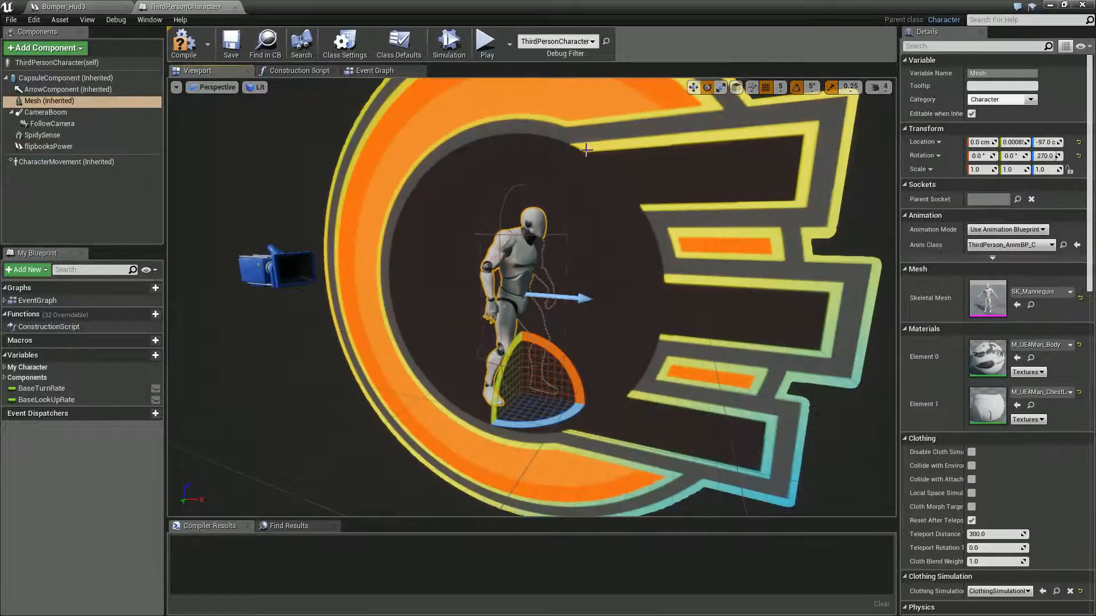
left_click(48, 146)
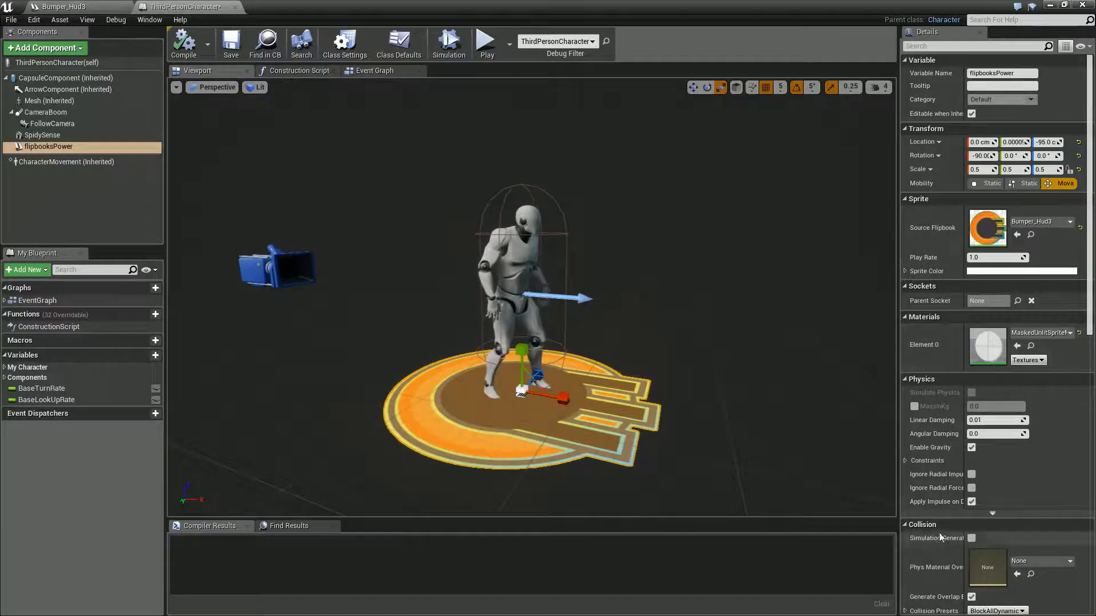
Set flipbooksPower's collision preset to NoCollision and uncheck Auto Activate.
scroll("down", 3)
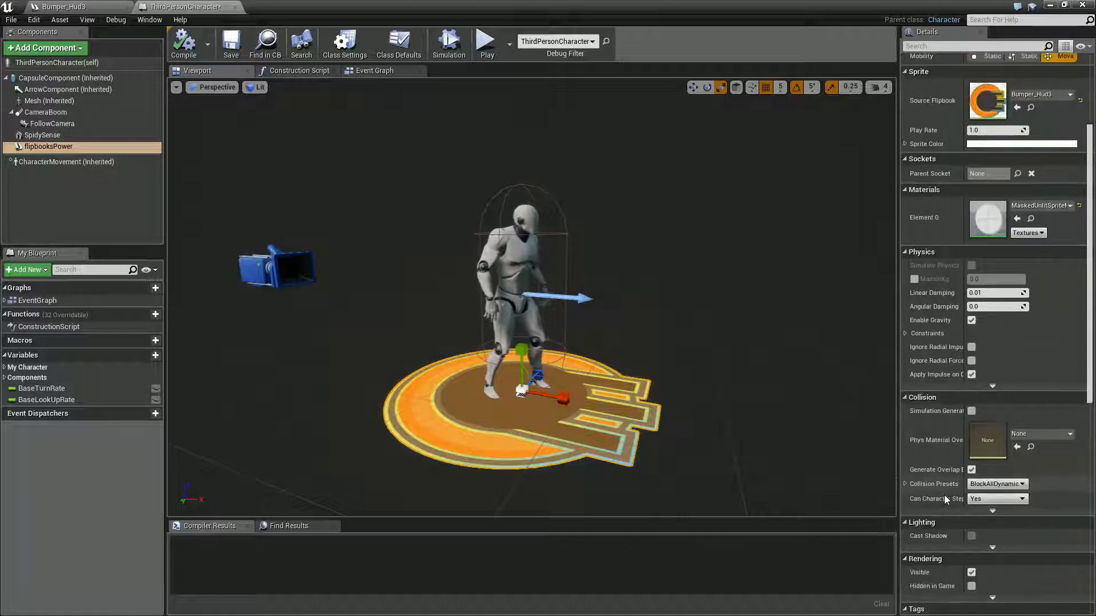
left_click(1021, 483)
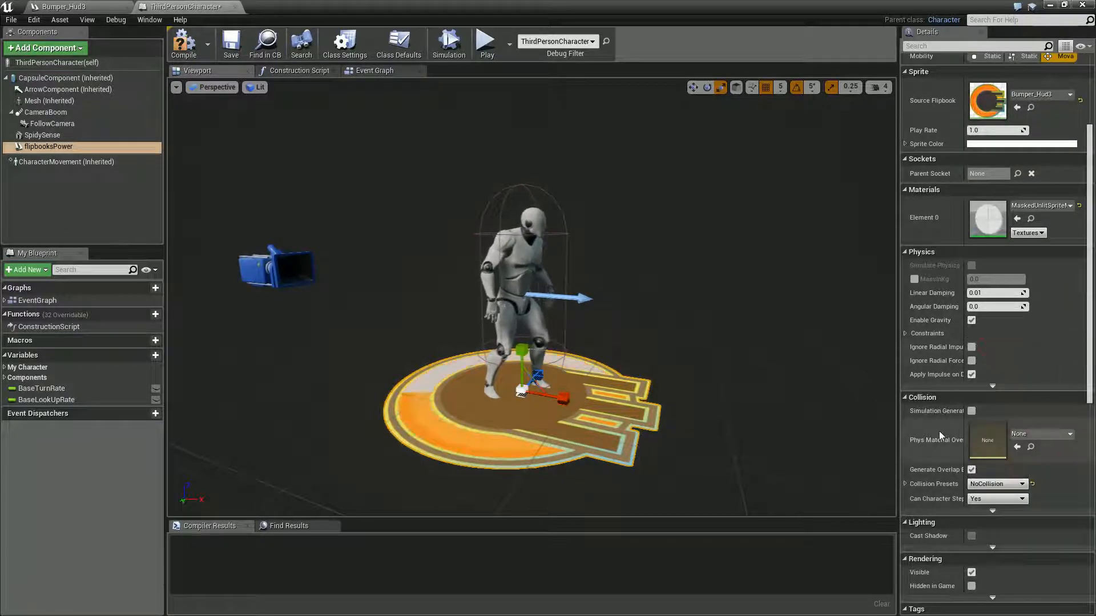
scroll("down", 3)
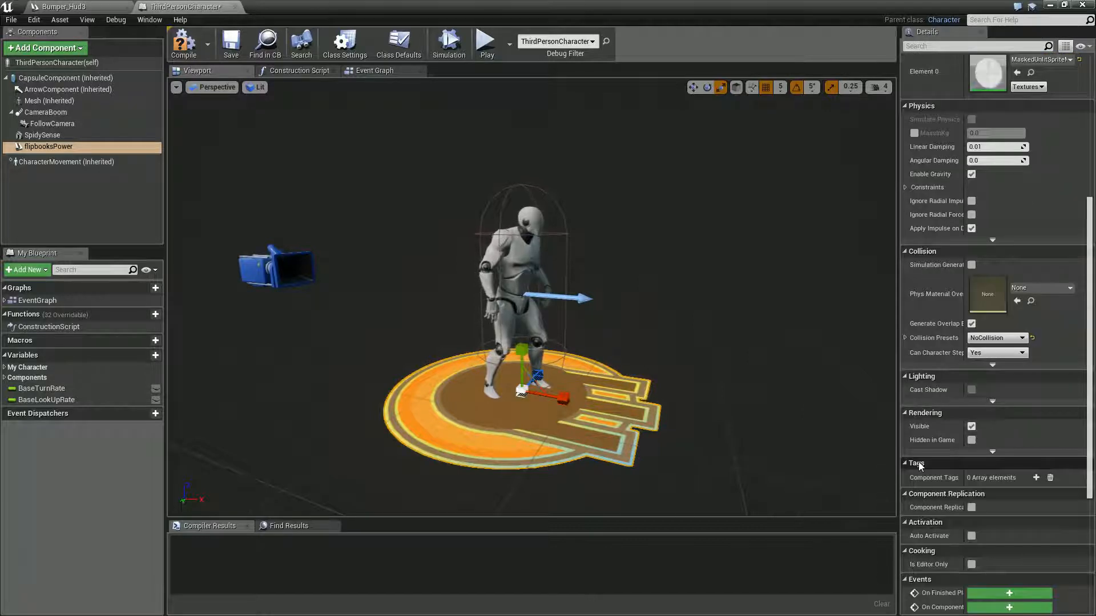
scroll("down", 3)
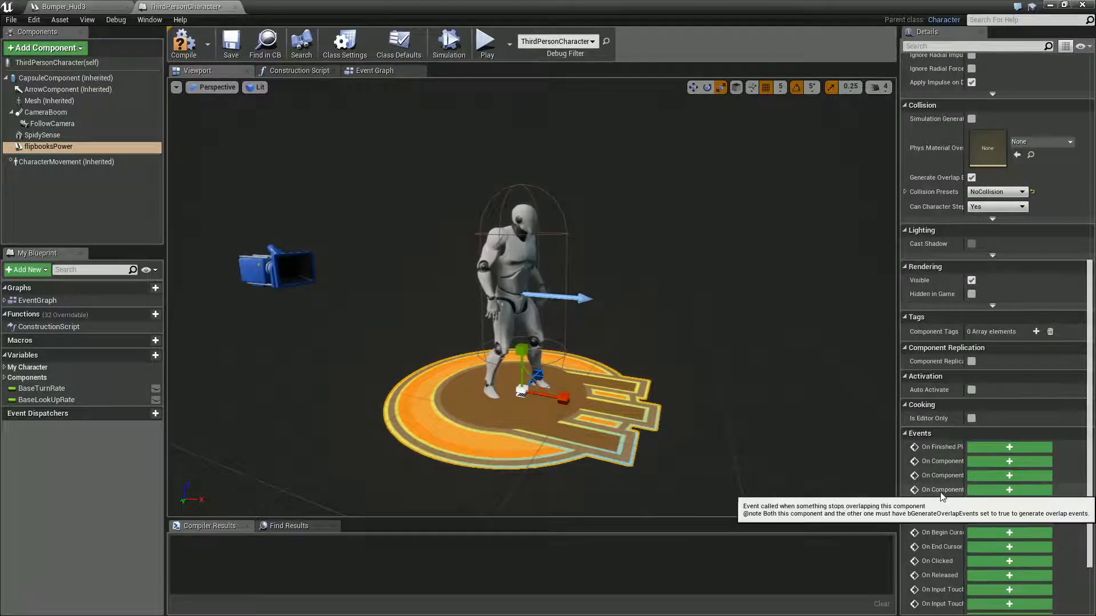
scroll("down", 3)
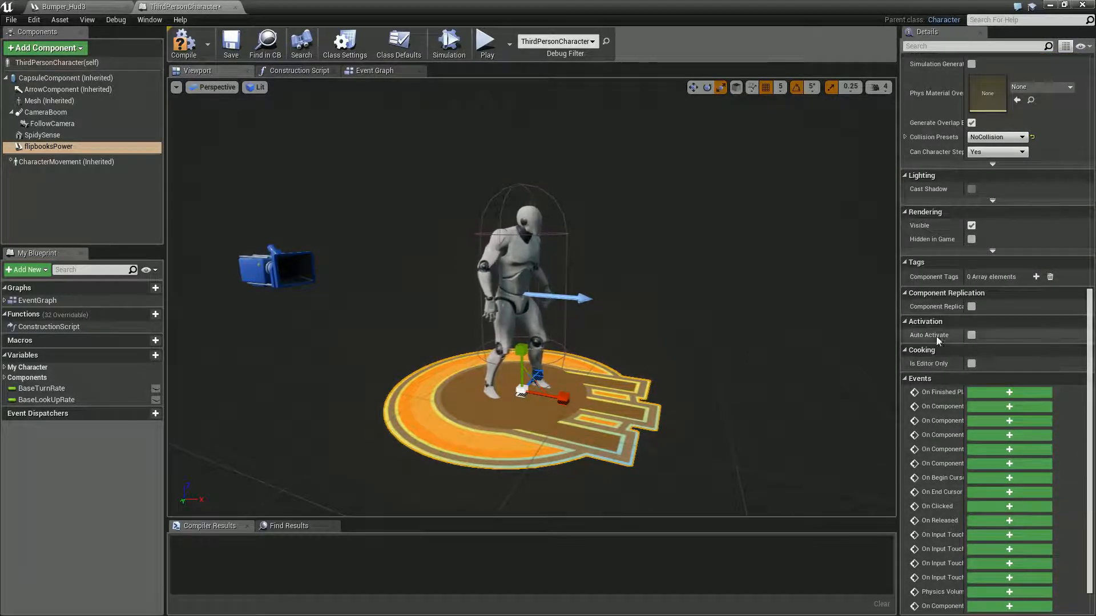
left_click(183, 43)
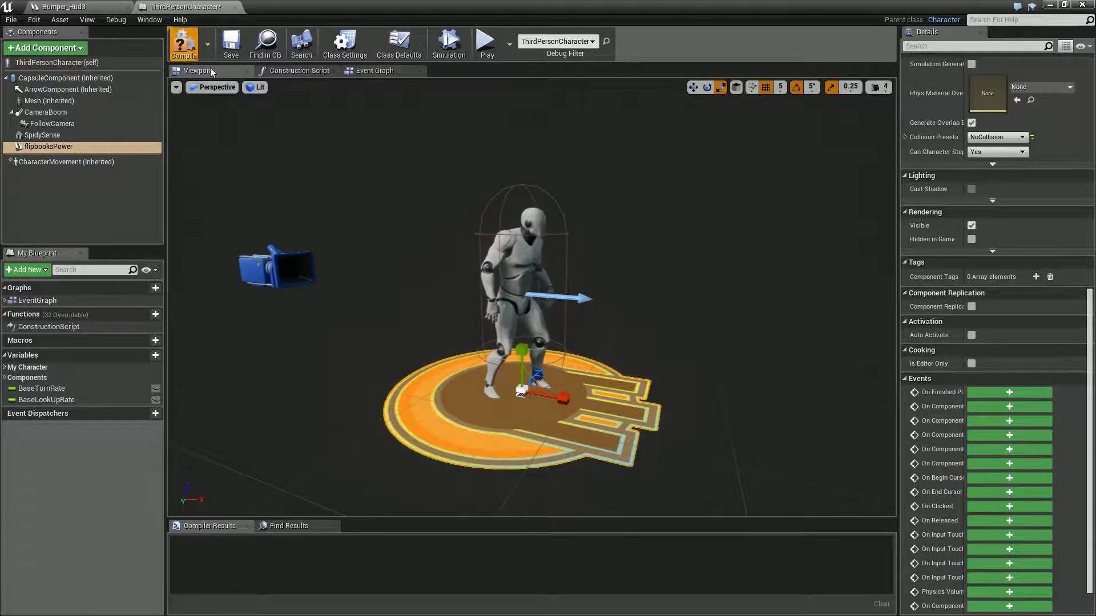
Compile the blueprint and add a Play from Start node on the flipbooksPower reference.
left_click(373, 70)
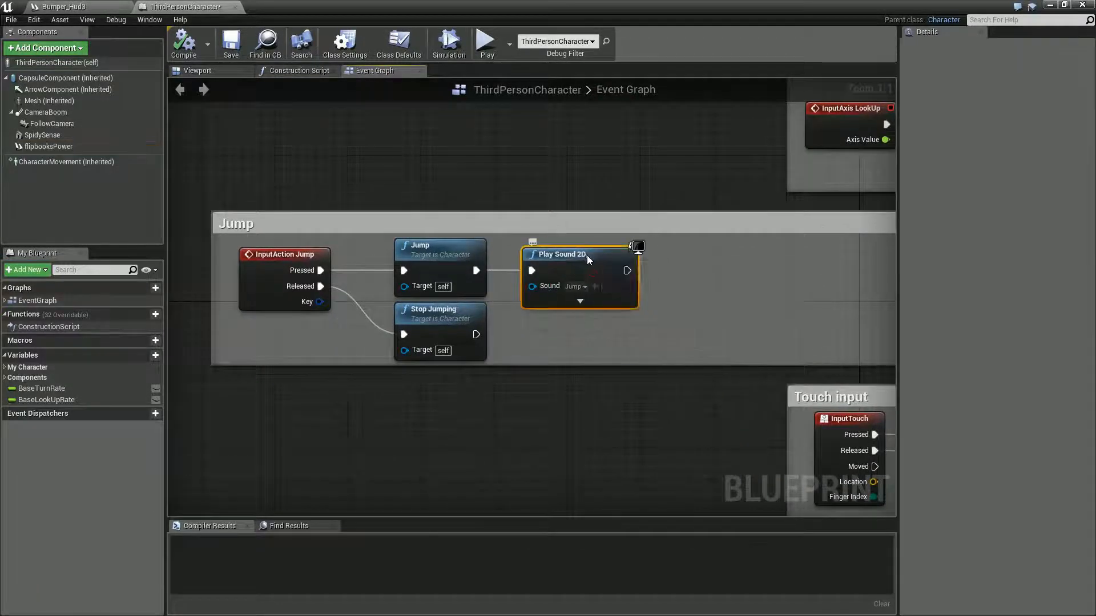
mouse_move(569, 254)
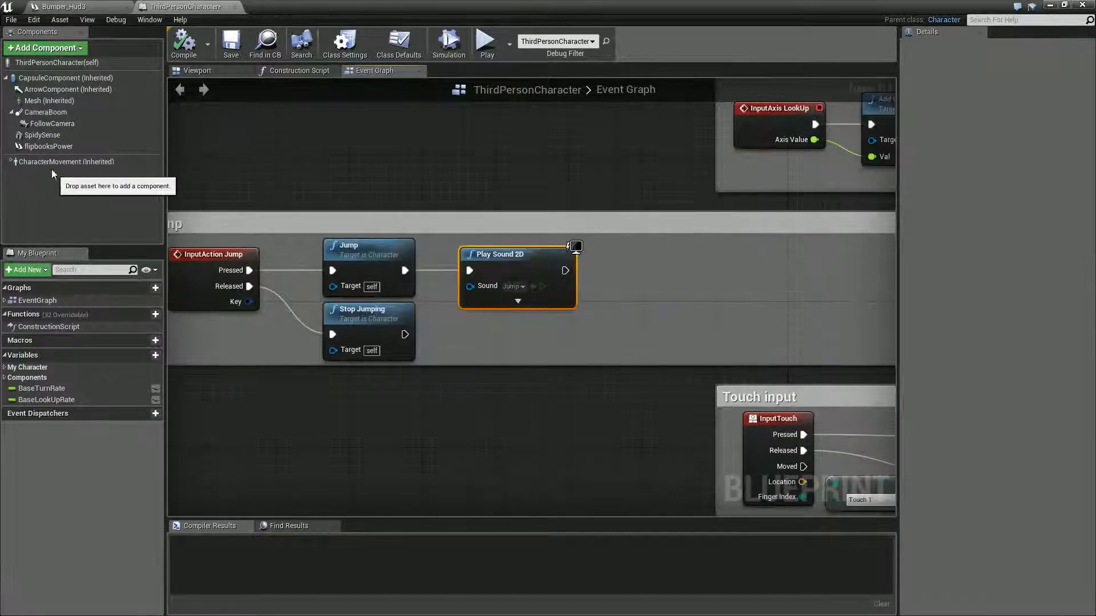
left_click(48, 146)
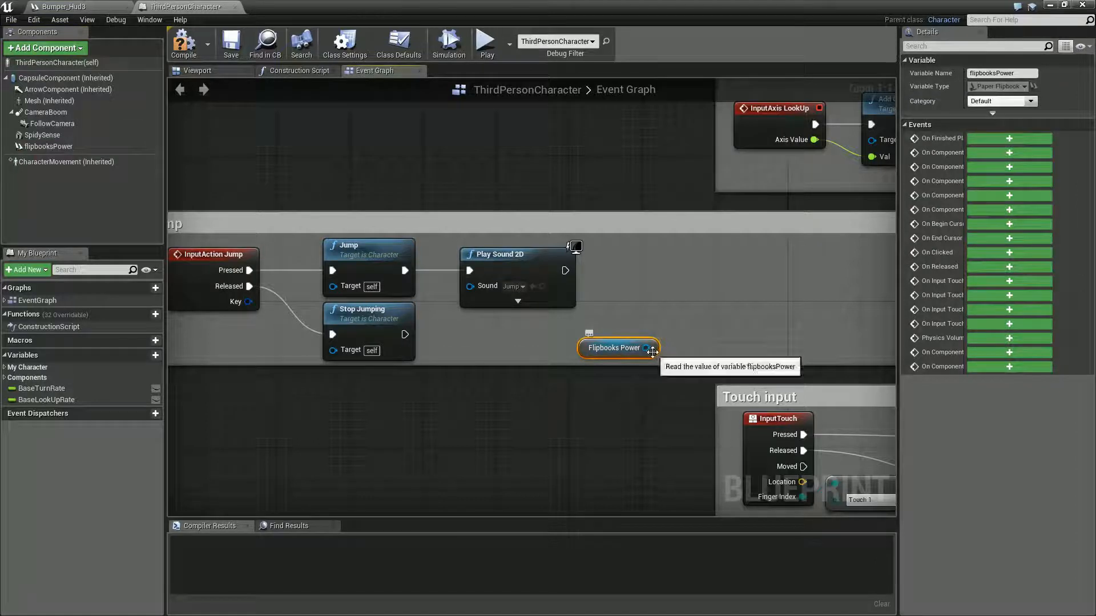
mouse_move(638, 308)
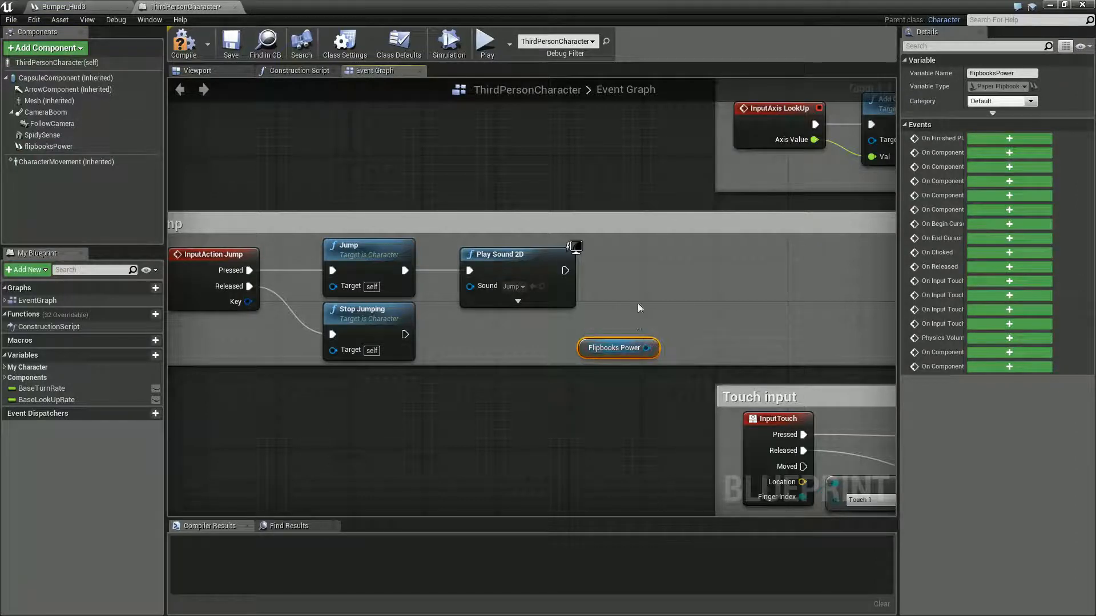
left_click_drag(648, 347, 688, 318)
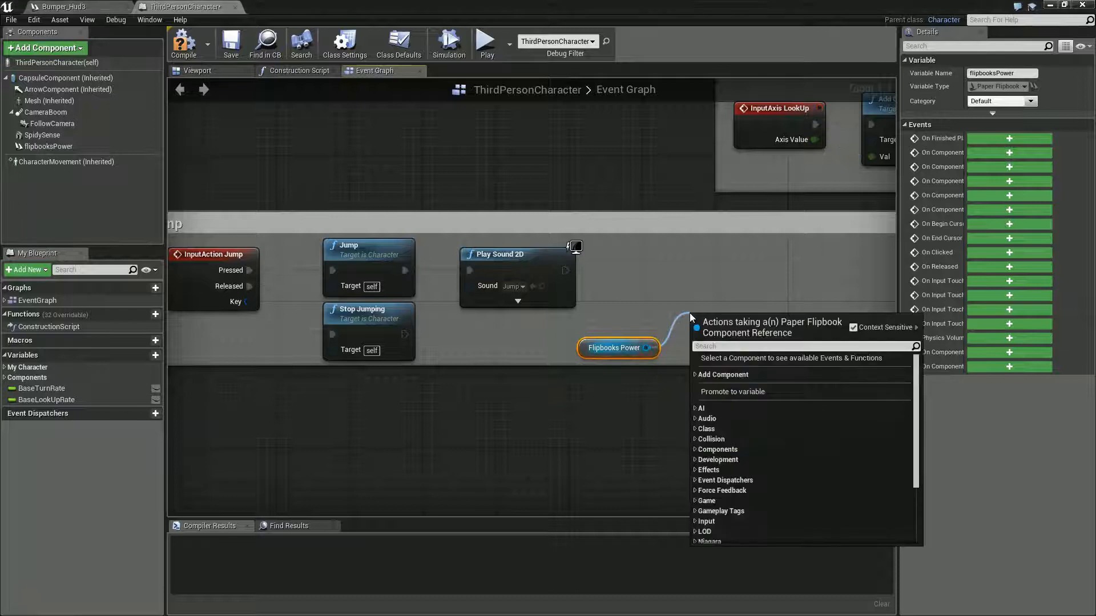
scroll("down", 3)
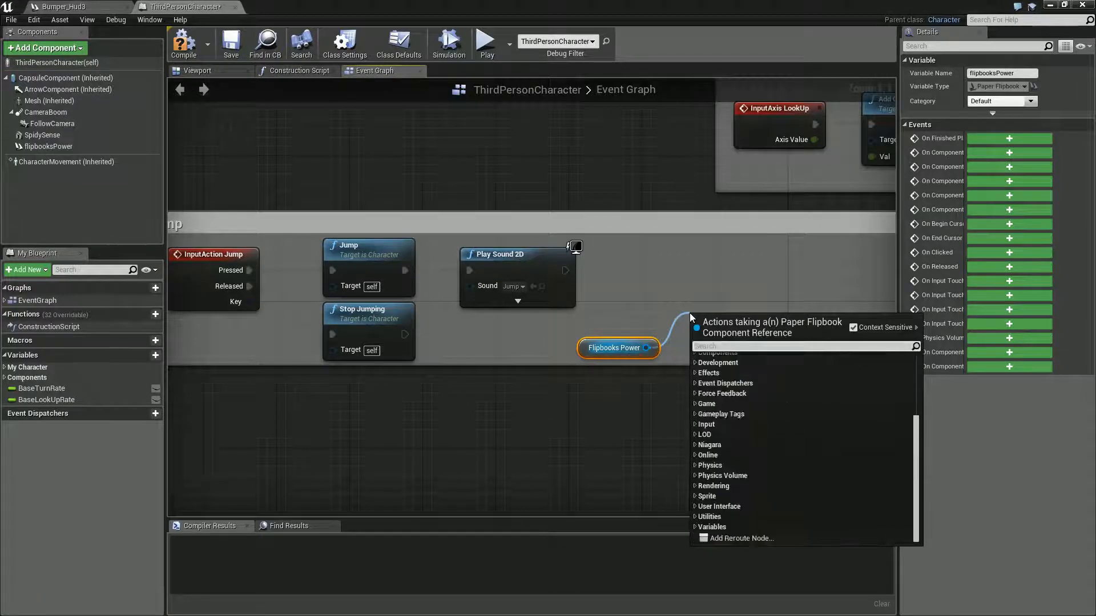
type("play")
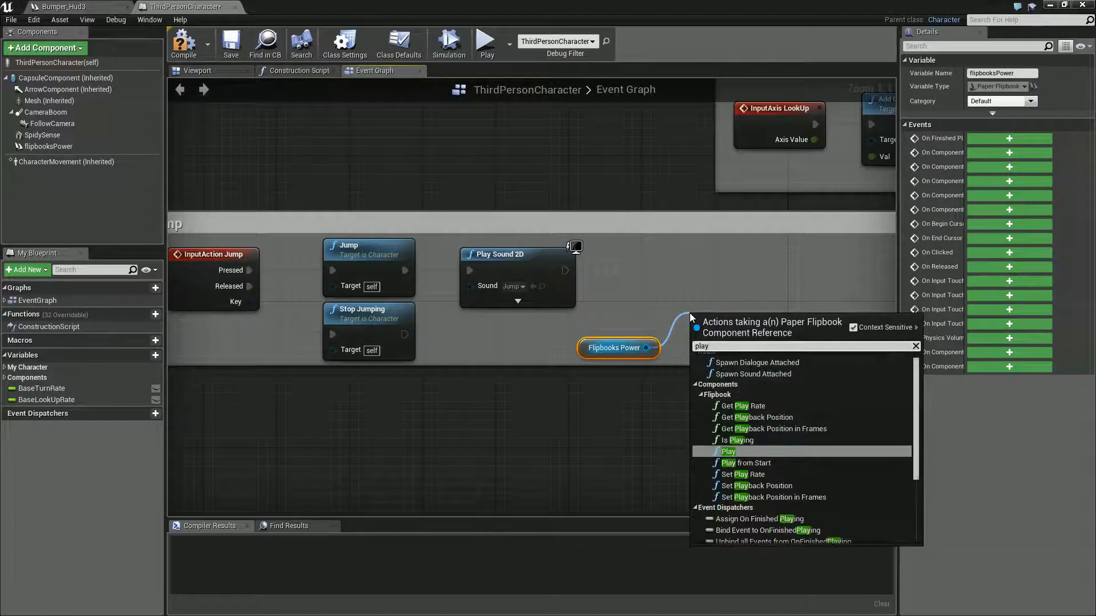
left_click(729, 451)
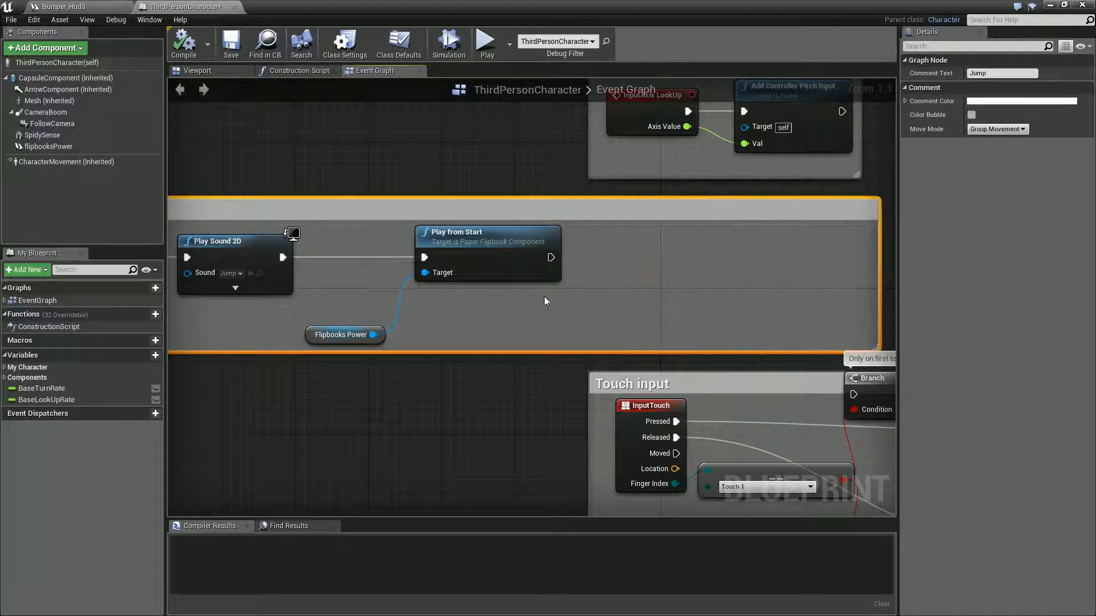
Chain Play from Start into a 0.2-second Delay, then Stop on flipbooksPower.
left_click_drag(551, 257, 626, 264)
type("stop")
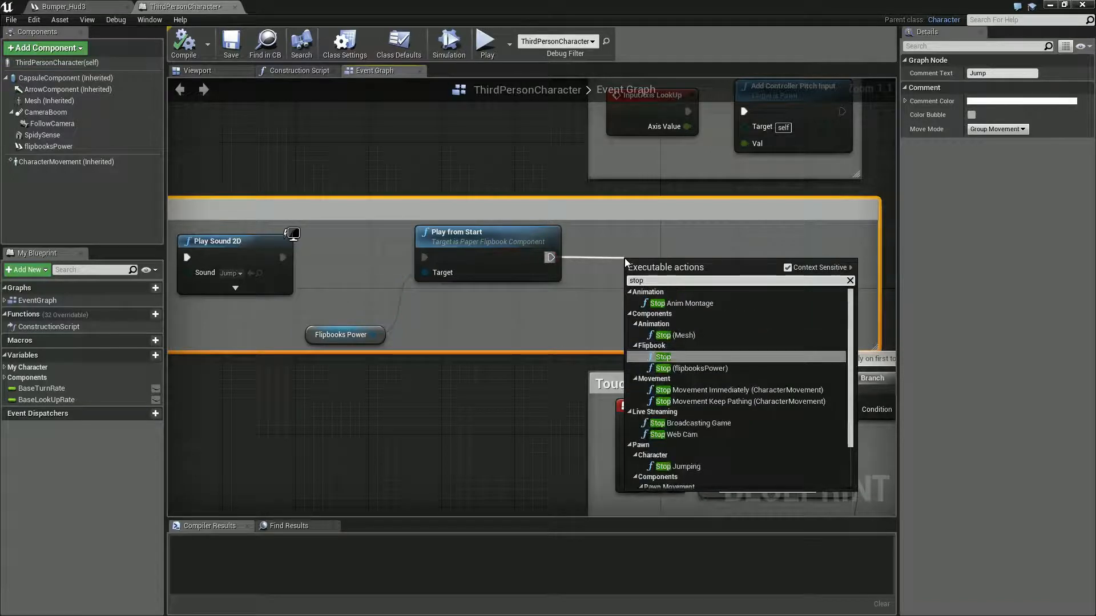
mouse_move(671, 368)
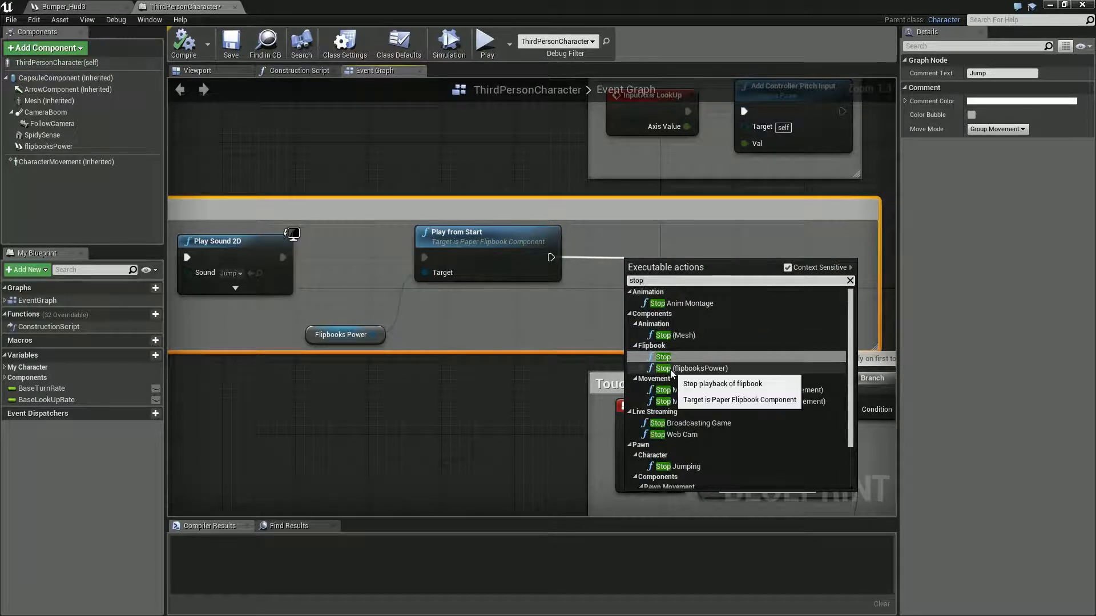
left_click(695, 368)
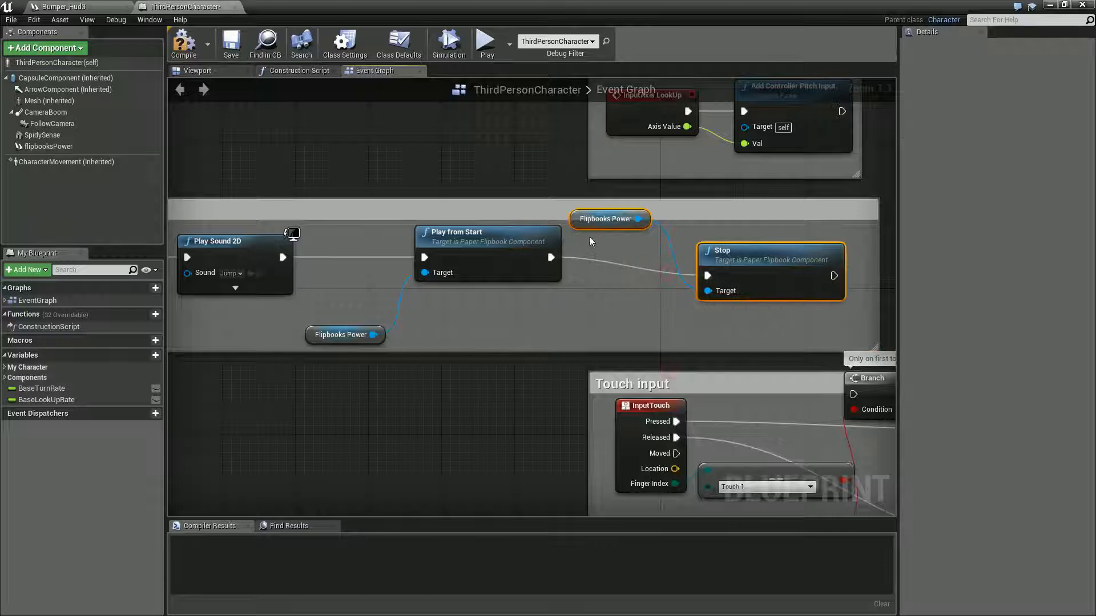
left_click(47, 146)
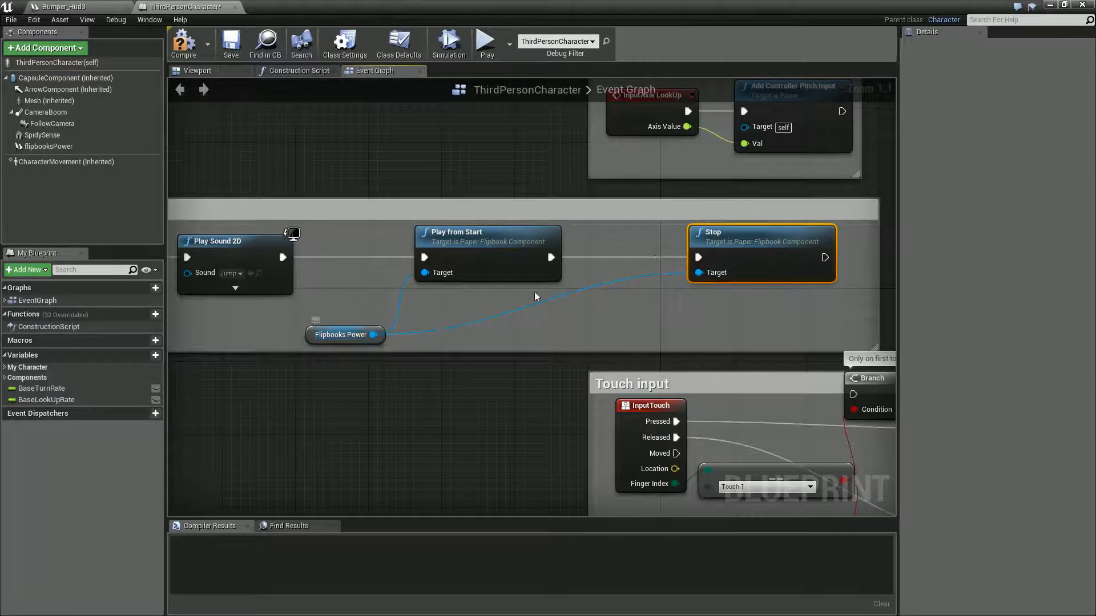
left_click_drag(762, 232, 797, 232)
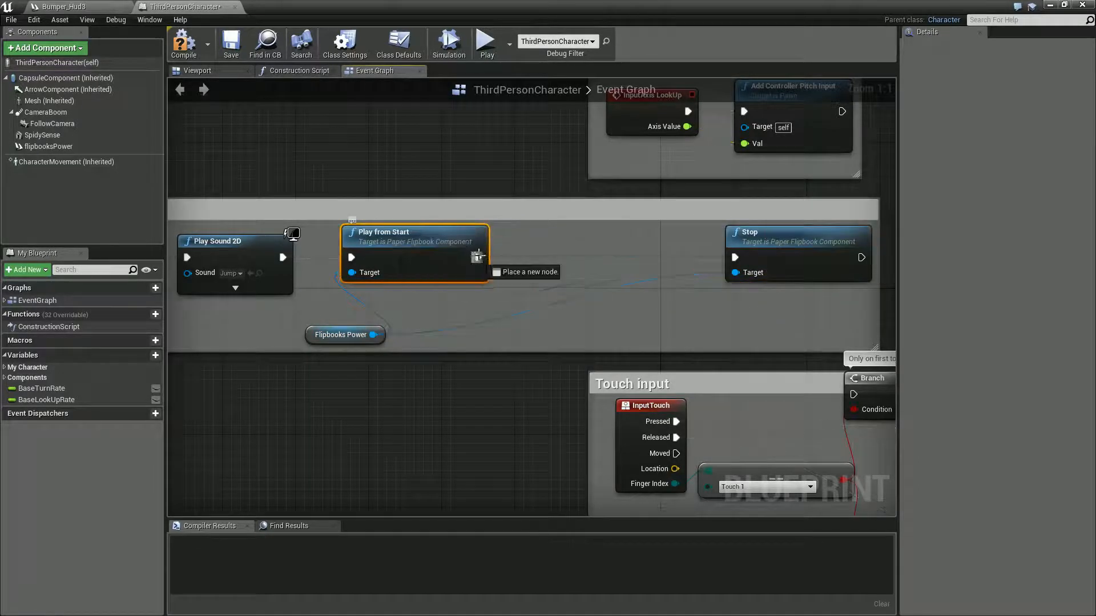
type("del")
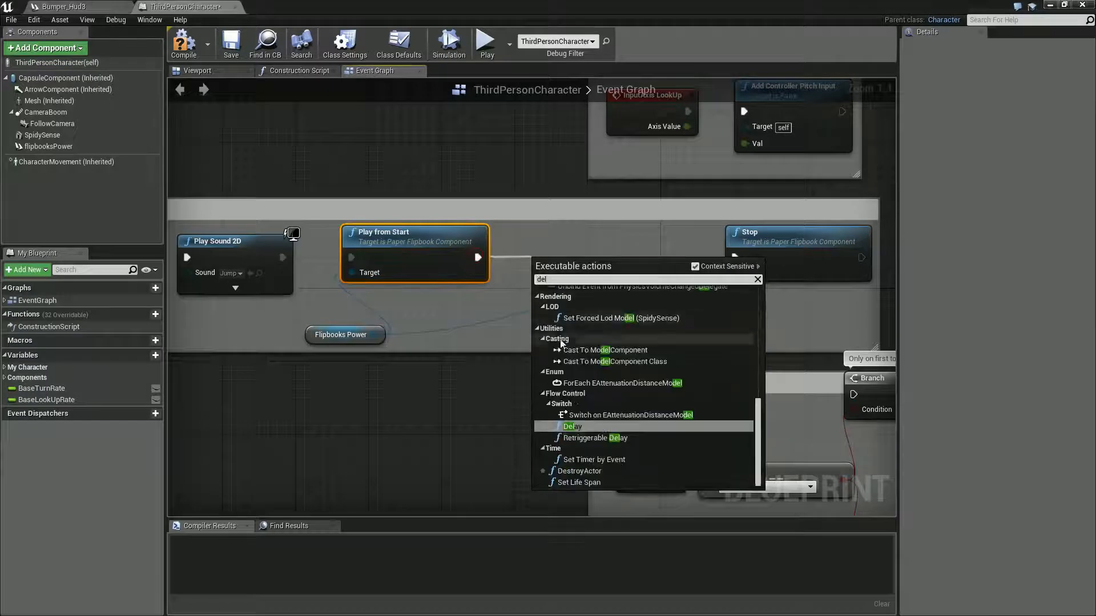
left_click(570, 426)
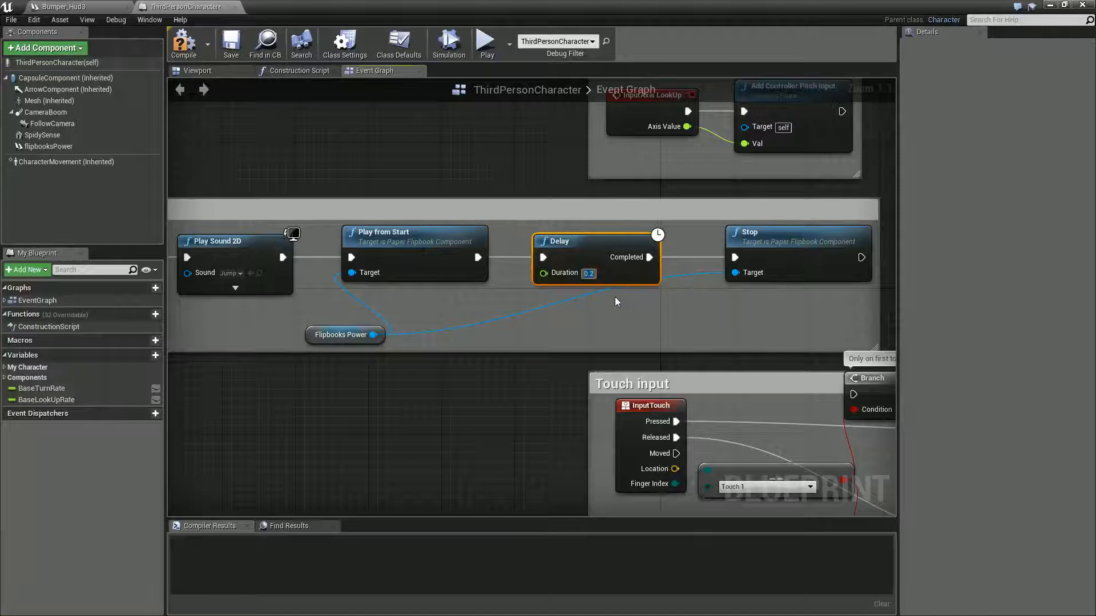
type("2.1")
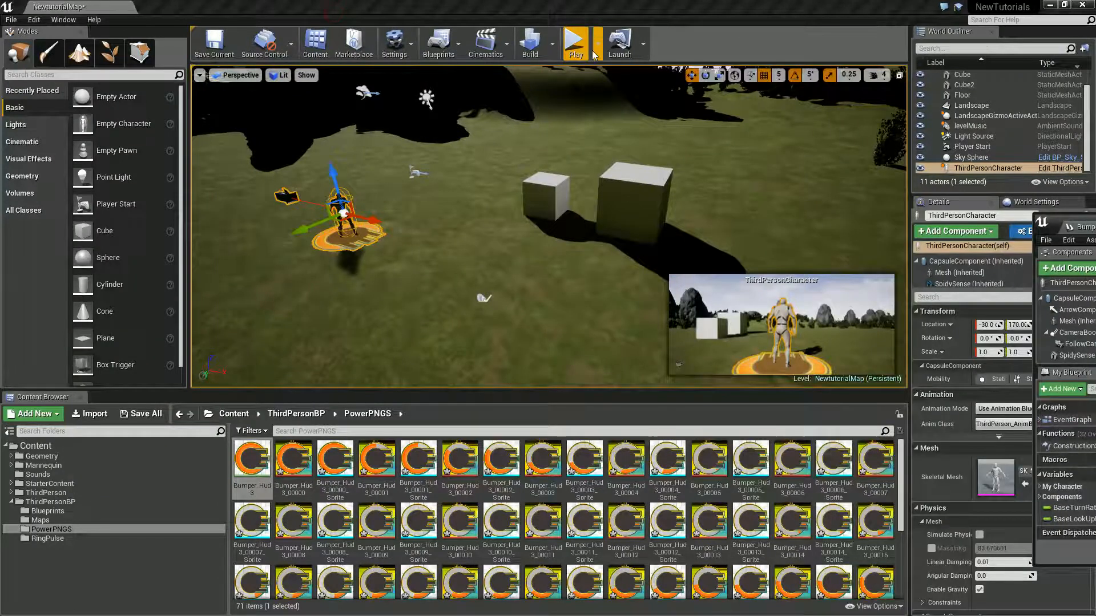
Play the level to test the character's jump.
left_click(575, 41)
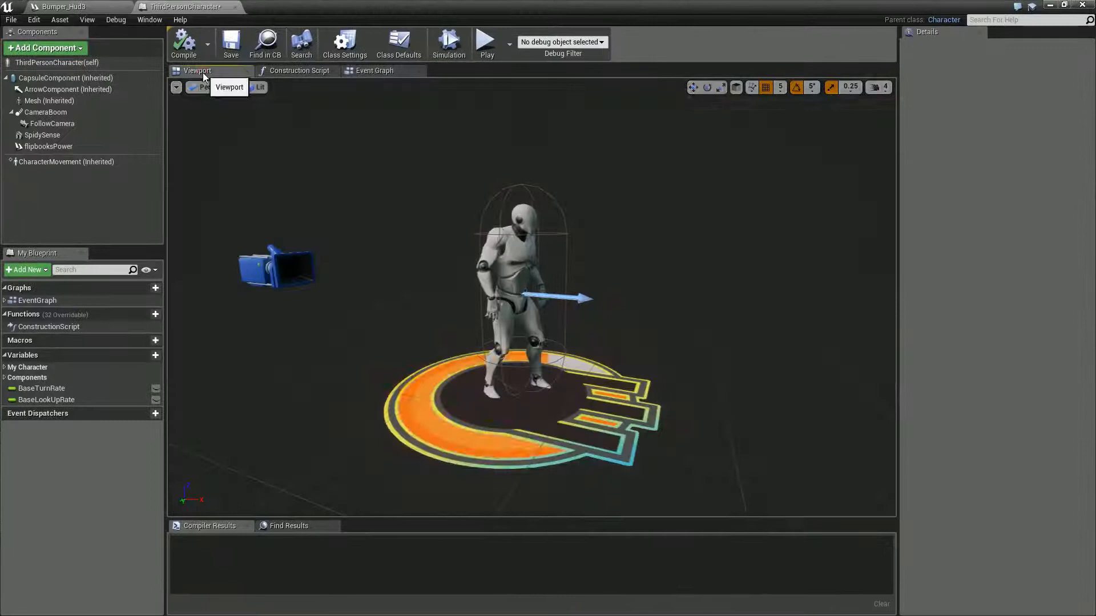
mouse_move(550, 314)
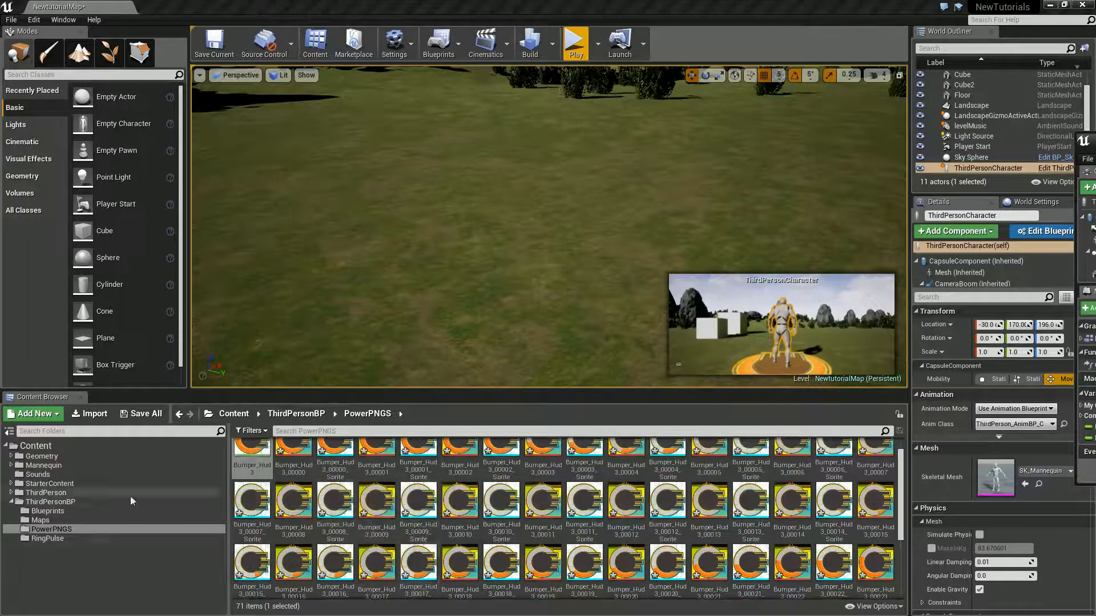
Open the ThirdPersonBP folder's Import dialog, then switch to File Explorer.
left_click(49, 501)
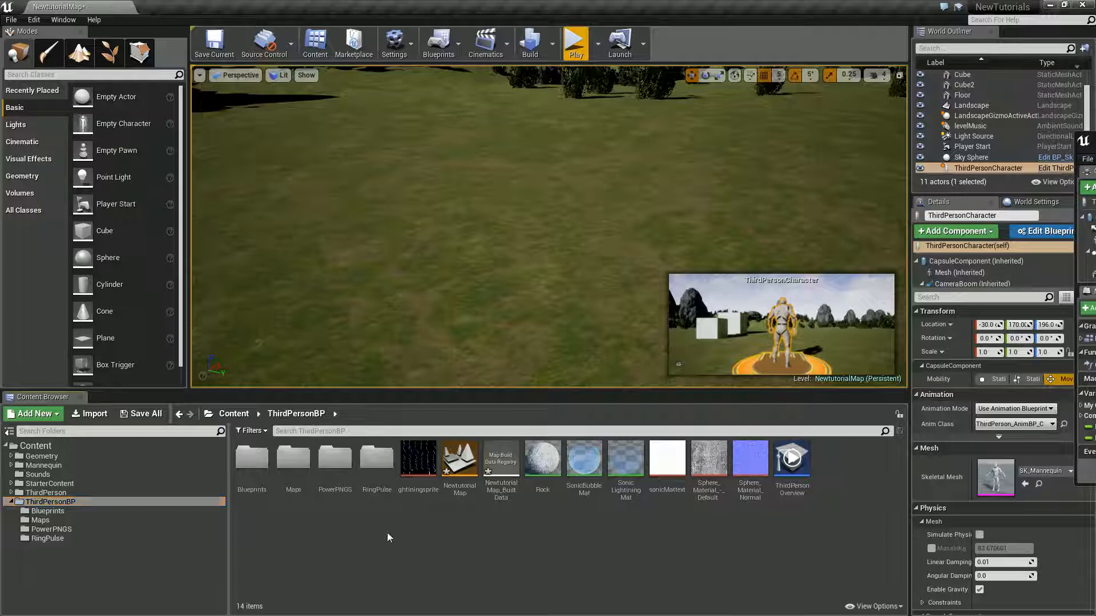
left_click(89, 414)
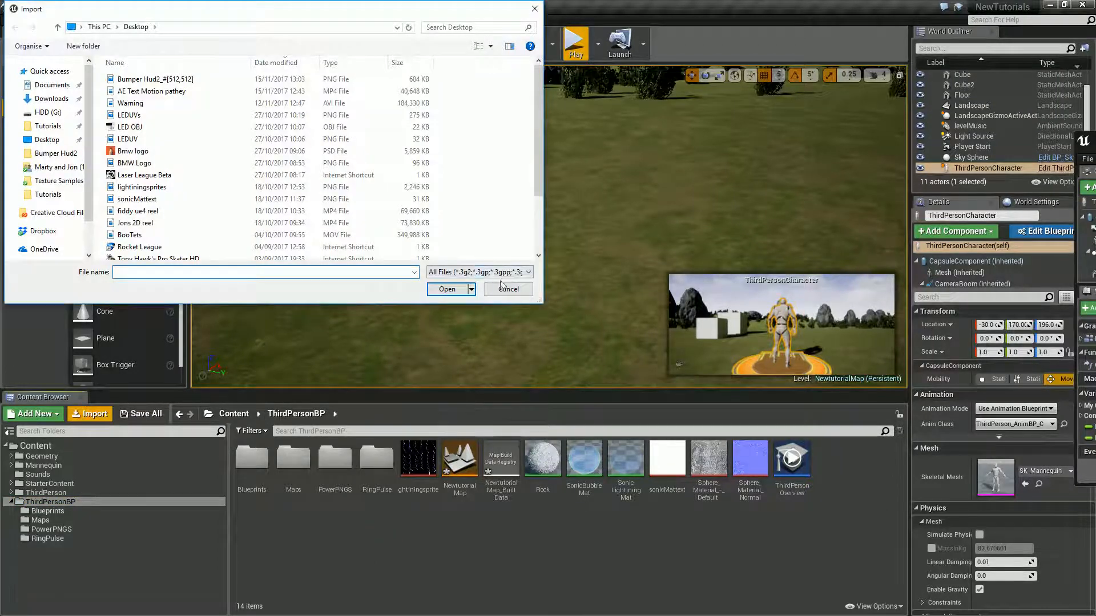
key("alt+tab")
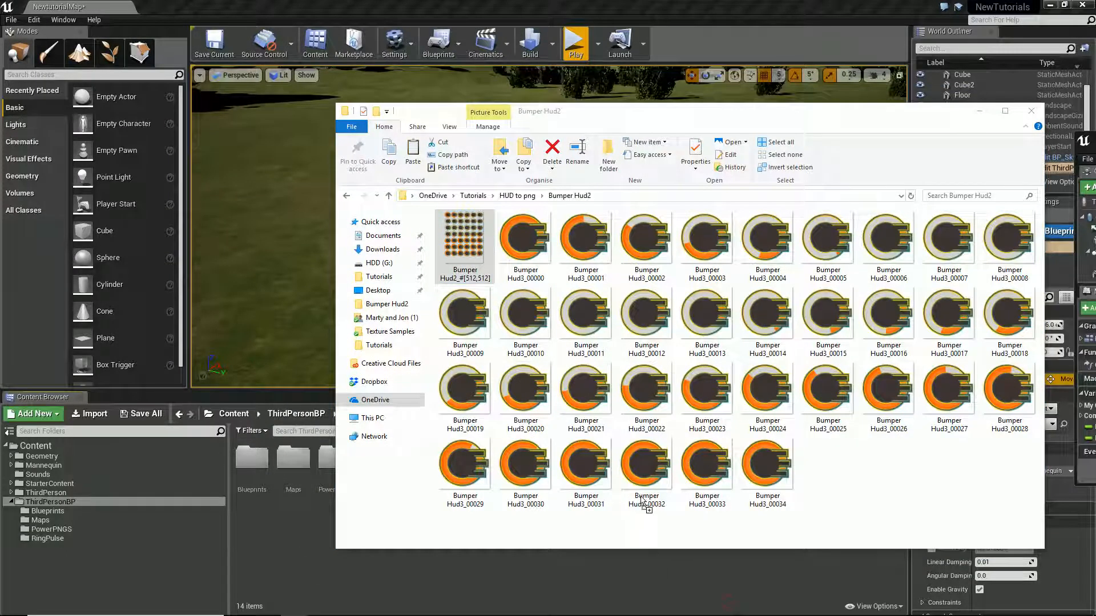
mouse_move(566, 329)
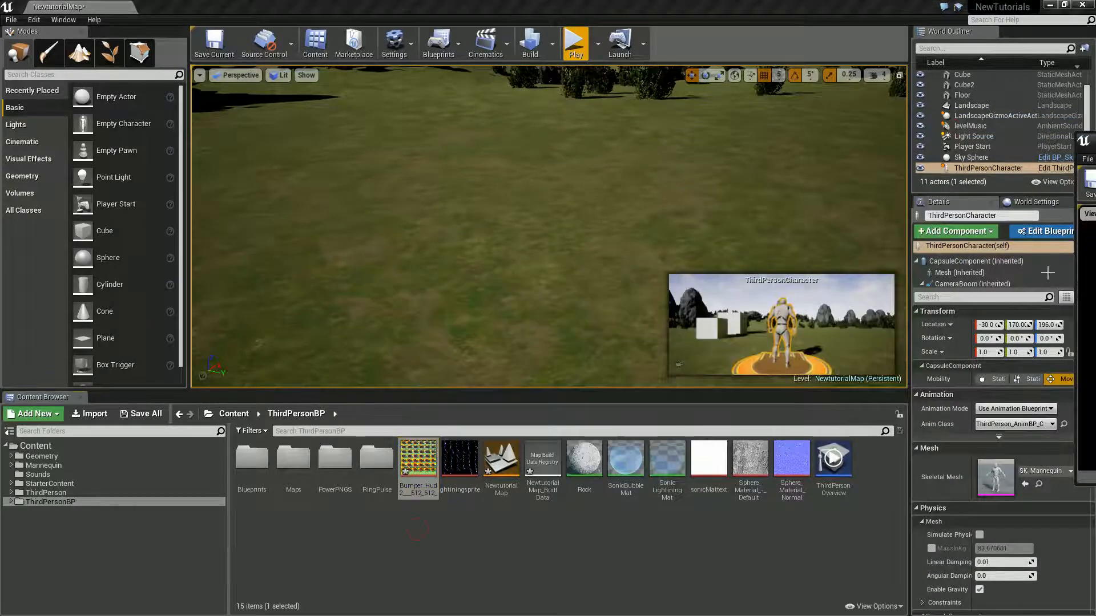
Extract individual sprites from the Bumper Hud2 sprite sheet texture.
double_click(417, 459)
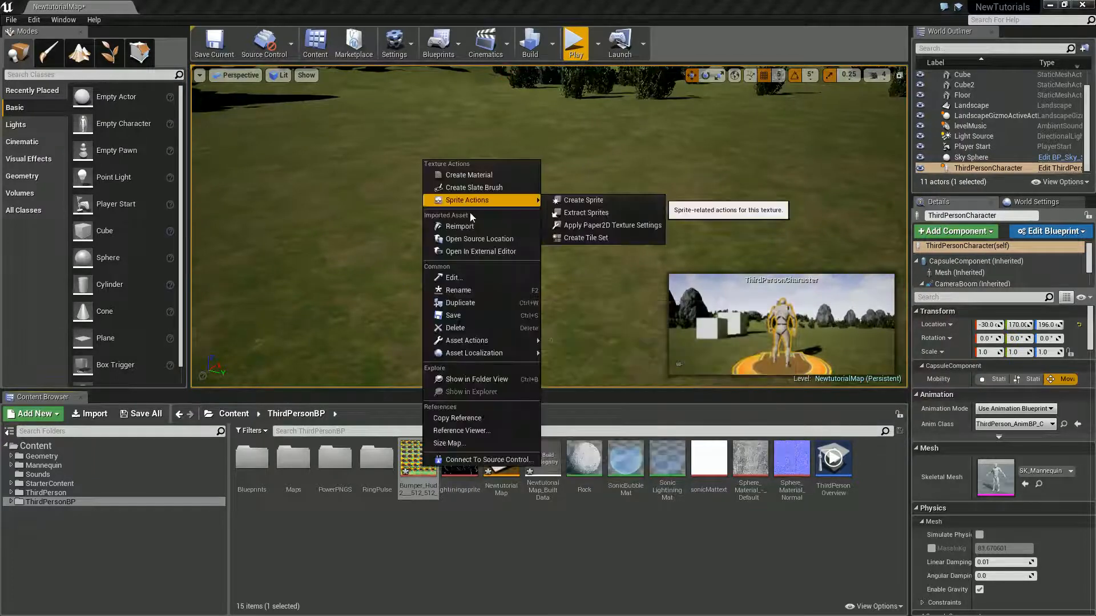
left_click(584, 212)
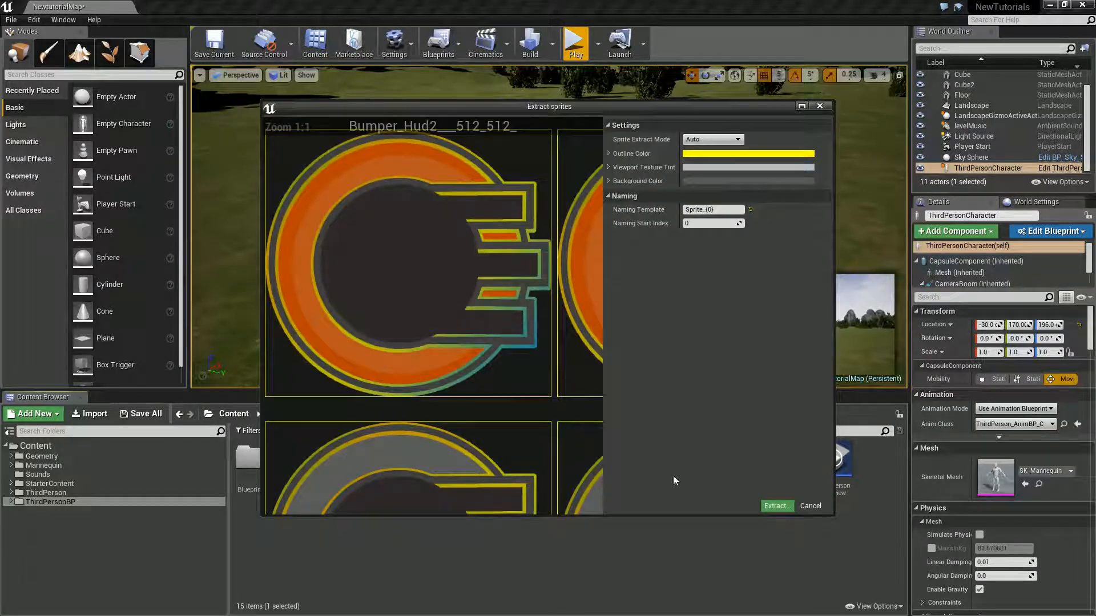
left_click(776, 505)
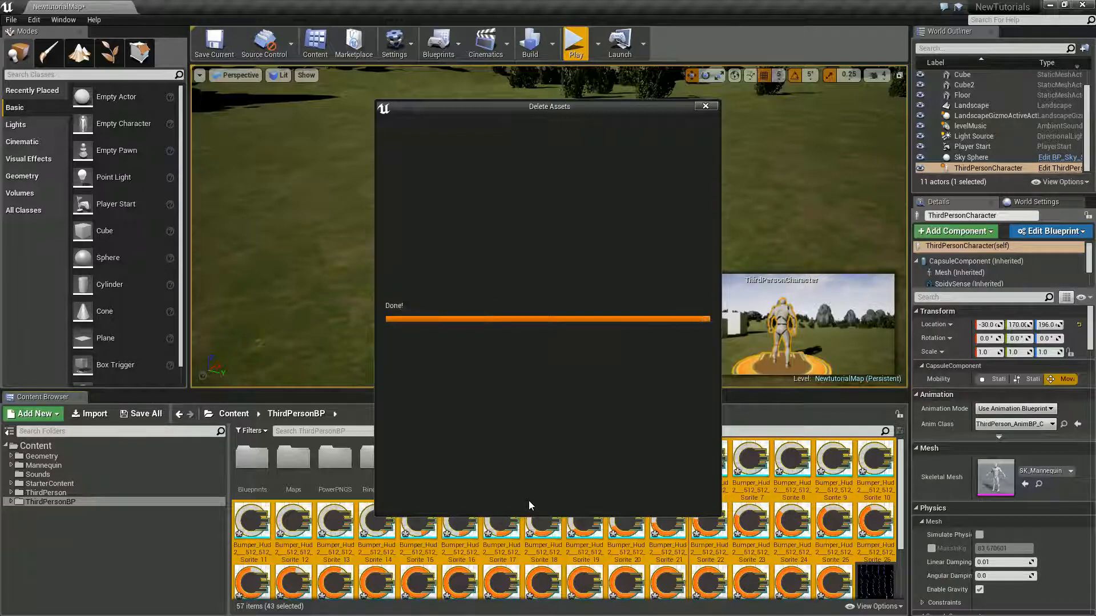
Dismiss the finished Delete Assets progress window.
left_click(704, 106)
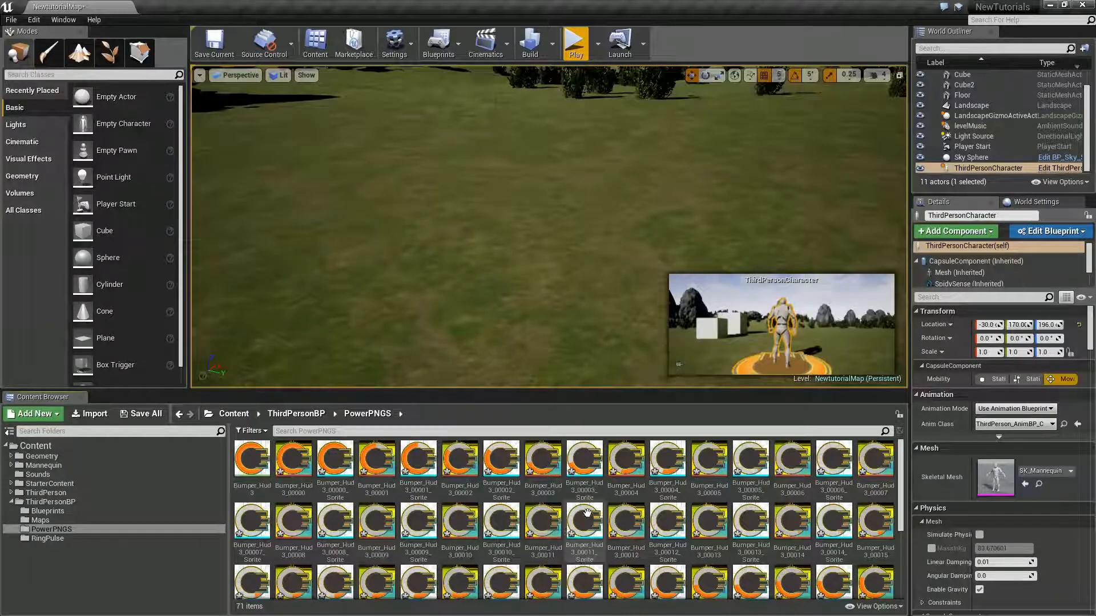
mouse_move(543, 520)
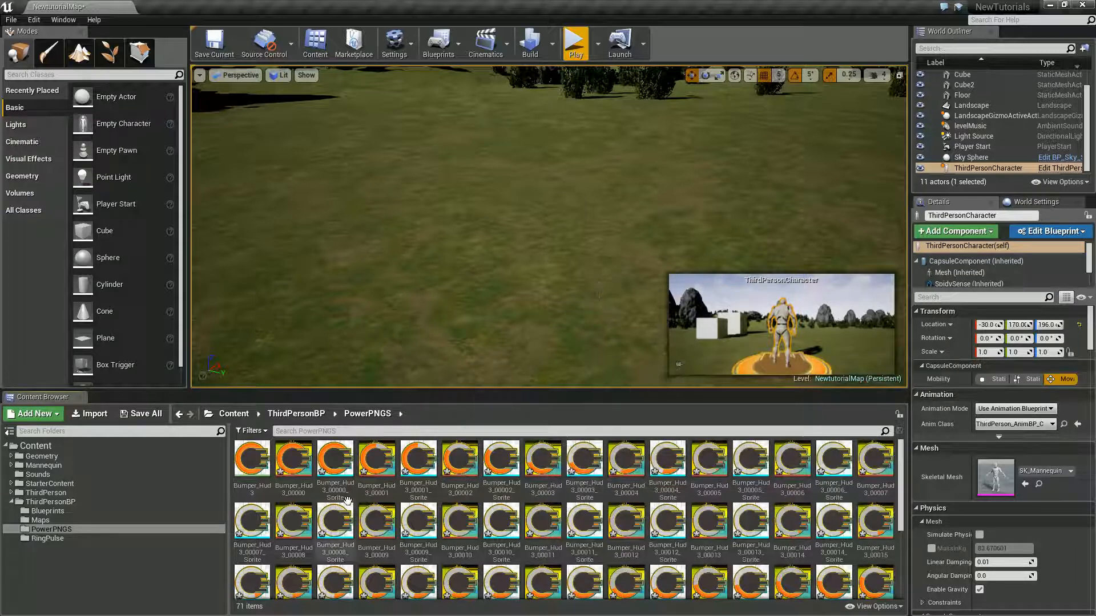
mouse_move(337, 521)
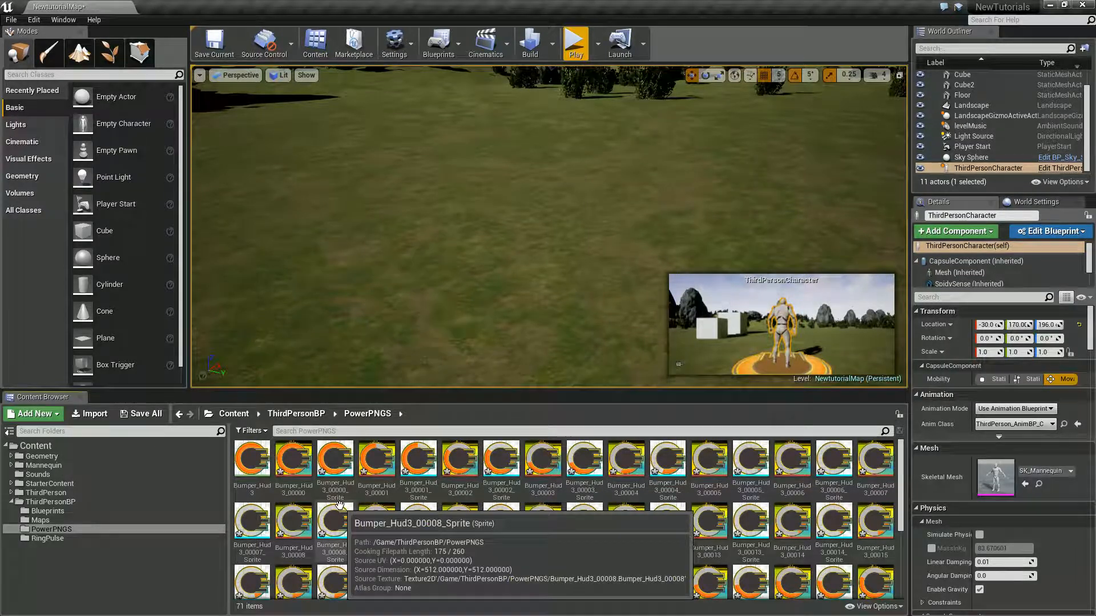